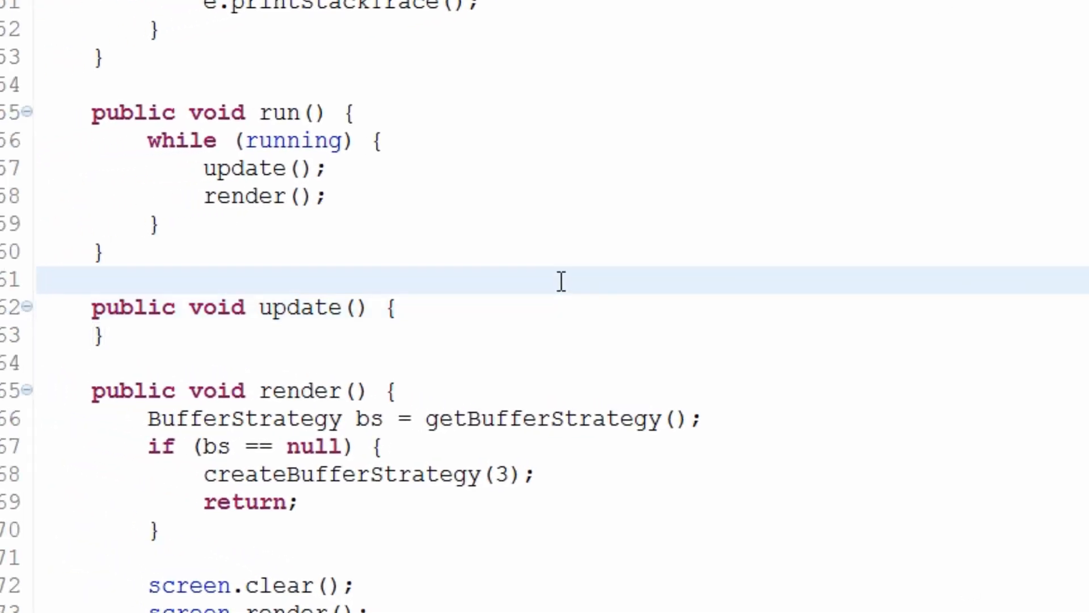
{"action": "mouse_move", "coordinate": [560, 211]}
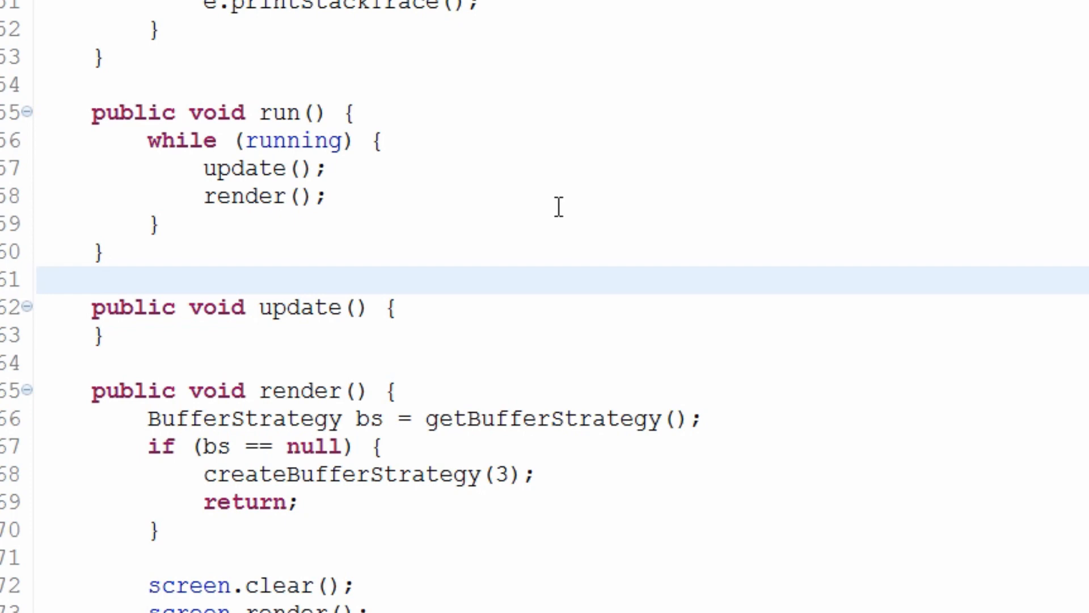
Step: Insert a blank line at the top of run(), above the while (running) loop
{"action": "left_click", "coordinate": [236, 168]}
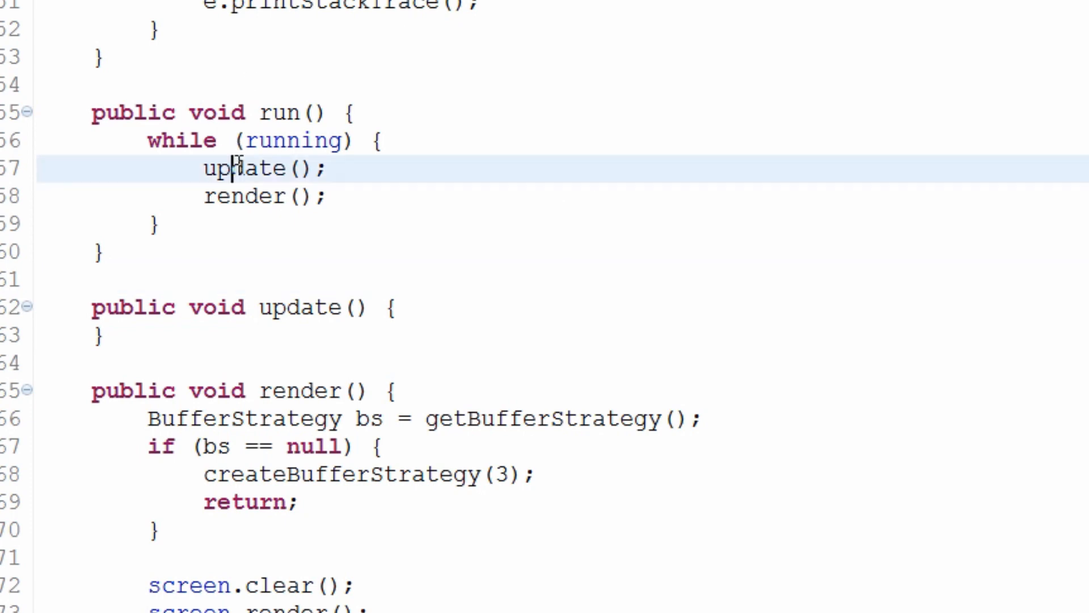
{"action": "triple_click", "coordinate": [264, 168]}
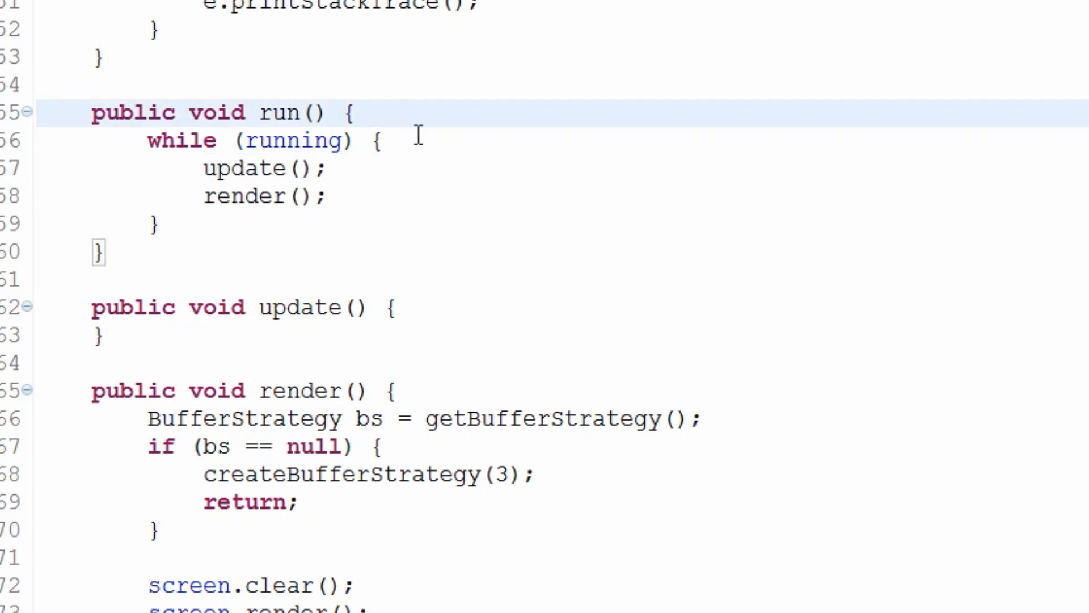
{"action": "left_click", "coordinate": [356, 113]}
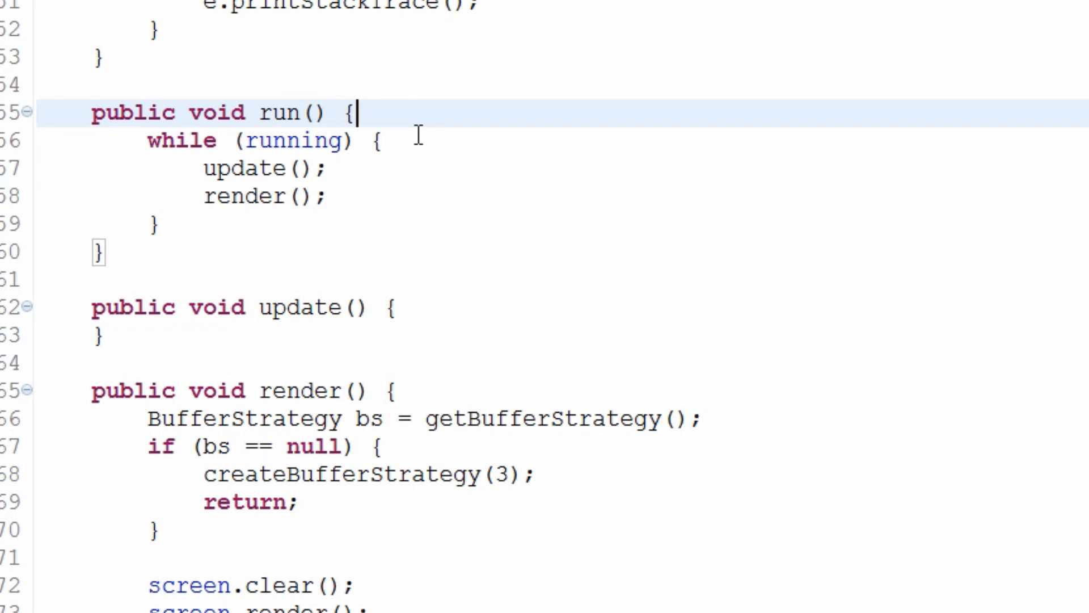
{"action": "key", "text": "enter"}
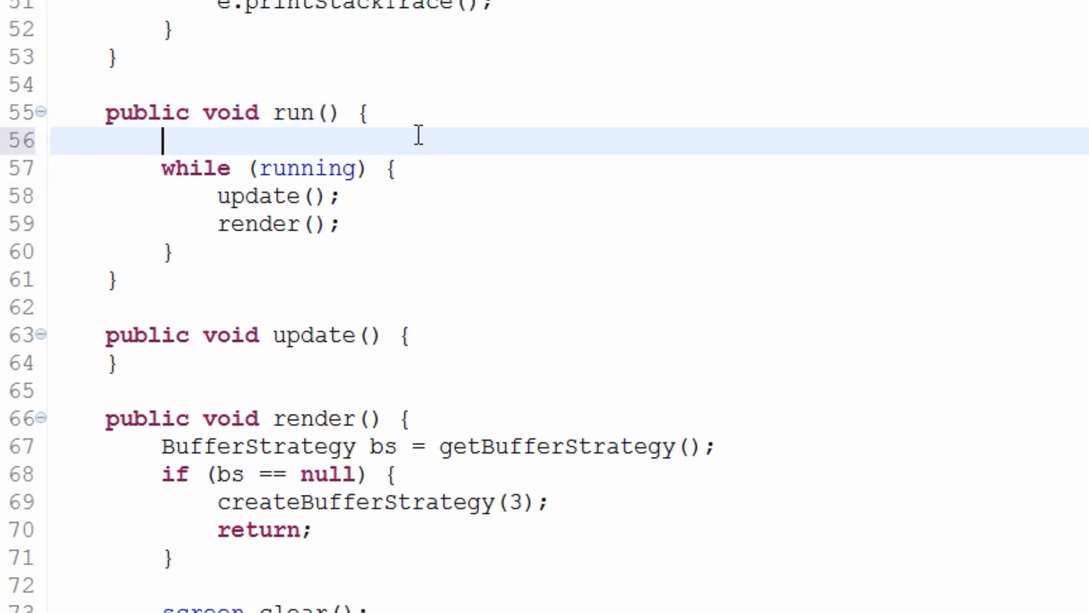
{"action": "scroll", "scroll_direction": "down", "scroll_amount": 3}
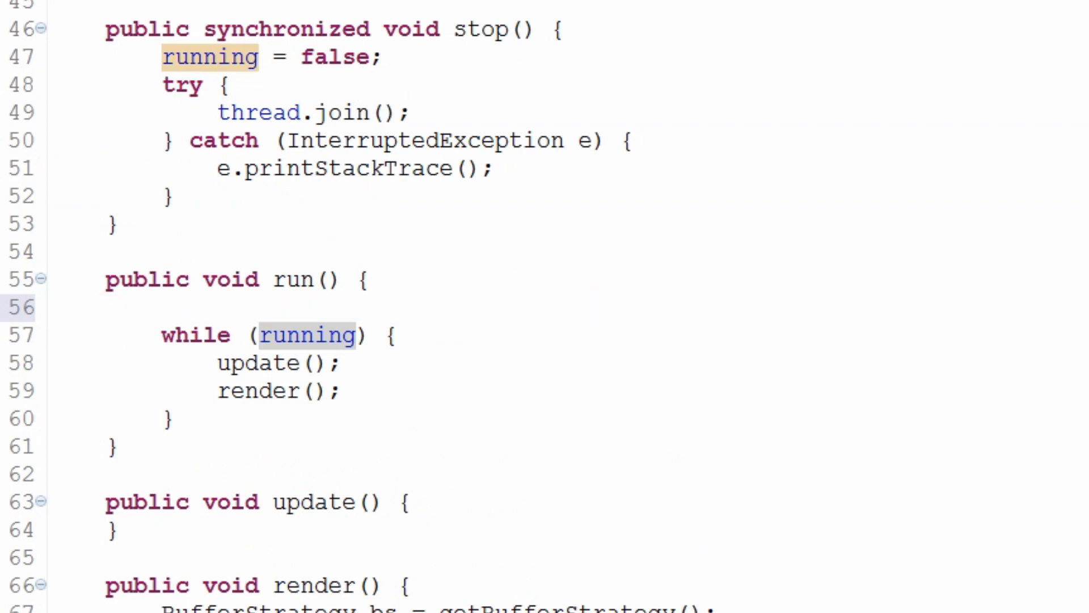
{"action": "double_click", "coordinate": [297, 280]}
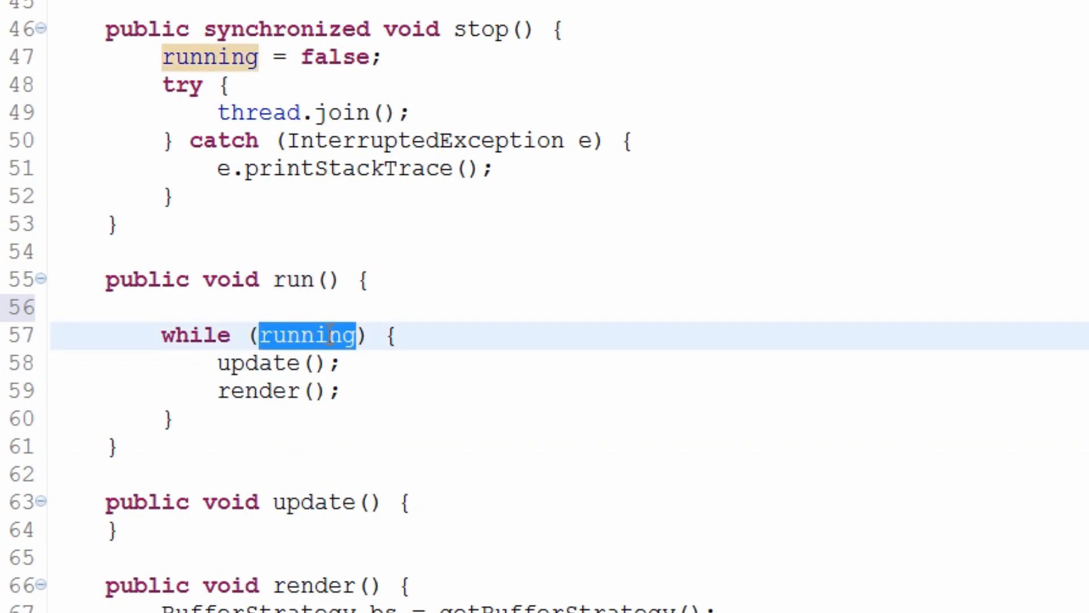
Step: Place the cursor on the new blank line ready to write timing code
{"action": "left_click", "coordinate": [278, 363]}
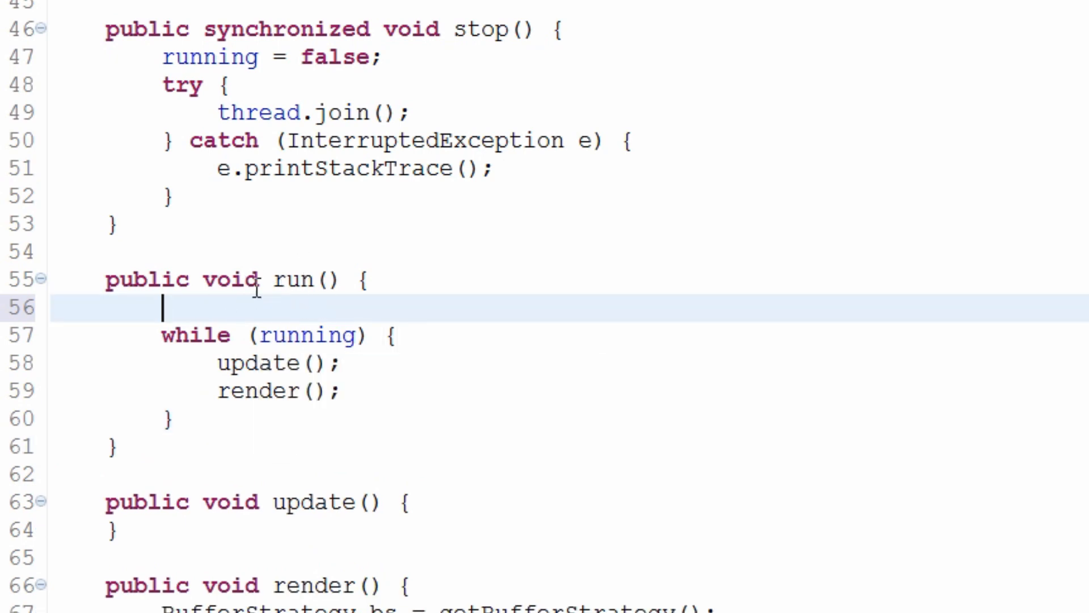
{"action": "mouse_move", "coordinate": [311, 302]}
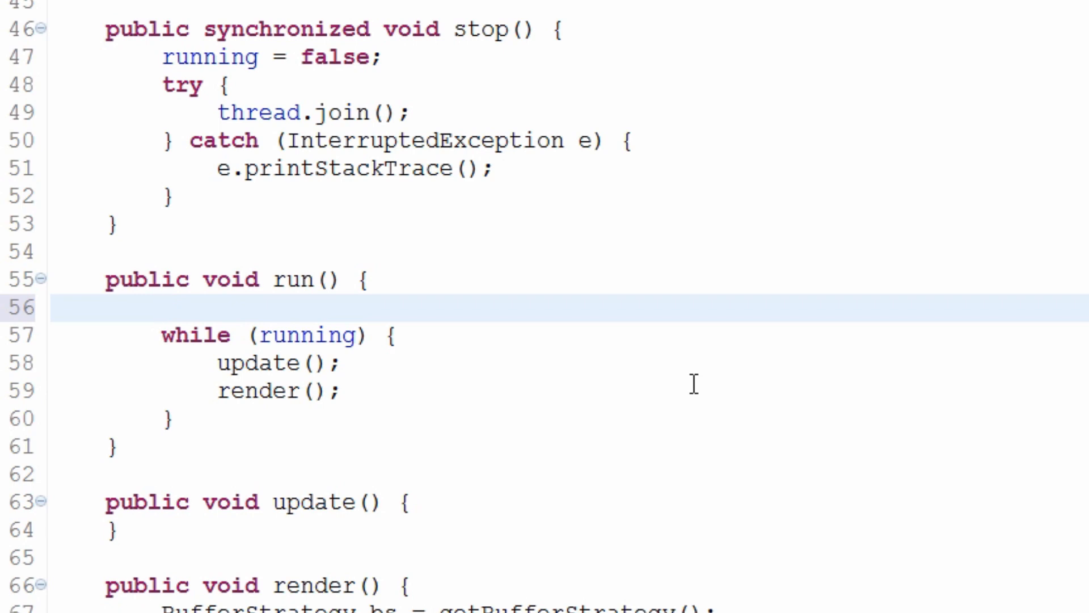
{"action": "left_click", "coordinate": [164, 302]}
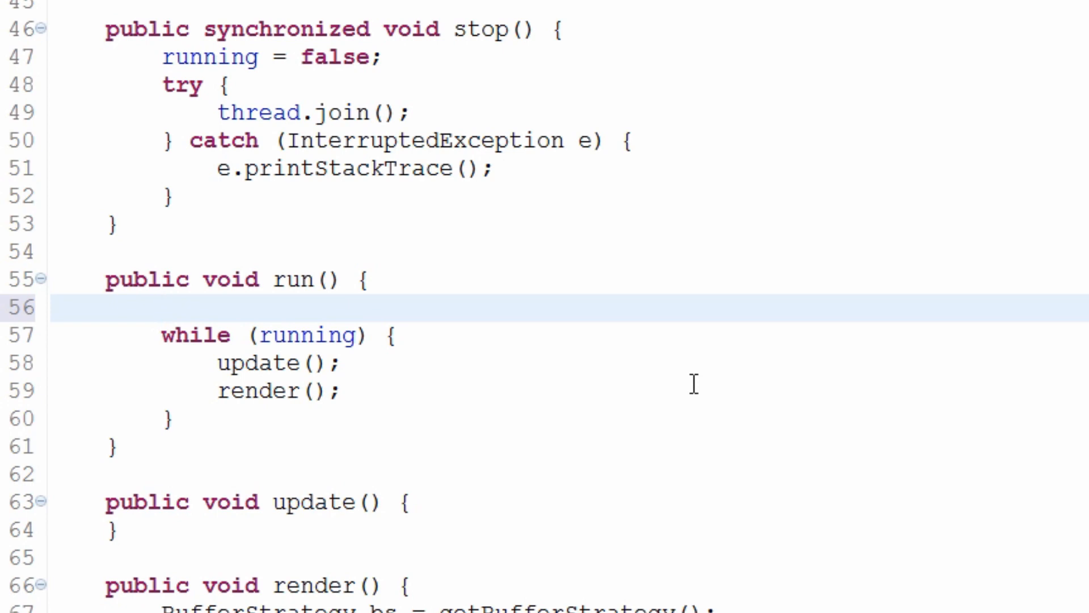
{"action": "left_click", "coordinate": [163, 304]}
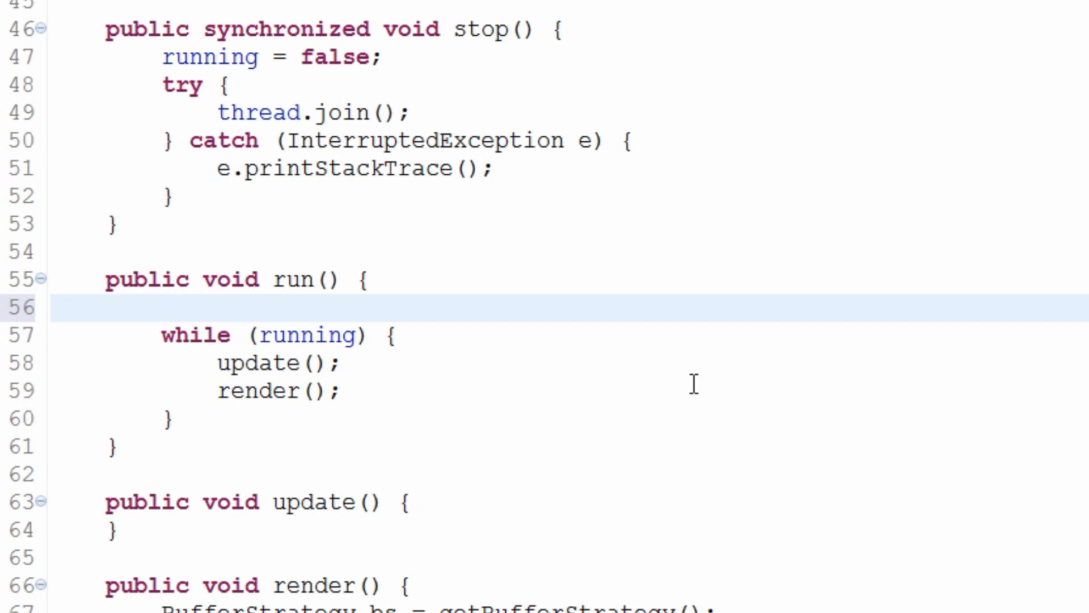
{"action": "left_click", "coordinate": [163, 308]}
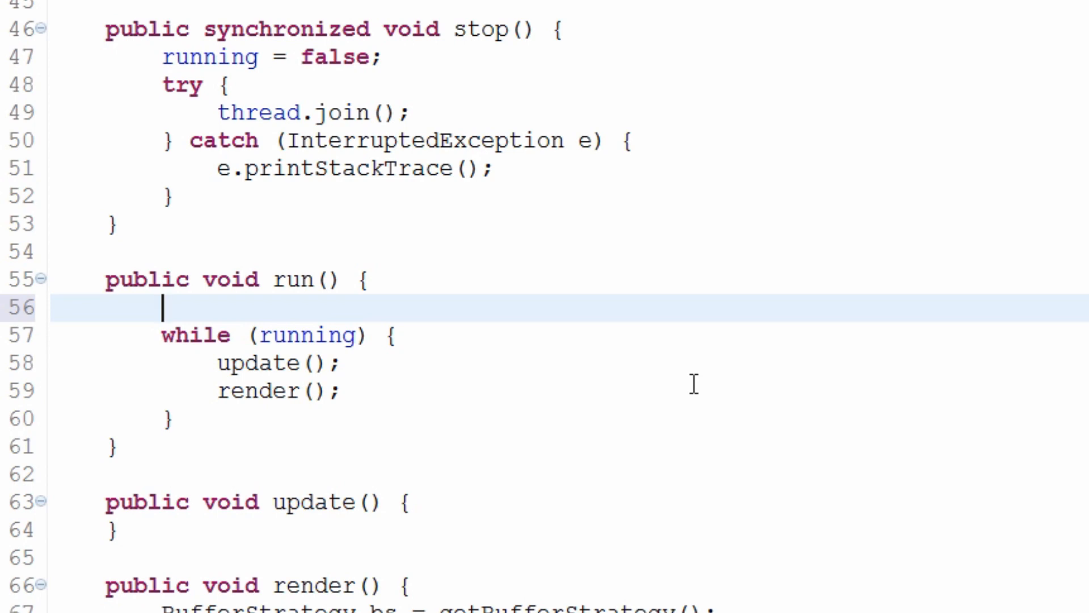
Step: Declare long lastTime = System.nanoTime(); at the start of run()
{"action": "type", "text": "long"}
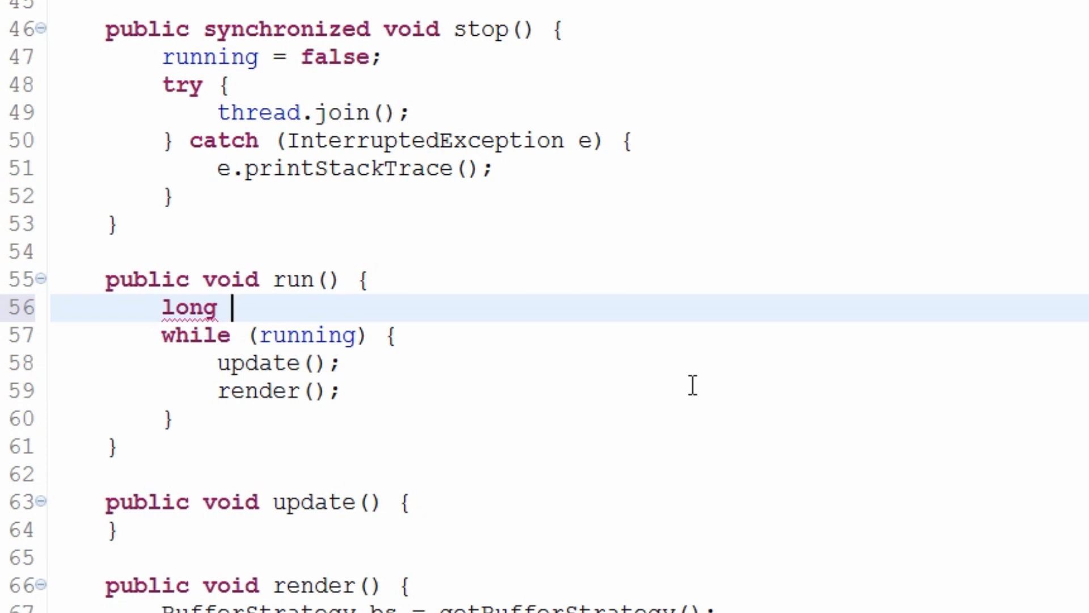
{"action": "double_click", "coordinate": [190, 307]}
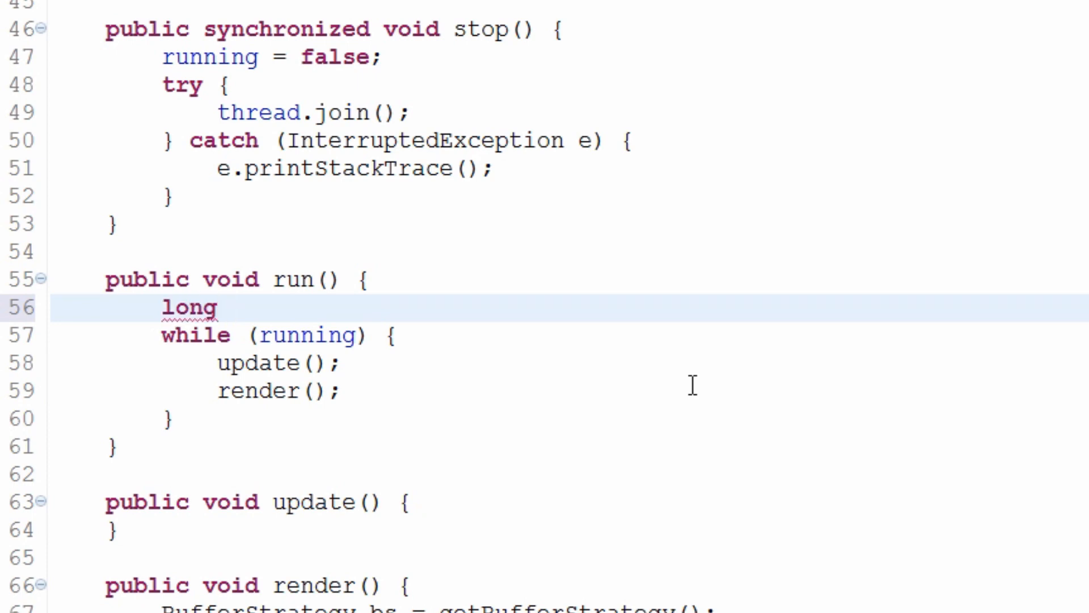
{"action": "type", "text": "lastTime ="}
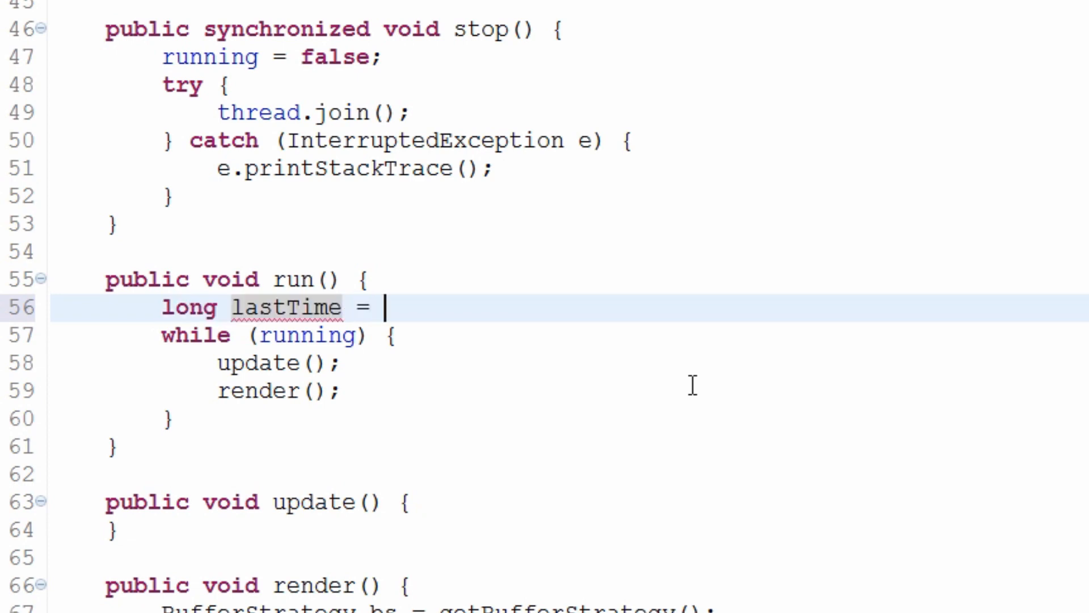
{"action": "type", "text": "Syste"}
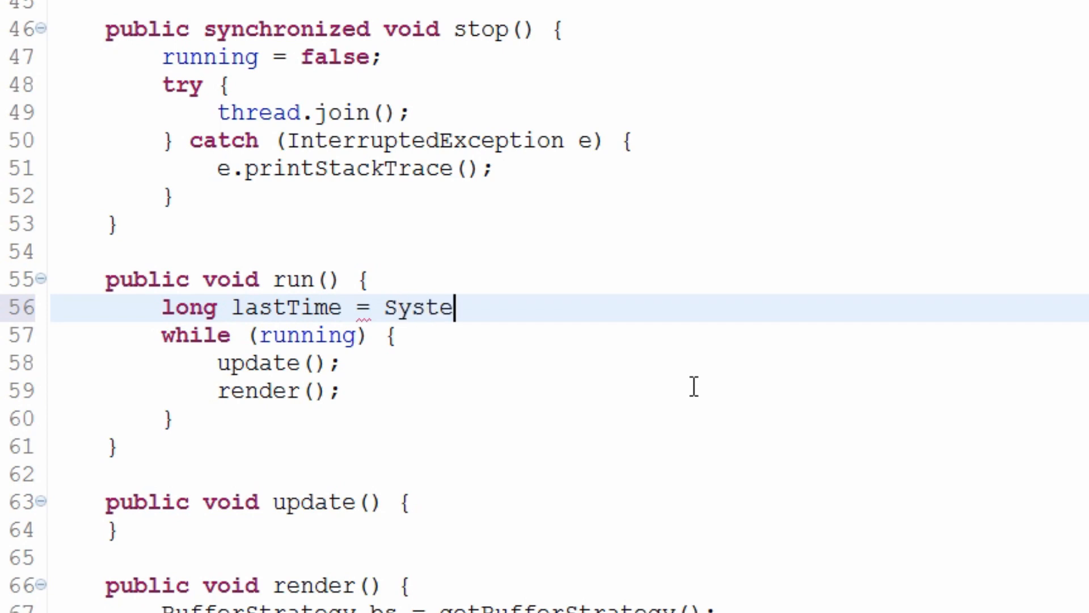
{"action": "type", "text": "m.nanoTime();"}
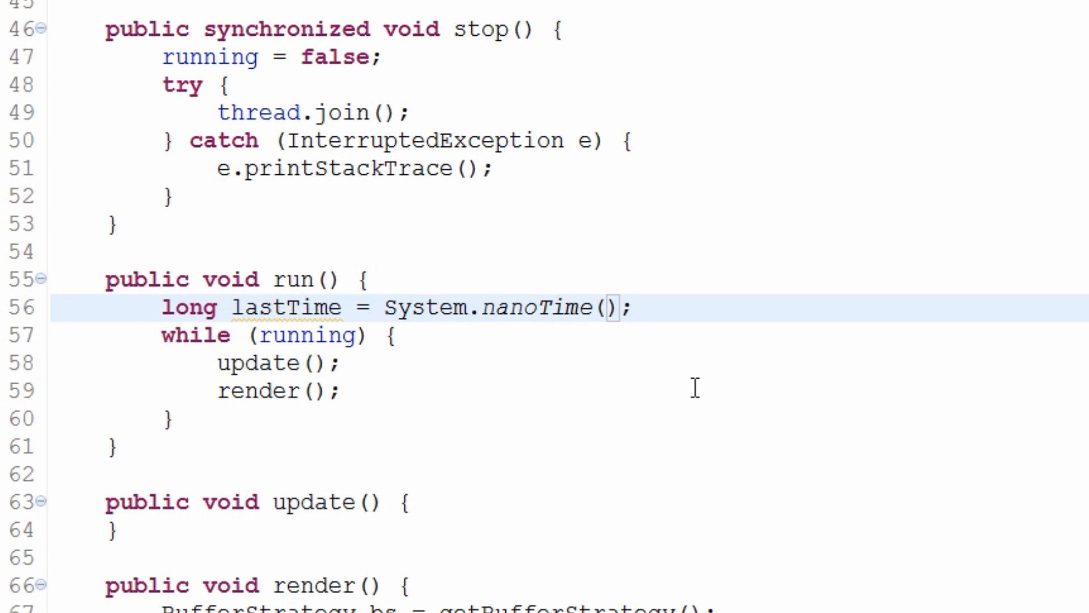
Step: Review the nanoTime Javadoc and add a blank line below the lastTime declaration
{"action": "double_click", "coordinate": [535, 308]}
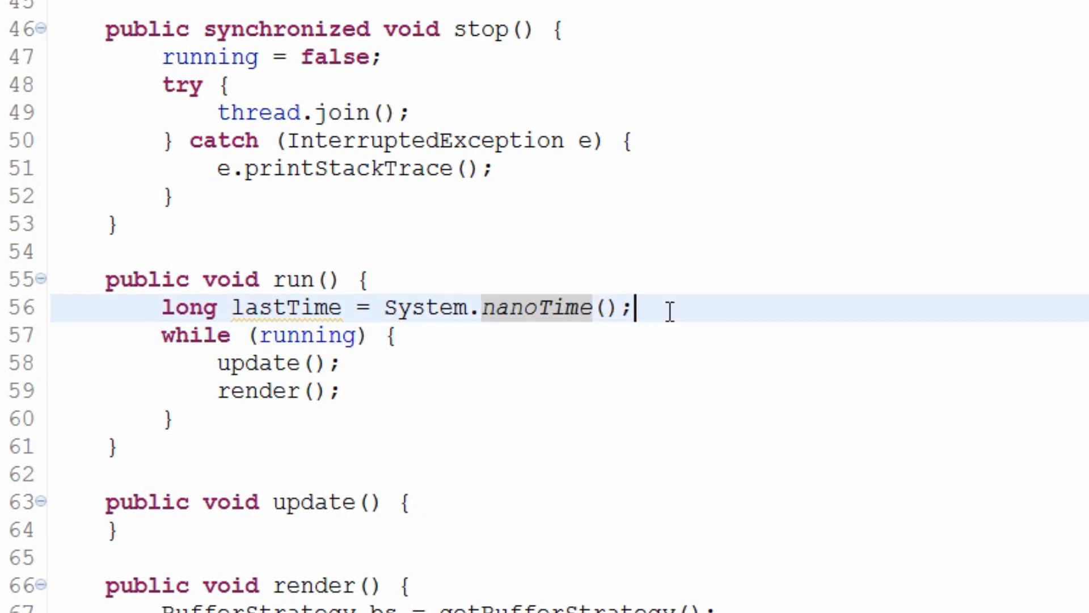
{"action": "double_click", "coordinate": [531, 308]}
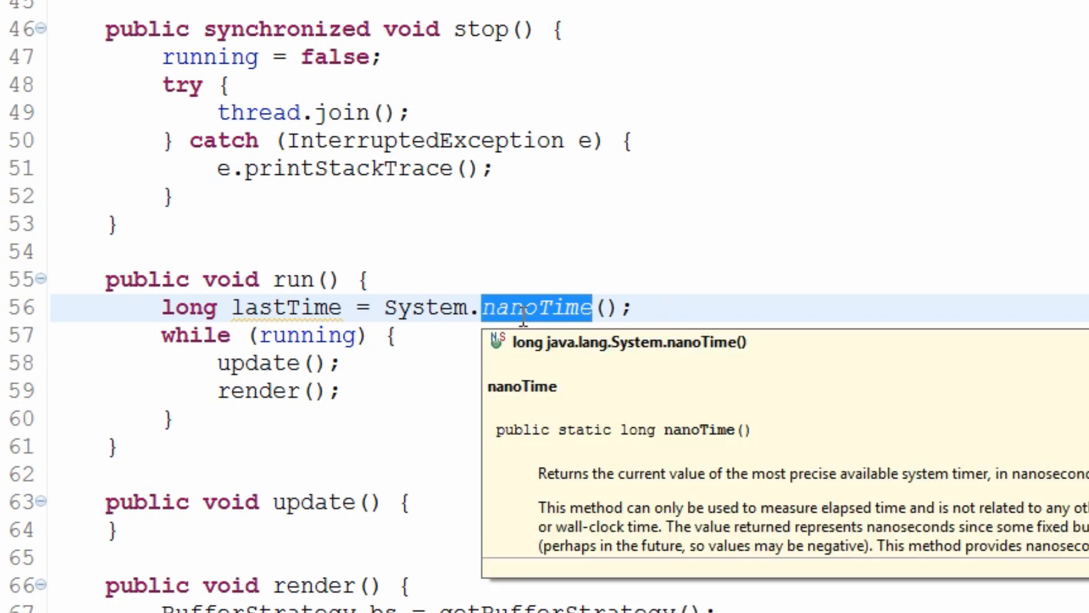
{"action": "mouse_move", "coordinate": [663, 320]}
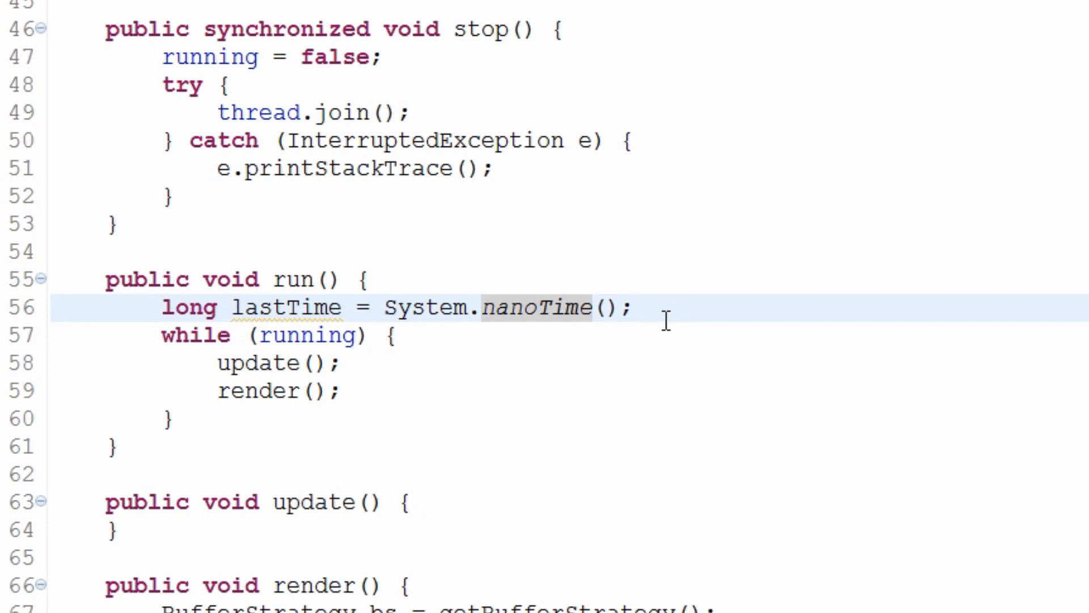
{"action": "left_click", "coordinate": [632, 307]}
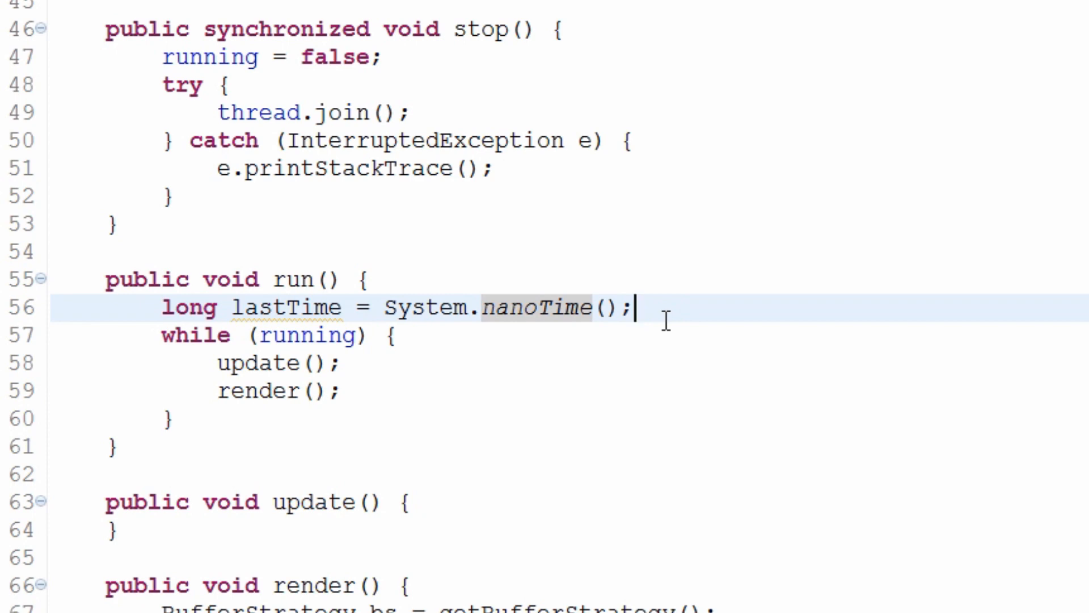
{"action": "left_click", "coordinate": [361, 279]}
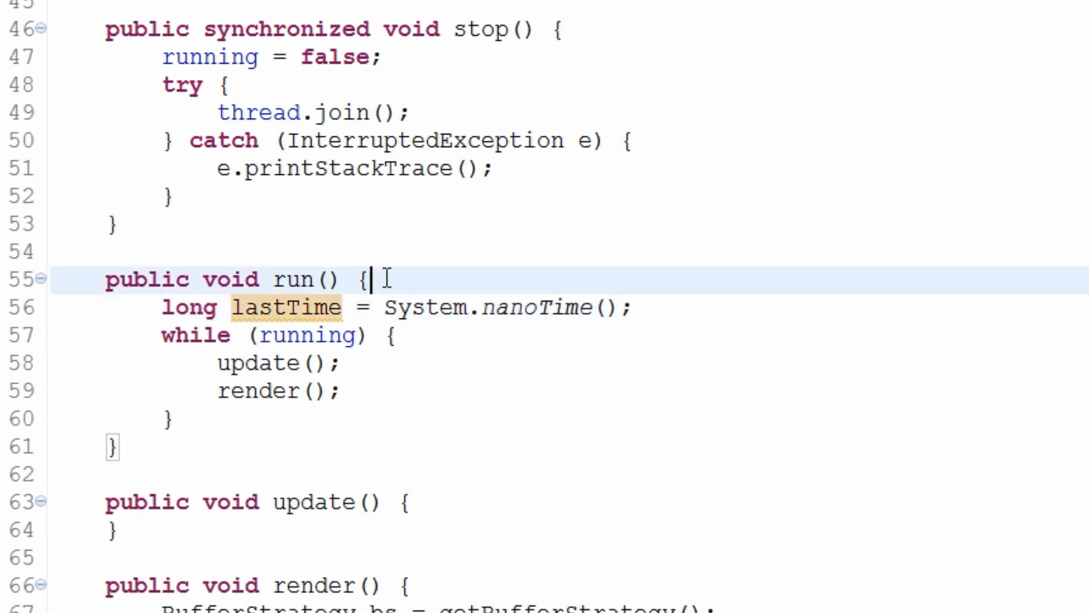
{"action": "mouse_move", "coordinate": [340, 311]}
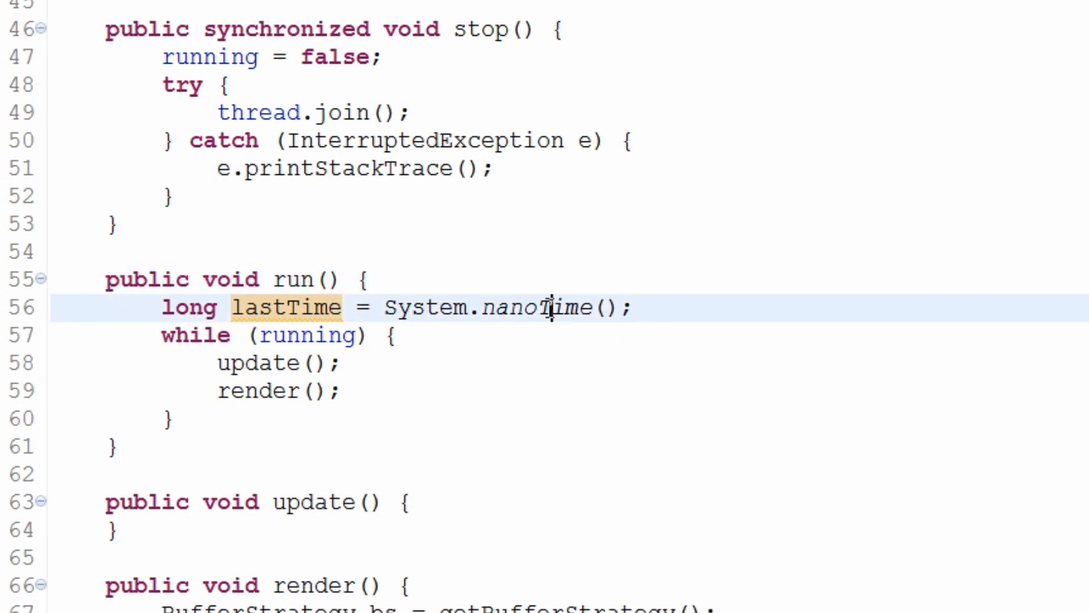
{"action": "double_click", "coordinate": [287, 307]}
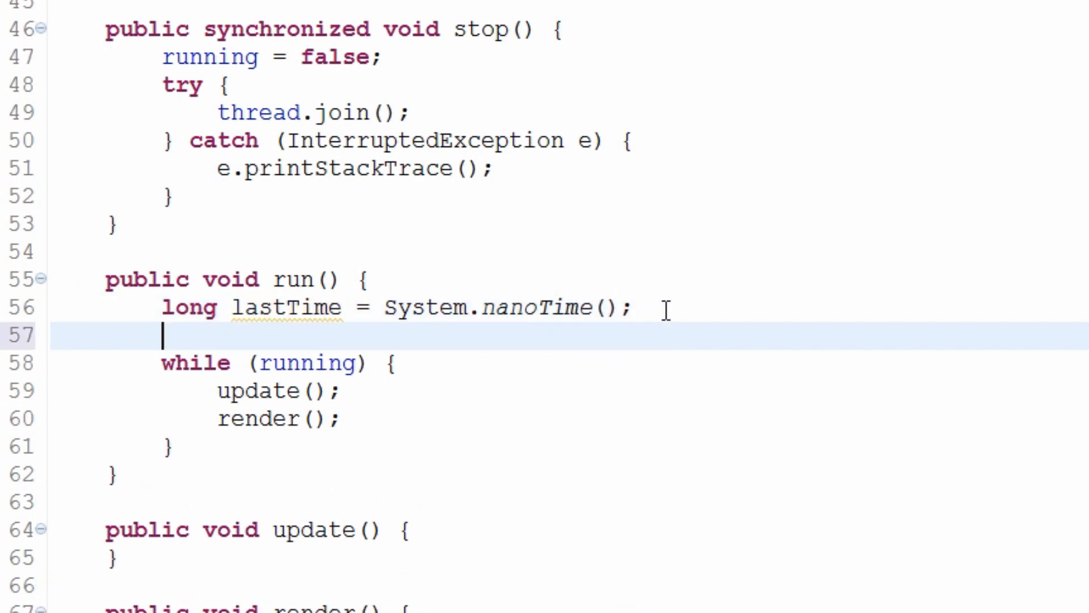
Step: Begin the constant final double ns = 1000000000.0 / below lastTime
{"action": "type", "text": "d"}
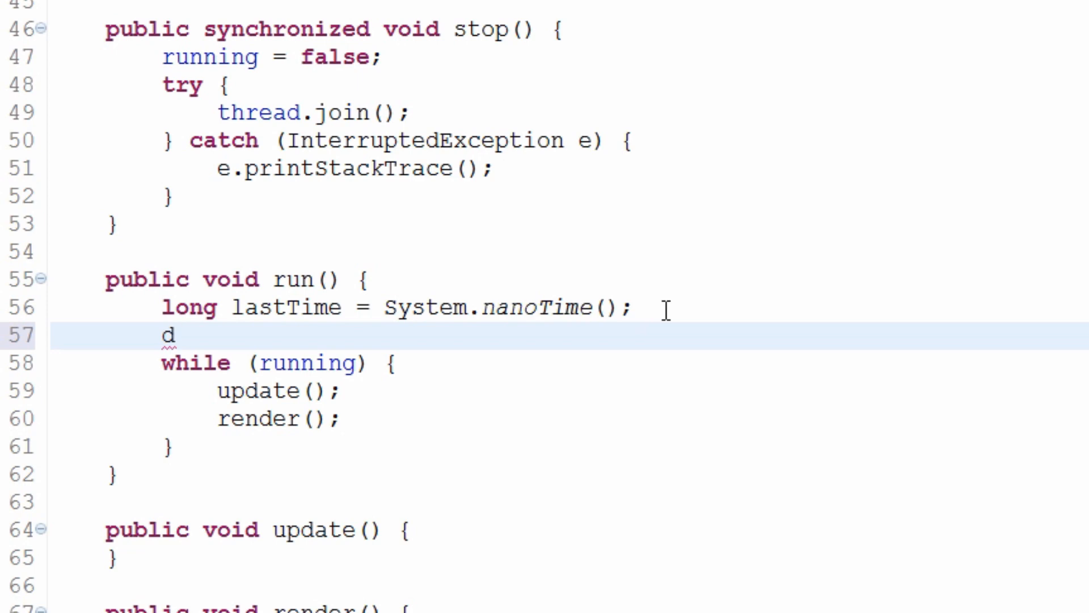
{"action": "left_click", "coordinate": [173, 337]}
{"action": "type", "text": "final"}
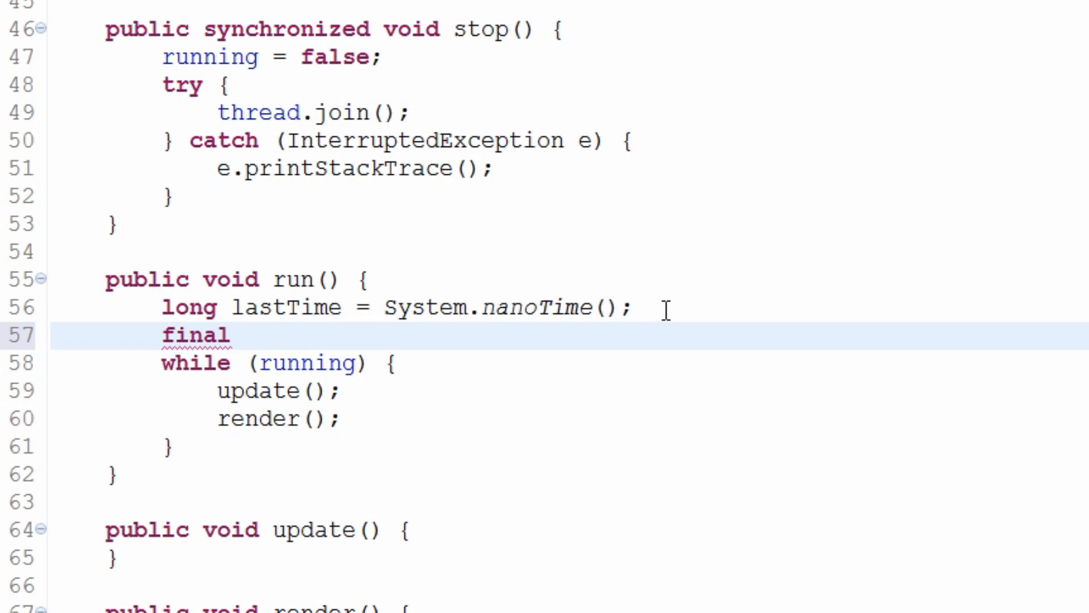
{"action": "type", "text": "do"}
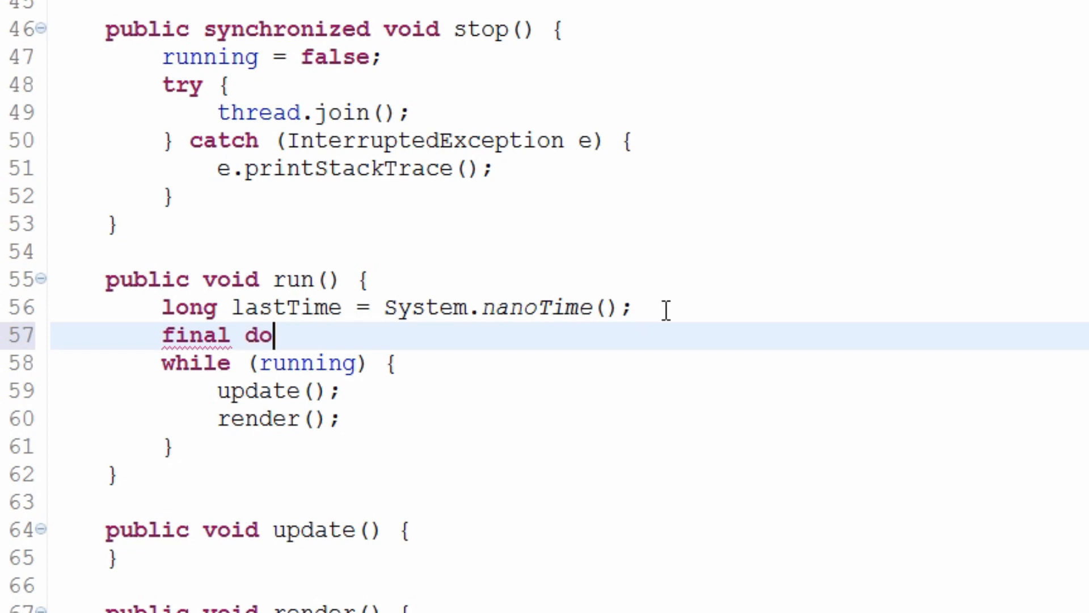
{"action": "type", "text": "uble"}
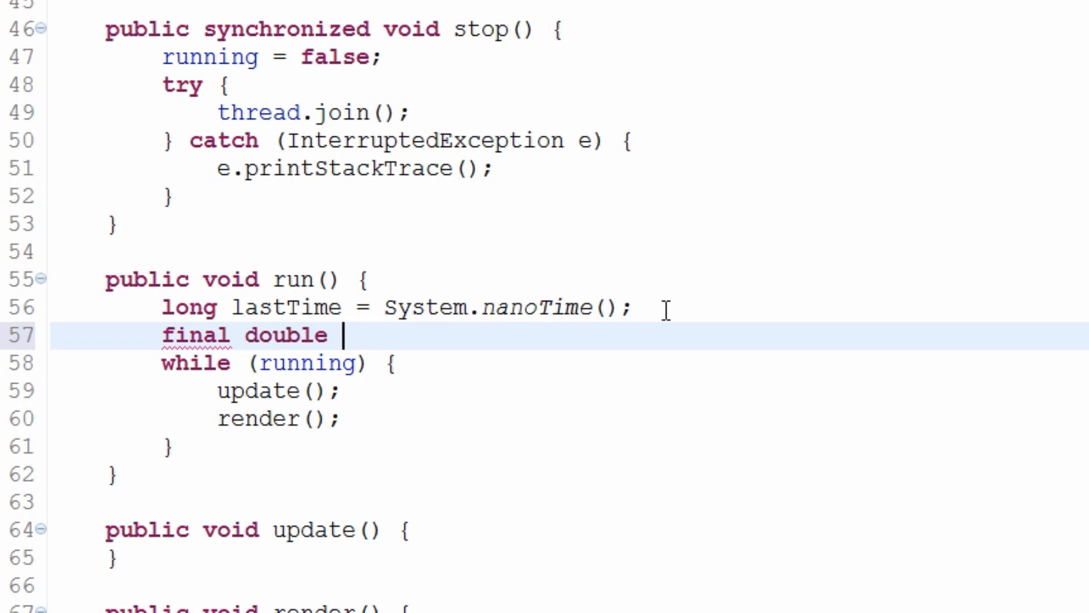
{"action": "type", "text": "ns ="}
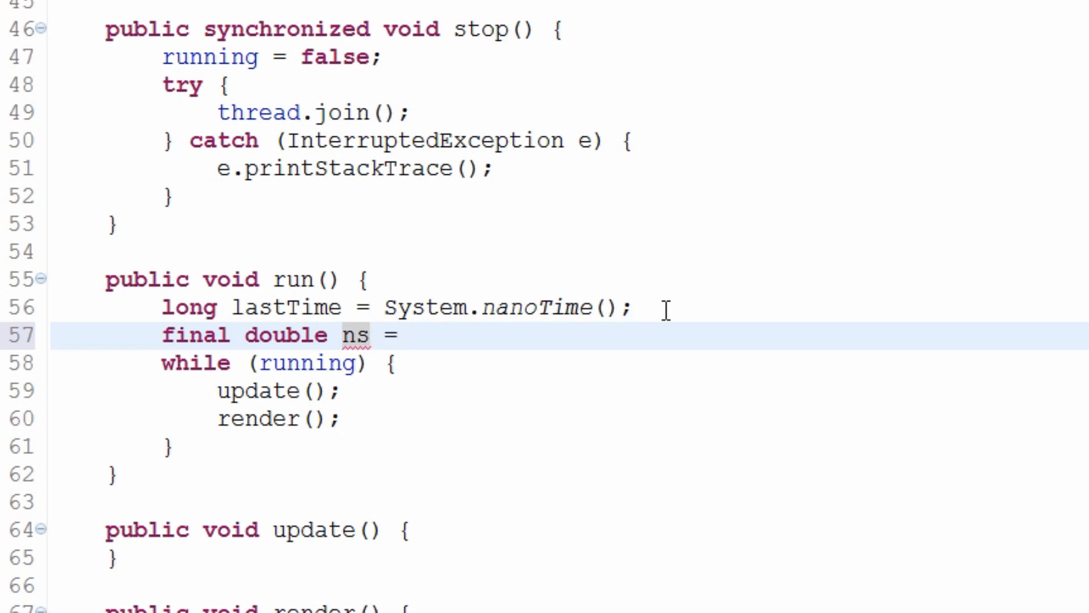
{"action": "type", "text": "1"}
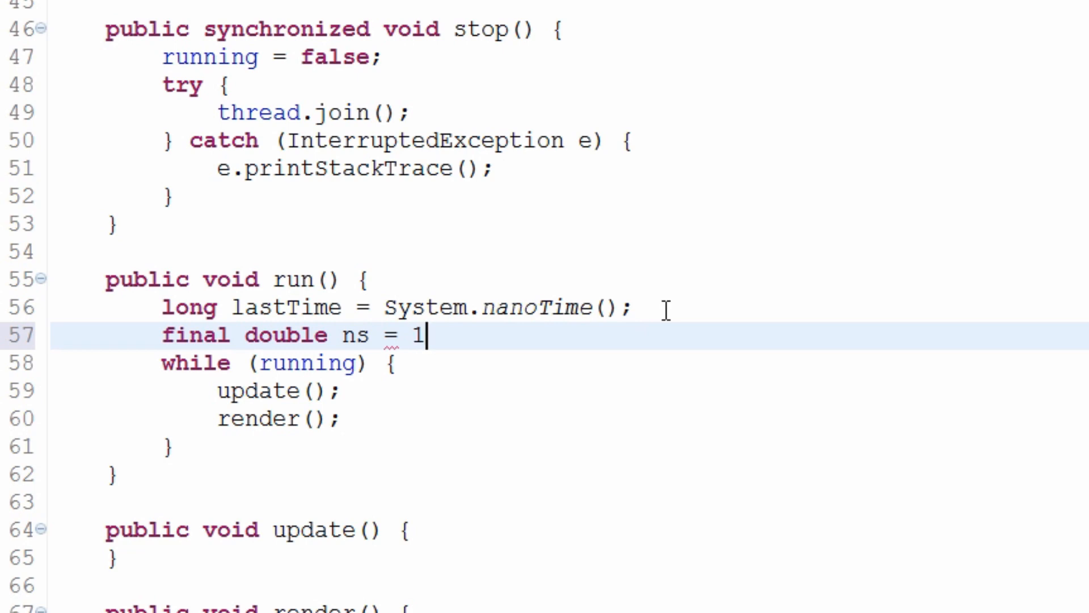
{"action": "type", "text": "00000"}
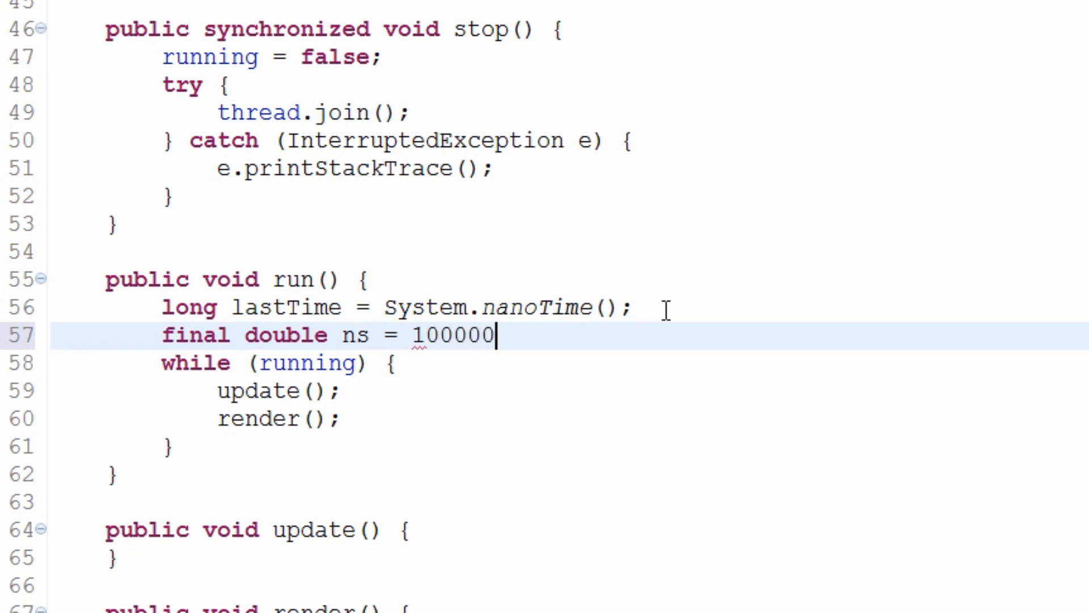
{"action": "type", "text": "0000"}
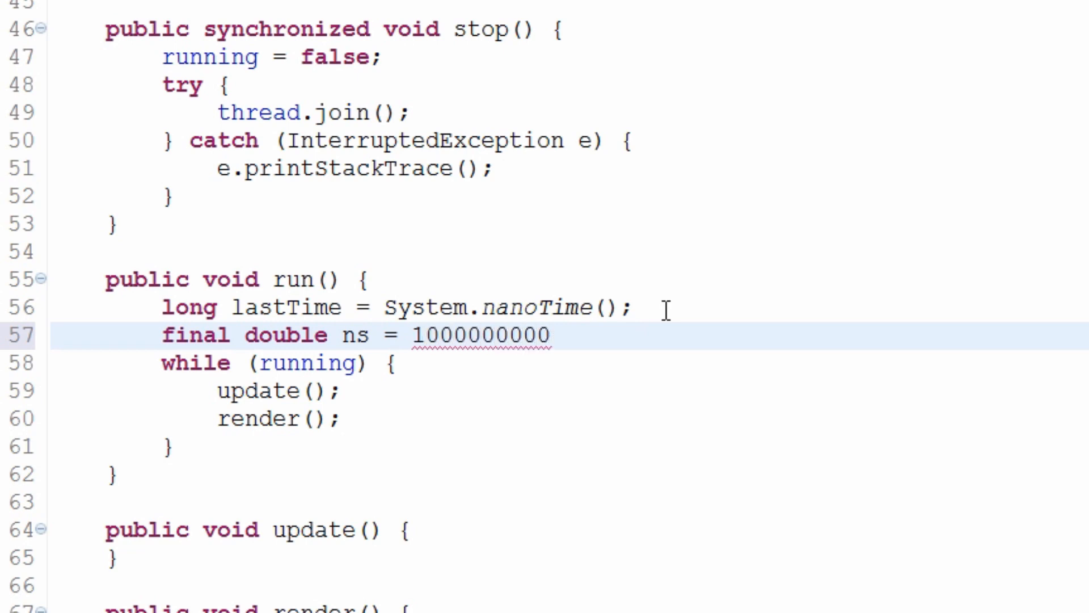
{"action": "type", "text": "."}
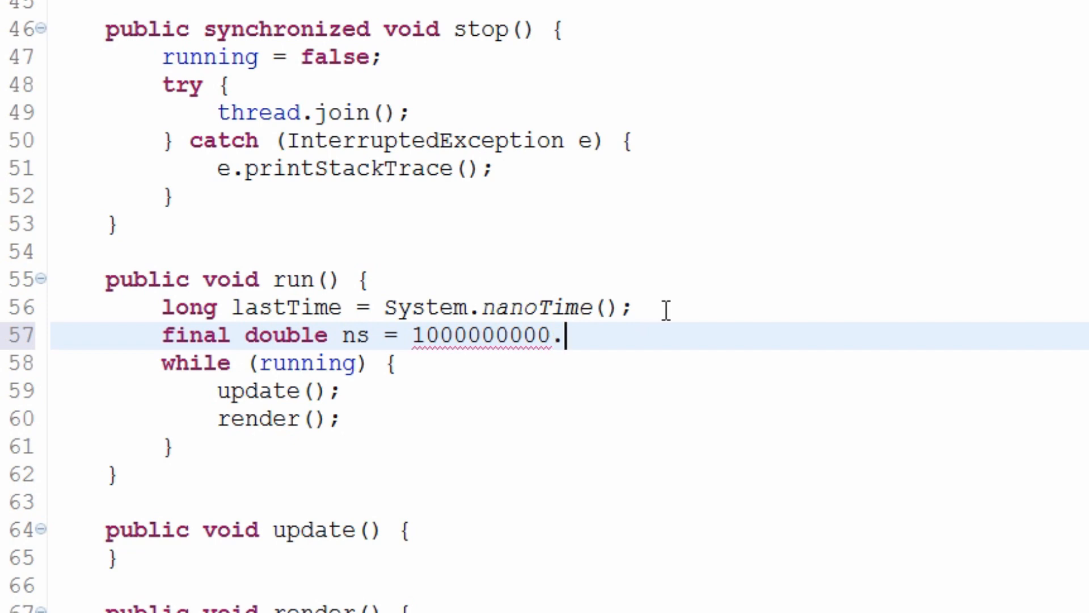
{"action": "type", "text": "0"}
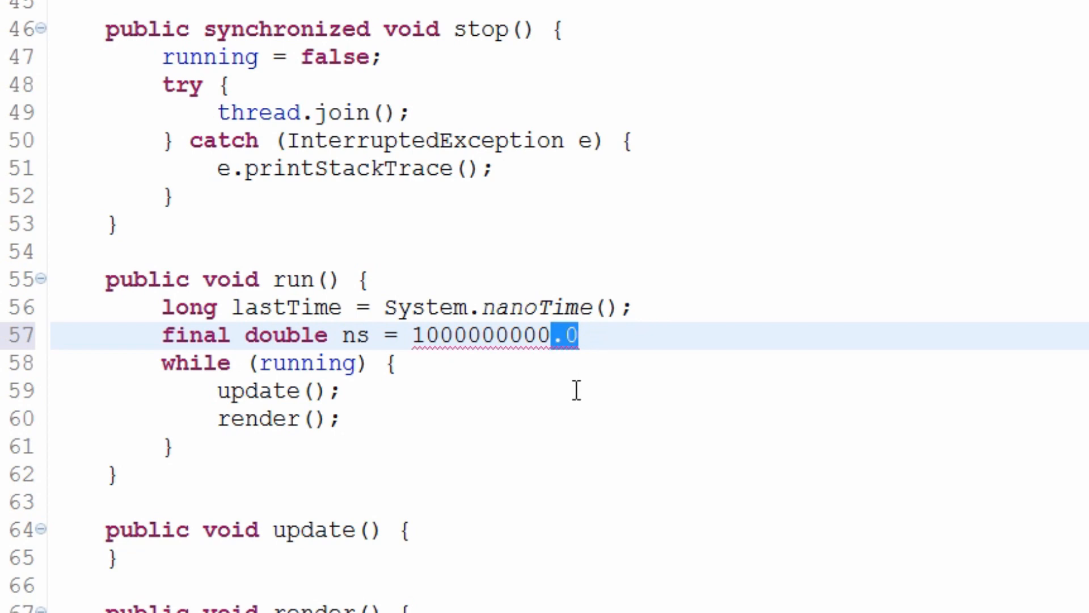
{"action": "type", "text": "/"}
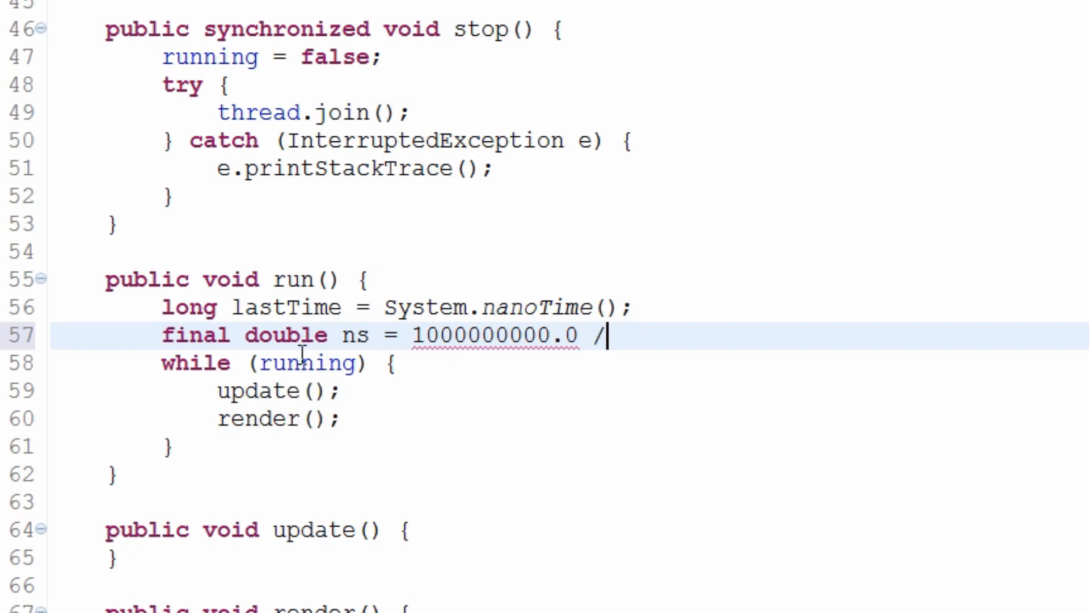
{"action": "type", "text": "\" \""}
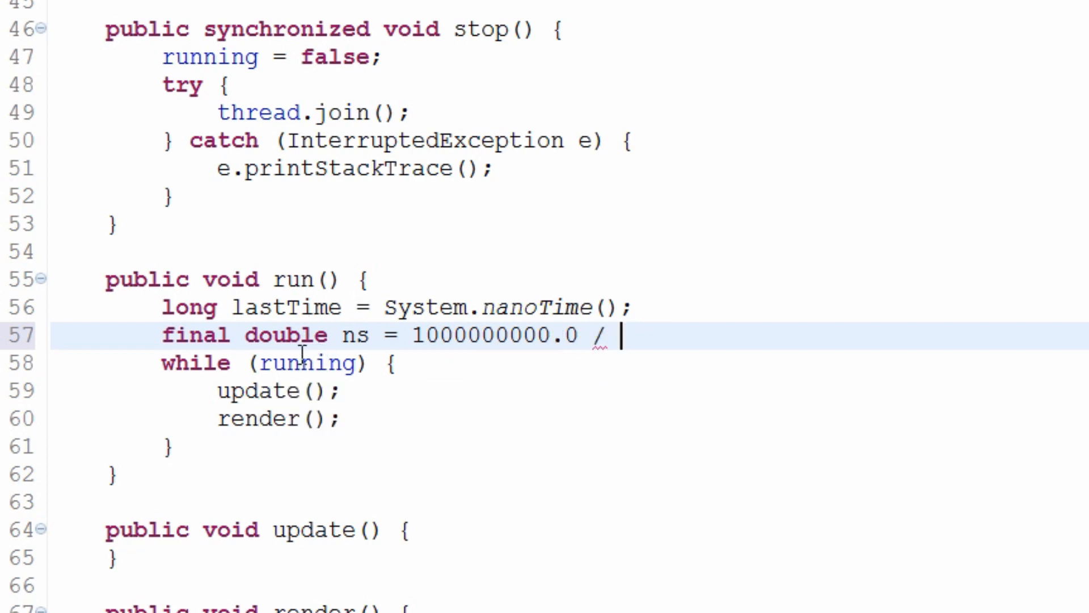
Step: Complete the ns constant with / 60.0; and start a new line
{"action": "double_click", "coordinate": [442, 335]}
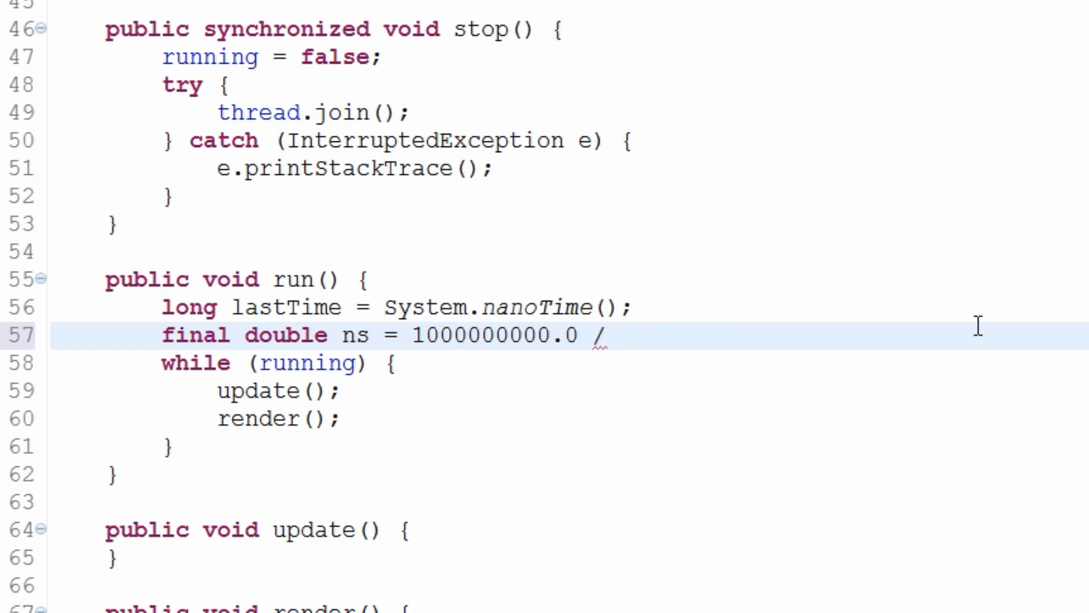
{"action": "left_click", "coordinate": [618, 335]}
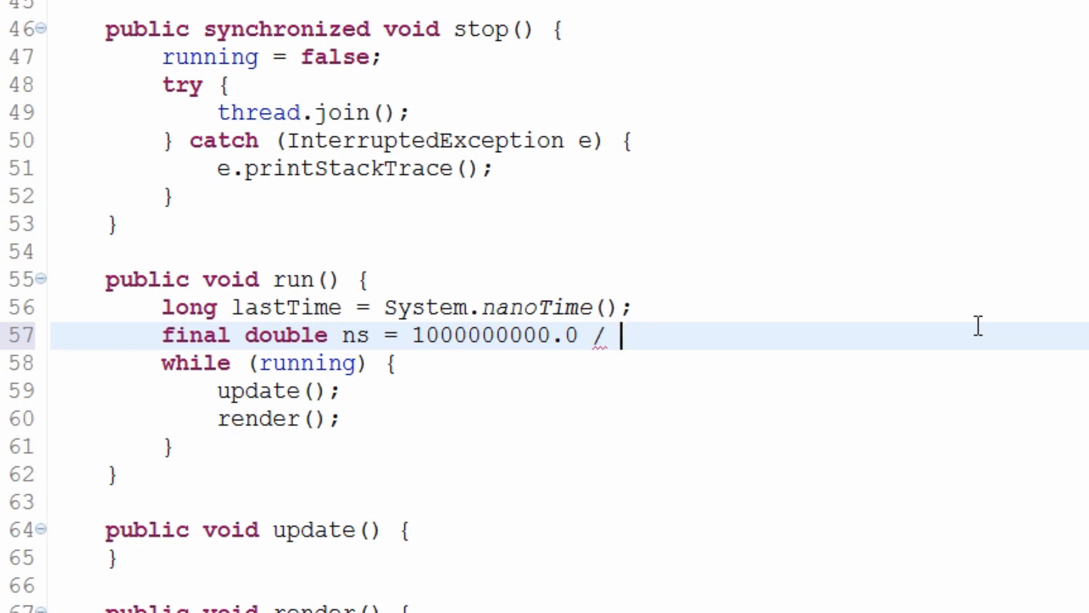
{"action": "type", "text": "60"}
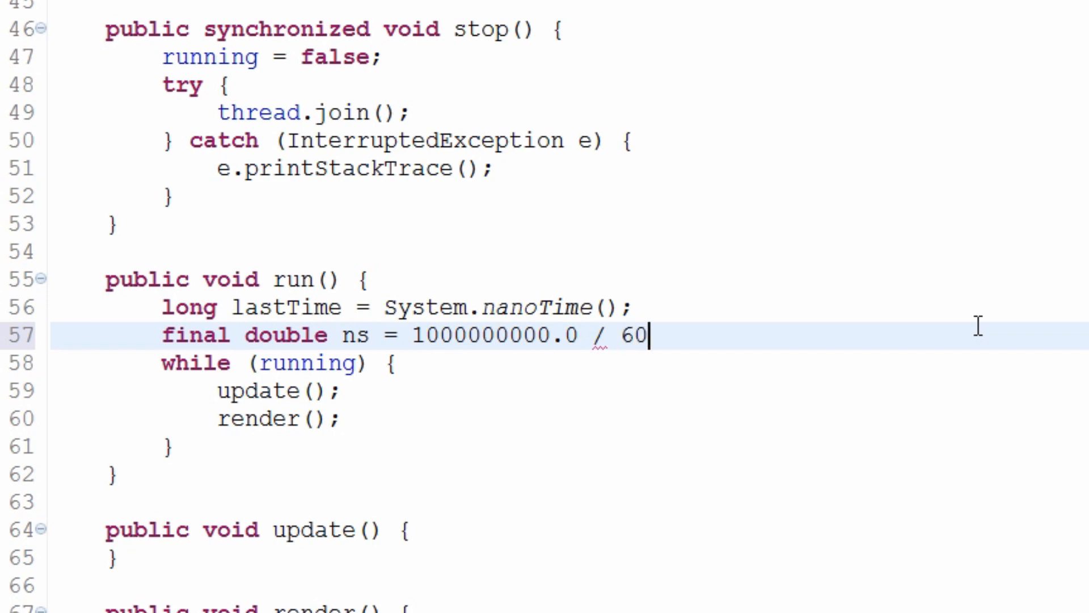
{"action": "type", "text": ".0;"}
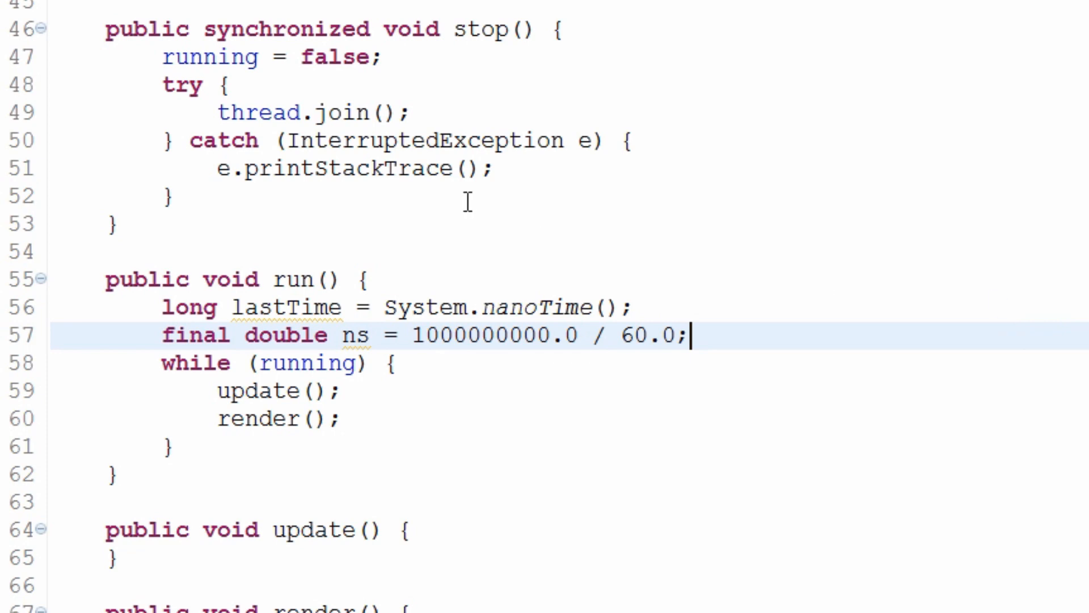
{"action": "double_click", "coordinate": [356, 336]}
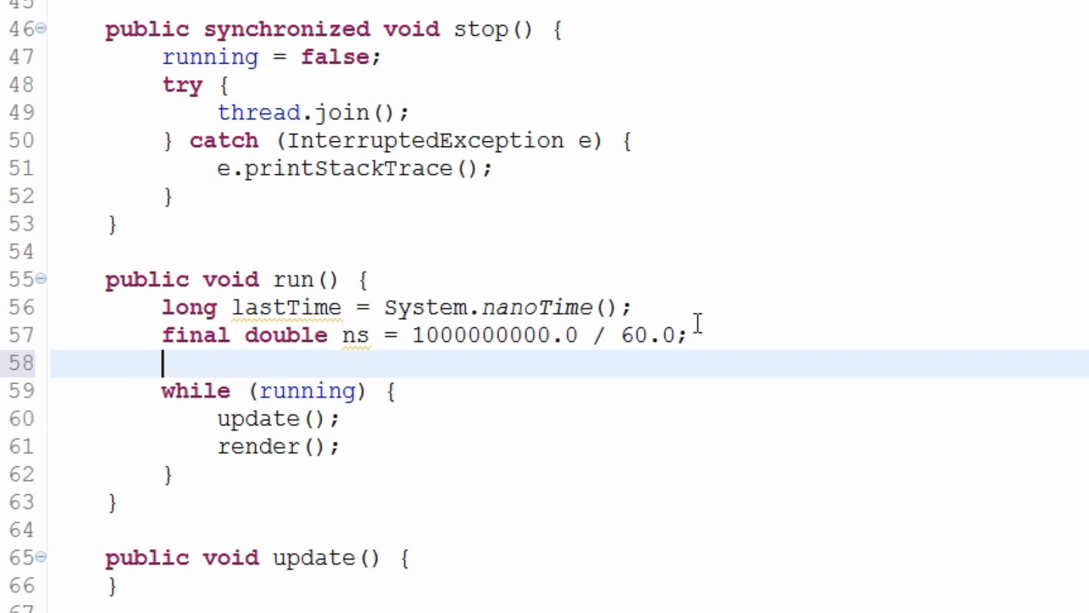
Step: Declare double delta = 0; after the ns constant, before the while loop
{"action": "type", "text": "double dewlta ="}
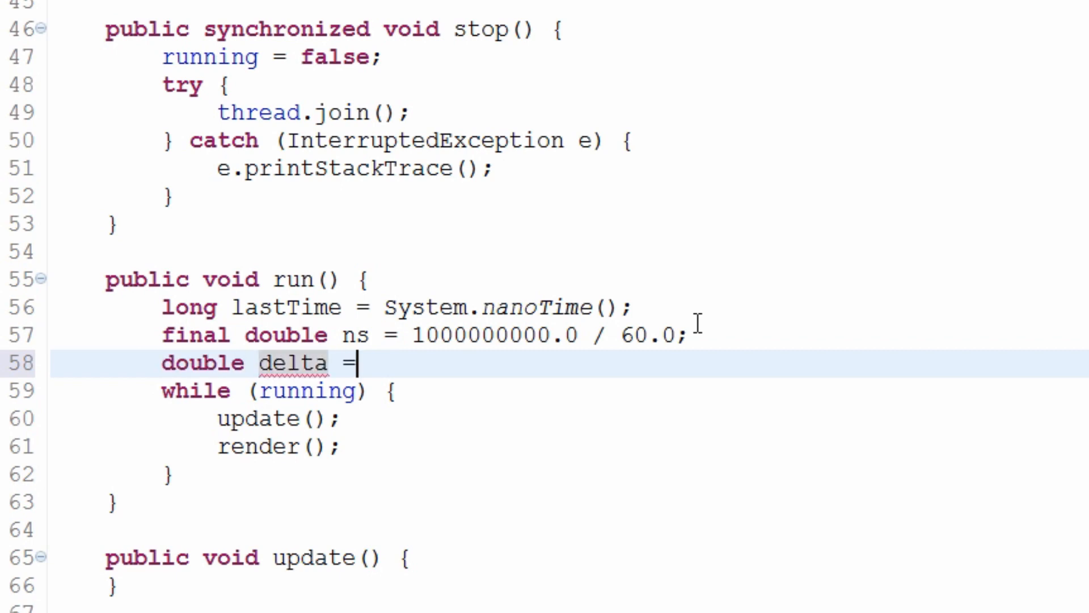
{"action": "type", "text": "0;"}
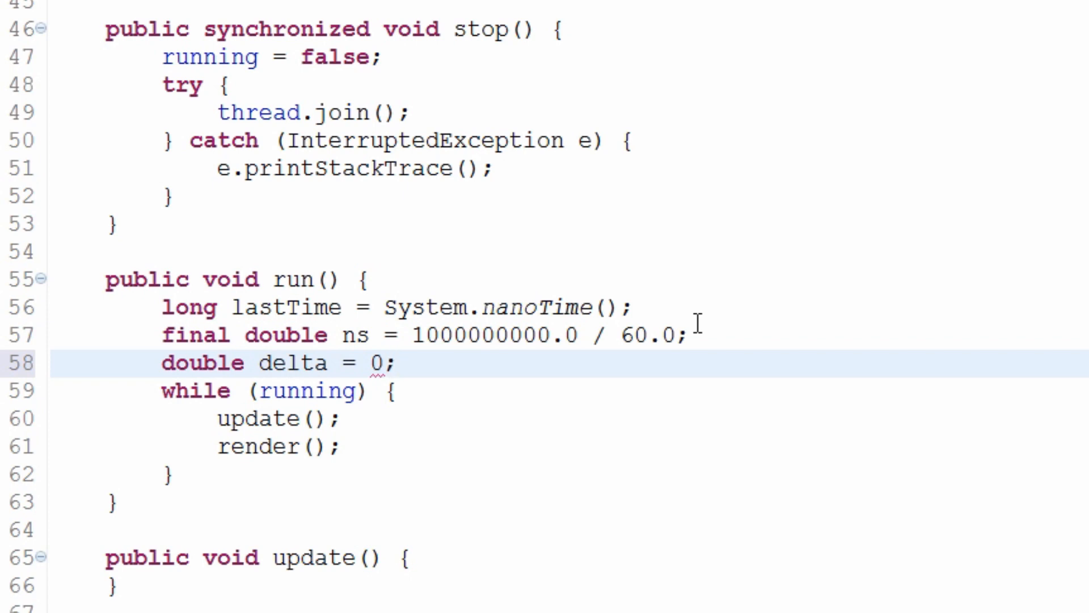
{"action": "left_click_drag", "start_coordinate": [163, 307], "coordinate": [396, 362]}
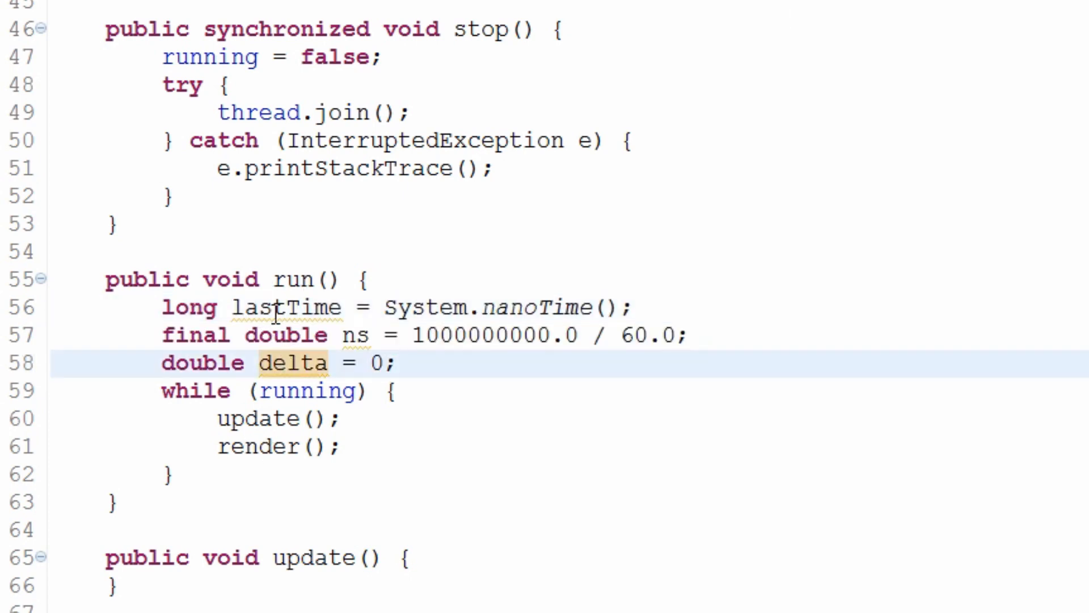
{"action": "scroll", "scroll_direction": "down", "scroll_amount": 3}
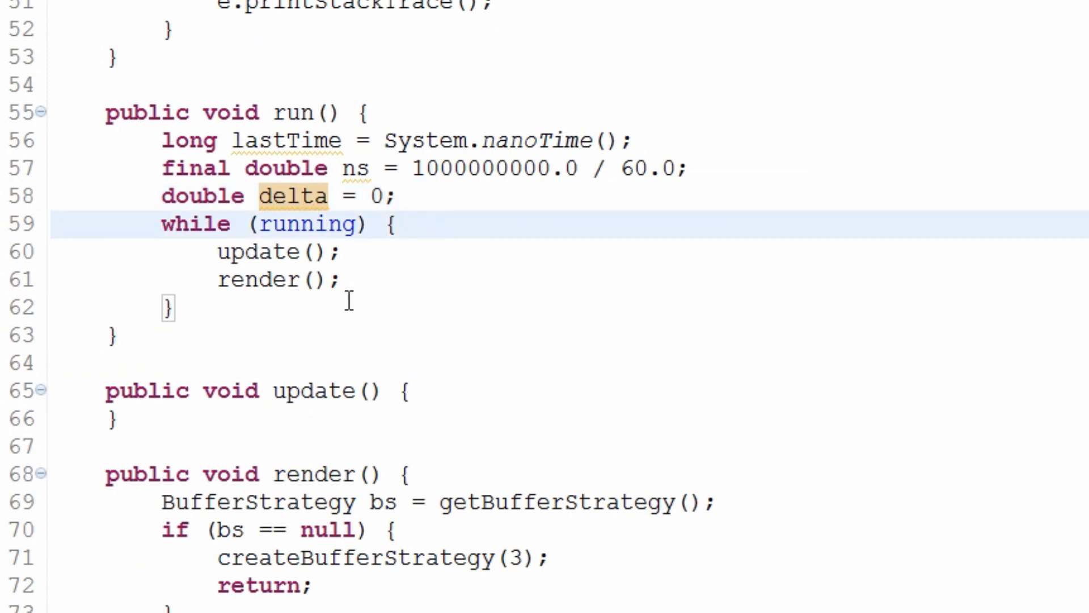
{"action": "mouse_move", "coordinate": [379, 282]}
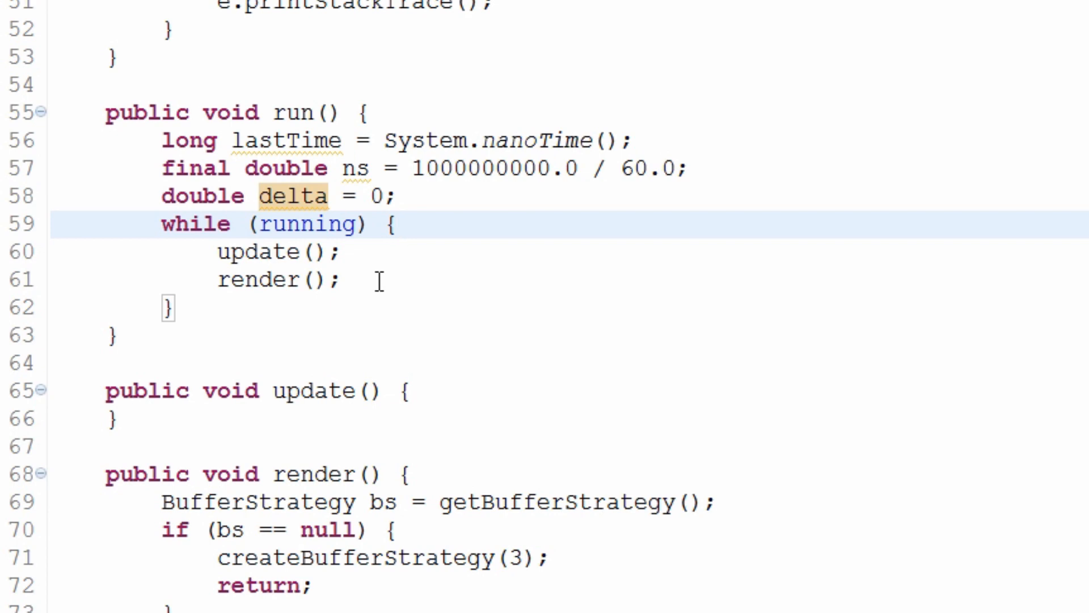
Step: Begin the loop body with long now = System.nanoTime(); above update()
{"action": "key", "text": "Enter"}
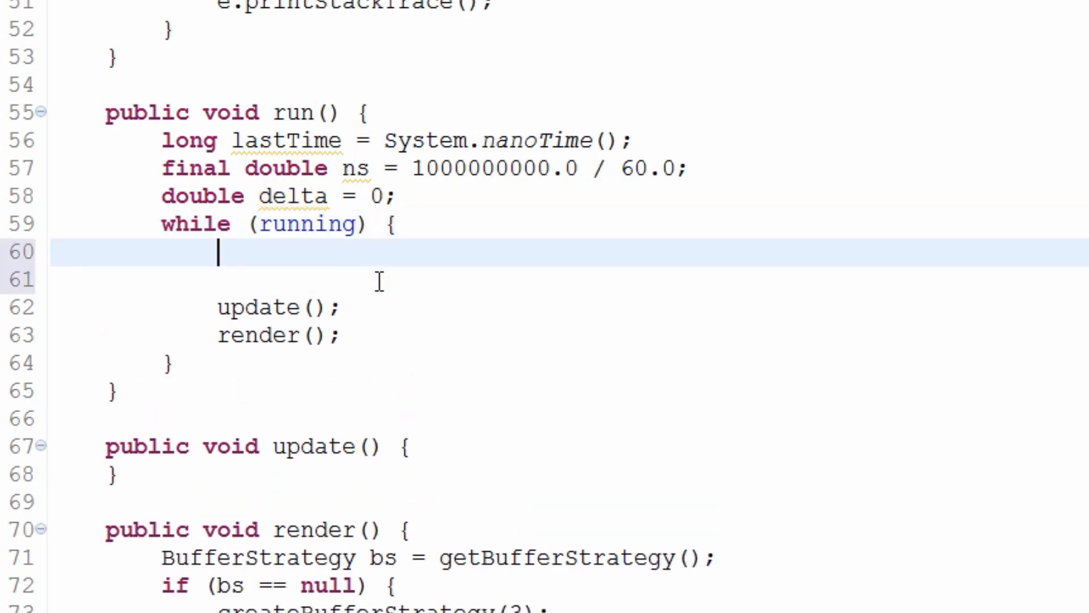
{"action": "type", "text": "long"}
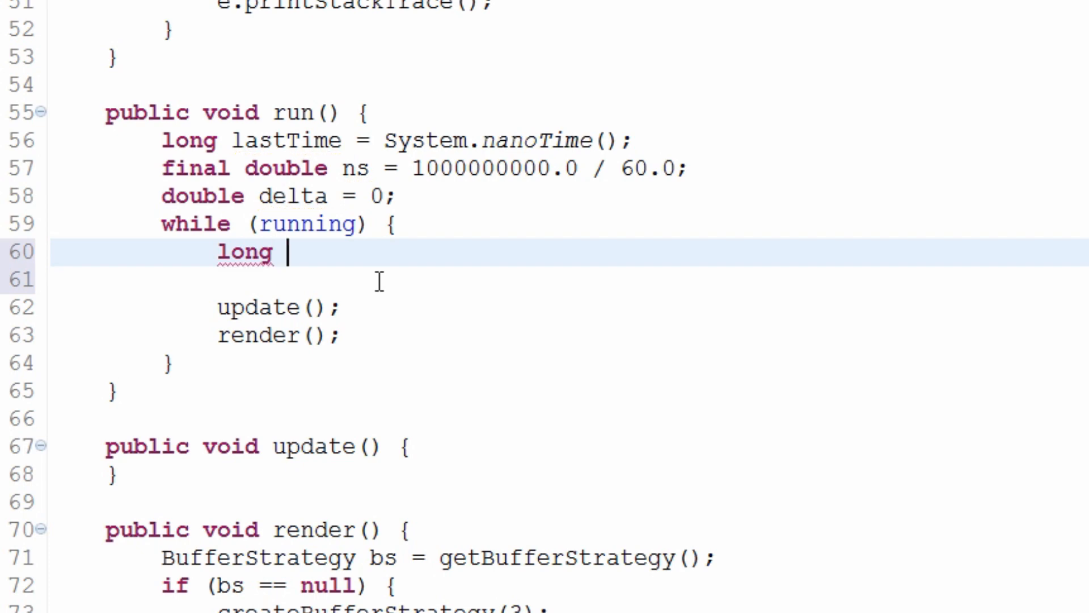
{"action": "type", "text": "now = Sus"}
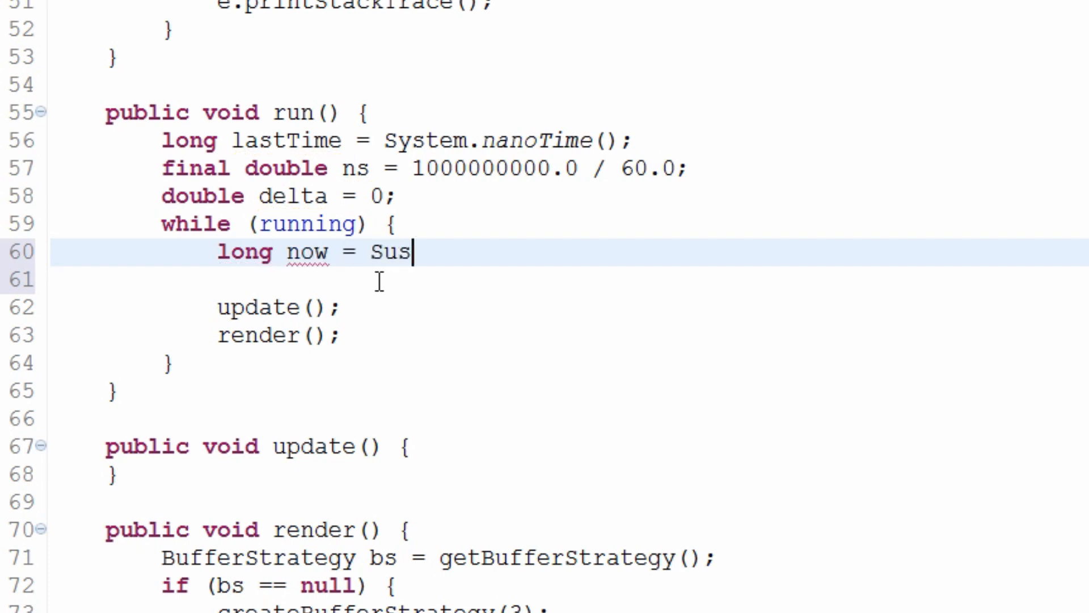
{"action": "type", "text": "System.nanoTime();"}
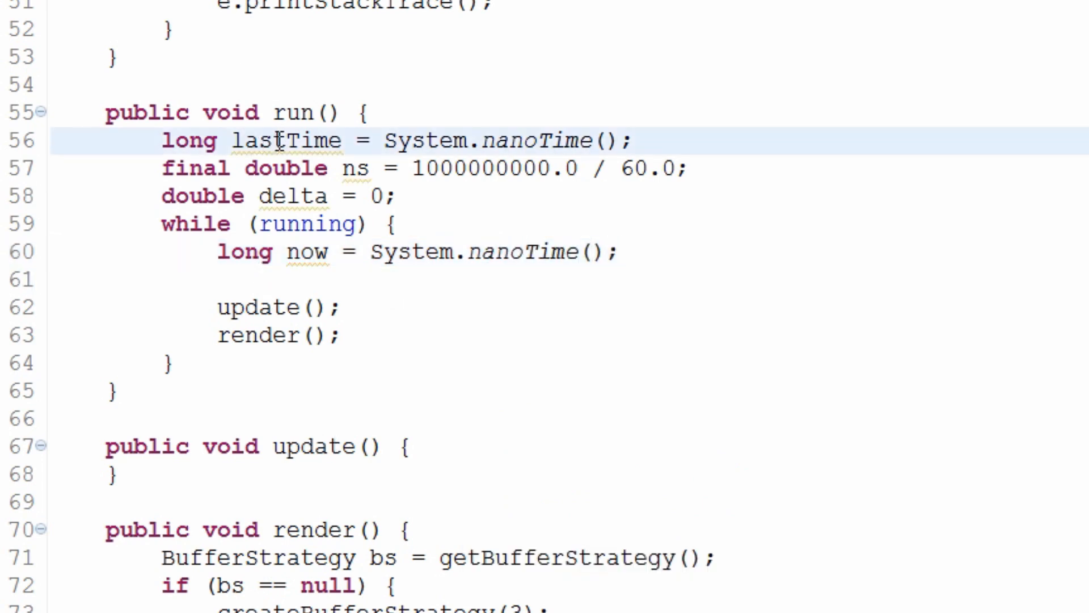
Step: Compare the lastTime and now declarations, then settle on the empty line inside the loop
{"action": "left_click", "coordinate": [374, 113]}
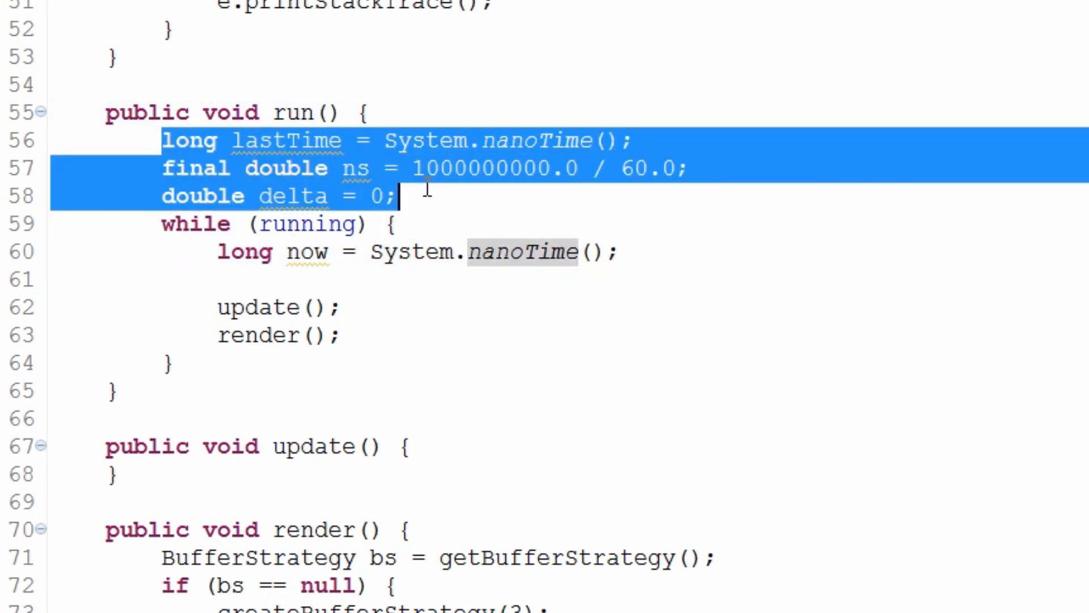
{"action": "double_click", "coordinate": [285, 139]}
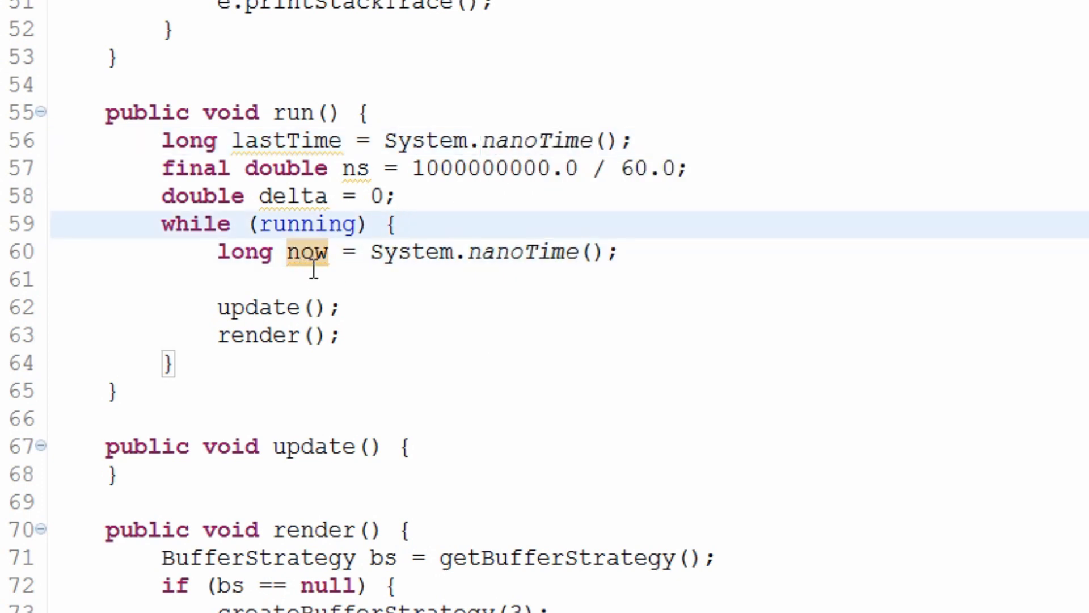
{"action": "left_click", "coordinate": [273, 195]}
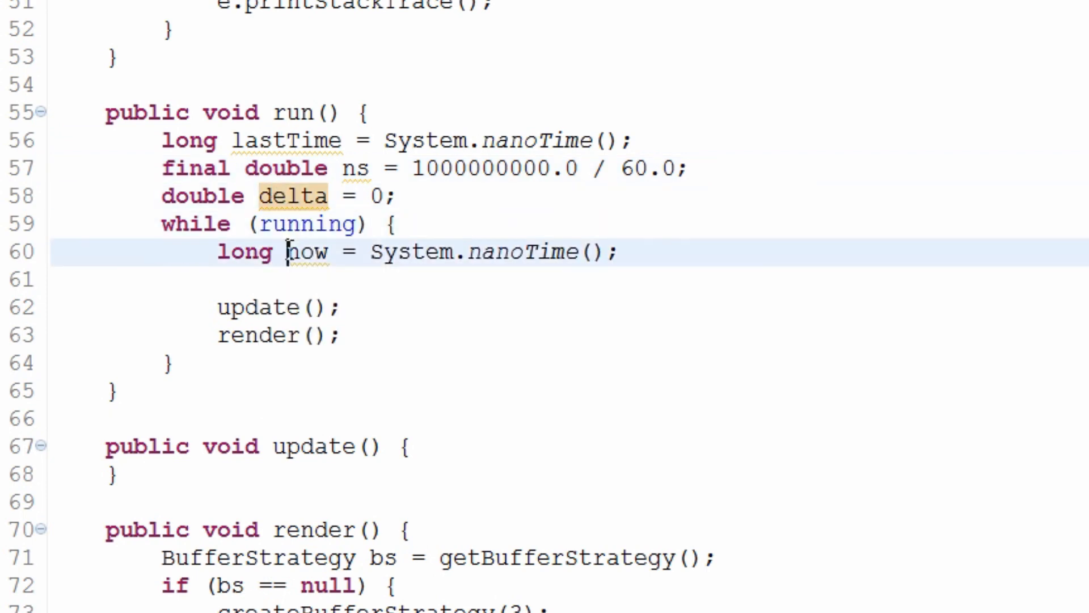
{"action": "left_click_drag", "start_coordinate": [435, 252], "coordinate": [622, 252]}
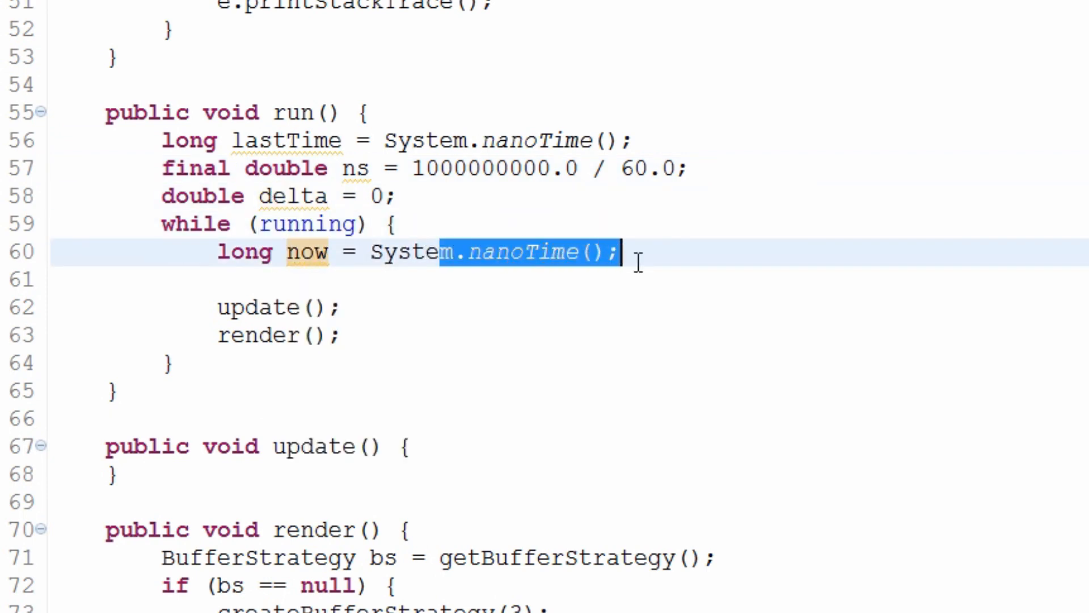
{"action": "left_click", "coordinate": [452, 168]}
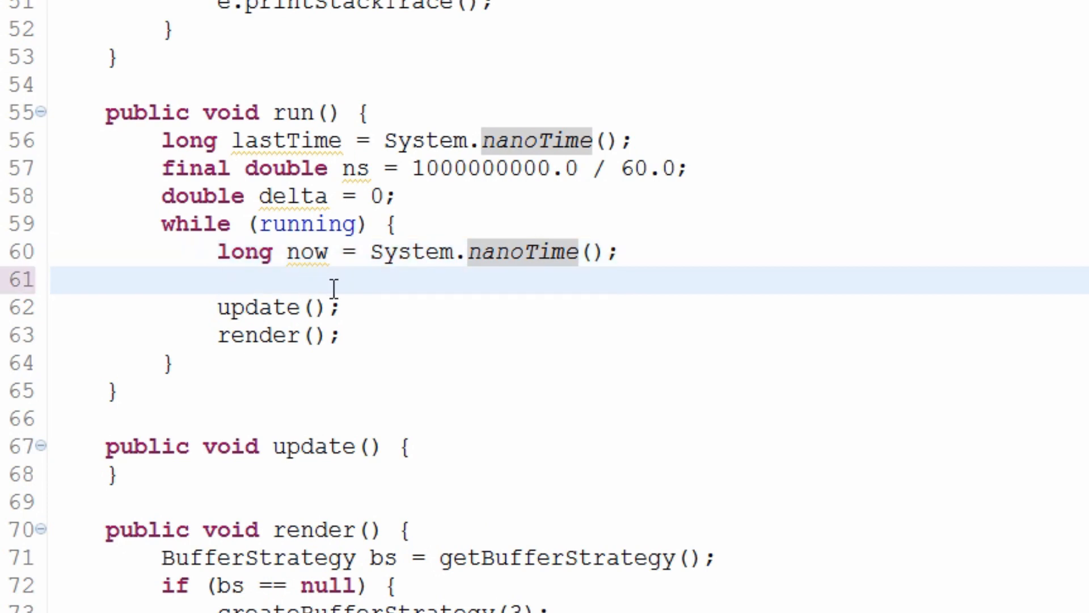
Step: Print lastTime and now with return; in the loop, and add stop(); after it
{"action": "type", "text": "r"}
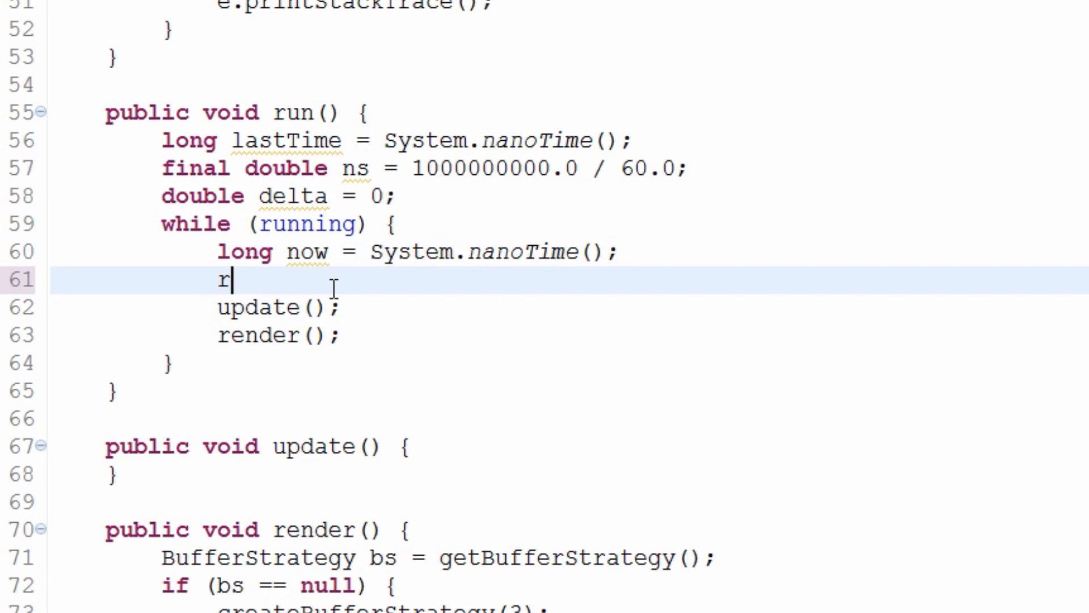
{"action": "type", "text": "eturn;"}
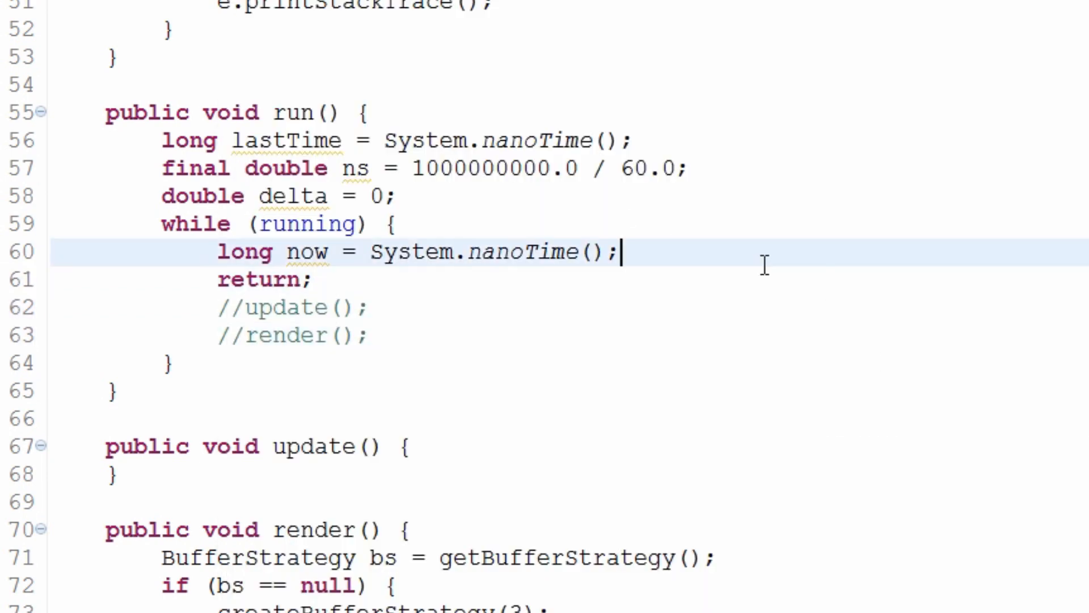
{"action": "type", "text": "System."}
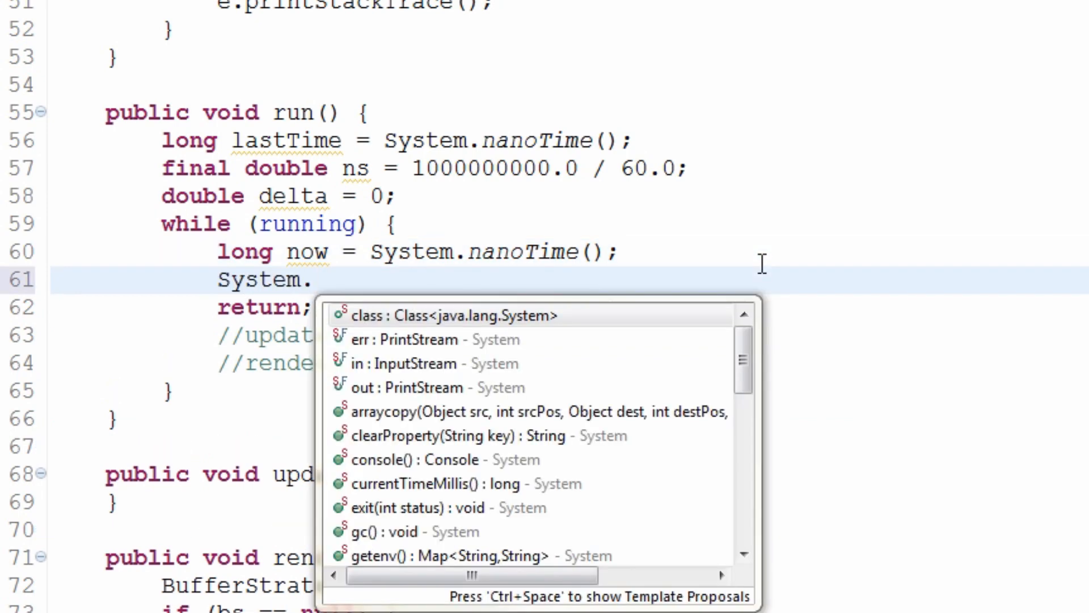
{"action": "type", "text": "ntln("}
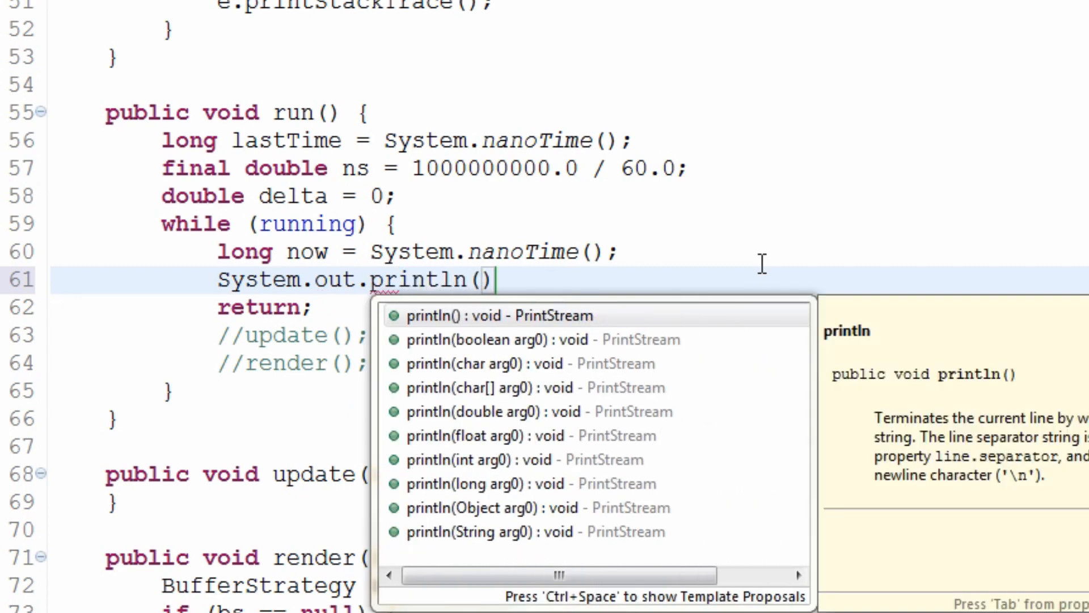
{"action": "type", "text": "now;"}
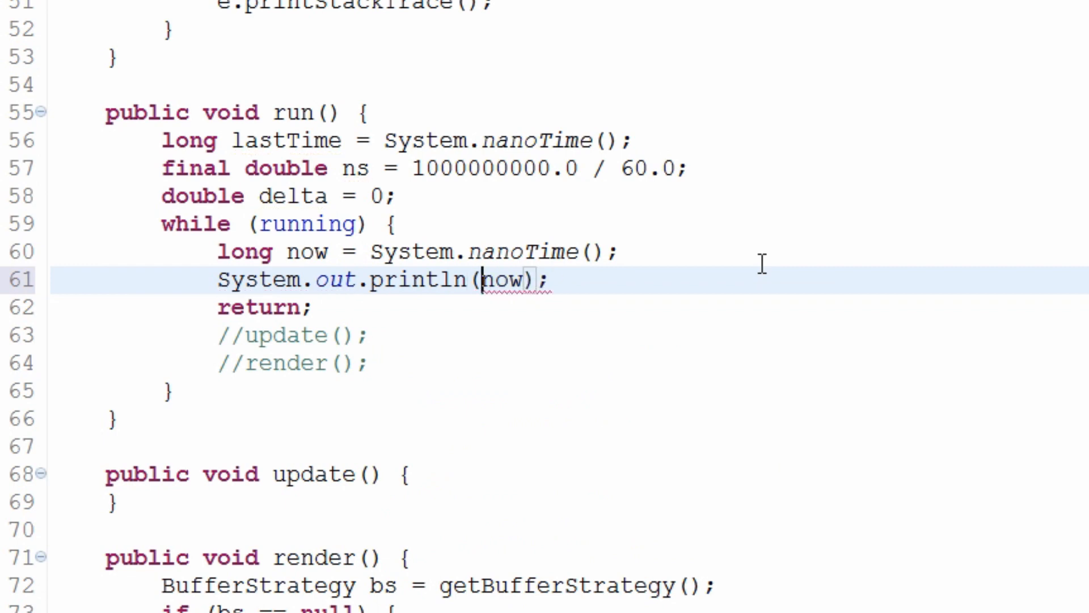
{"action": "type", "text": "lastTime +"}
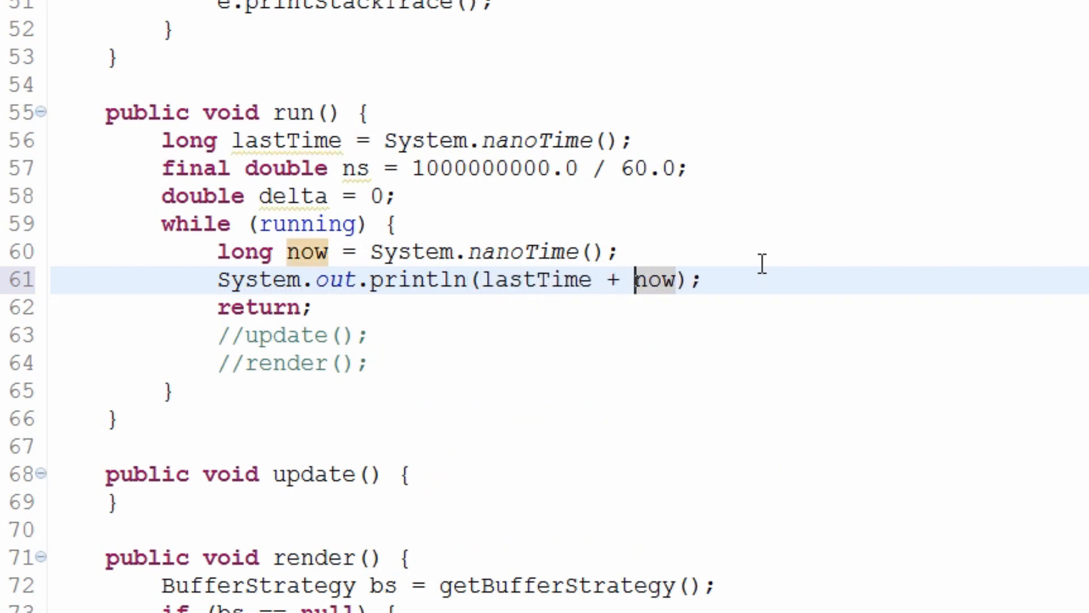
{"action": "type", "text": "\", \" +"}
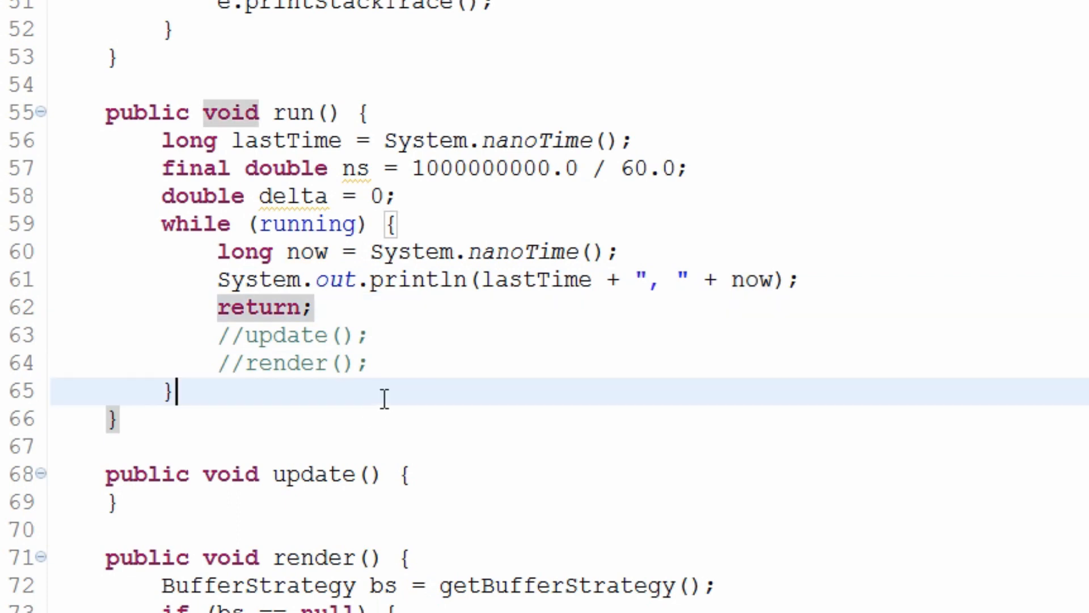
{"action": "type", "text": "stop();"}
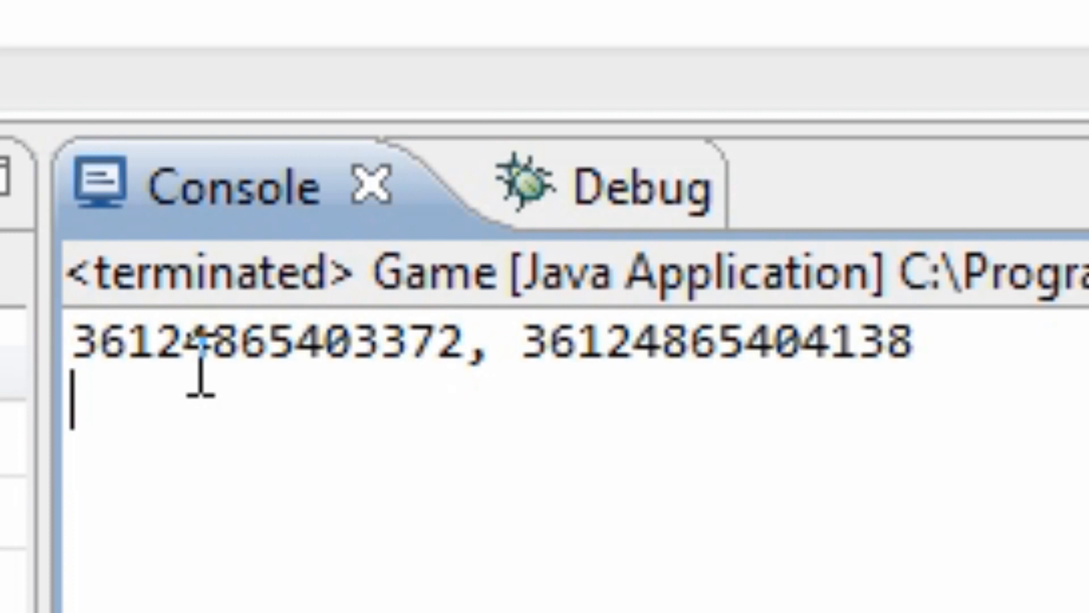
Step: Run the Game and read the two printed nanoTime timestamps in the Console
{"action": "double_click", "coordinate": [716, 340]}
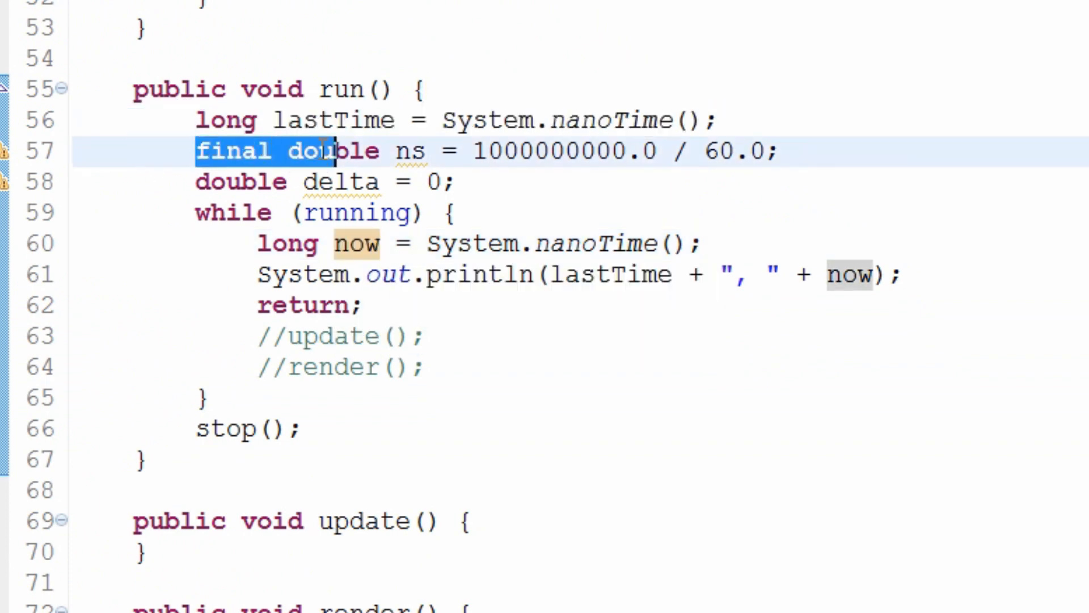
Step: Change the println to output now - lastTime, then delete the temporary timing test code
{"action": "left_click", "coordinate": [354, 182]}
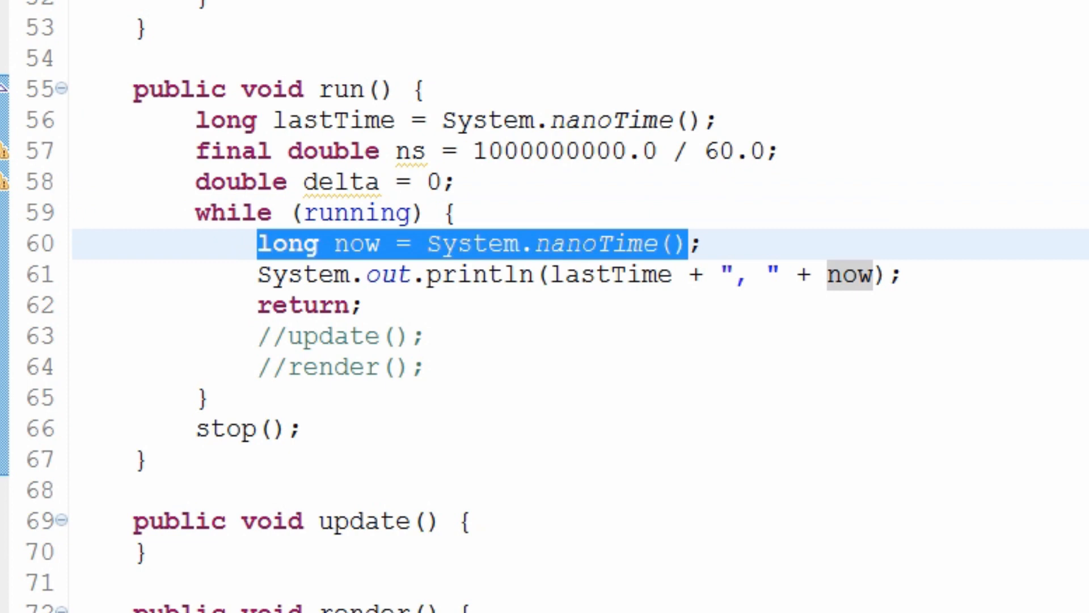
{"action": "mouse_move", "coordinate": [601, 275]}
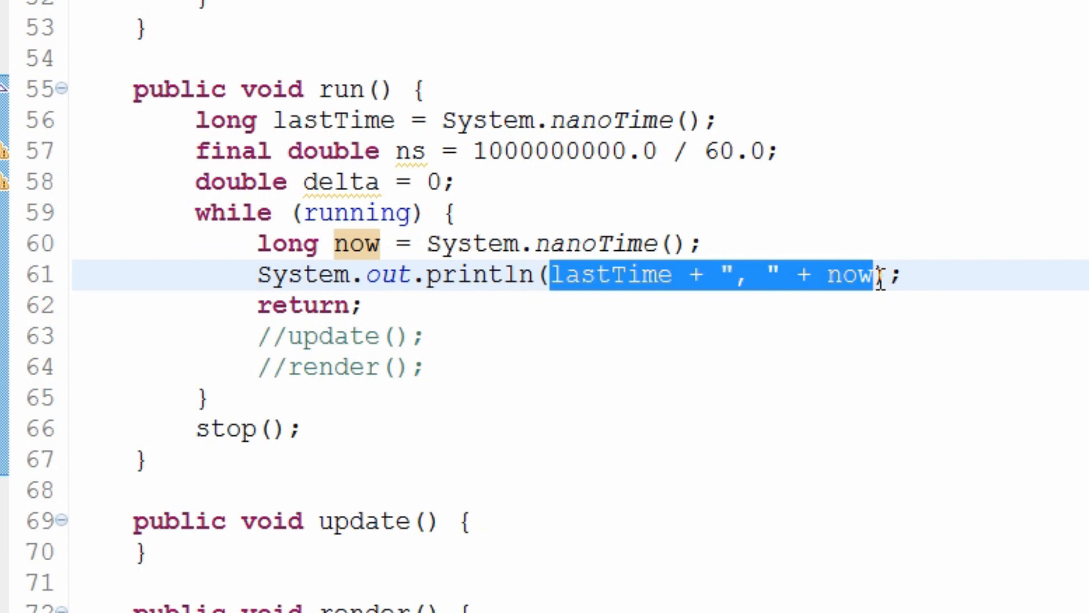
{"action": "type", "text": "now - lastTime"}
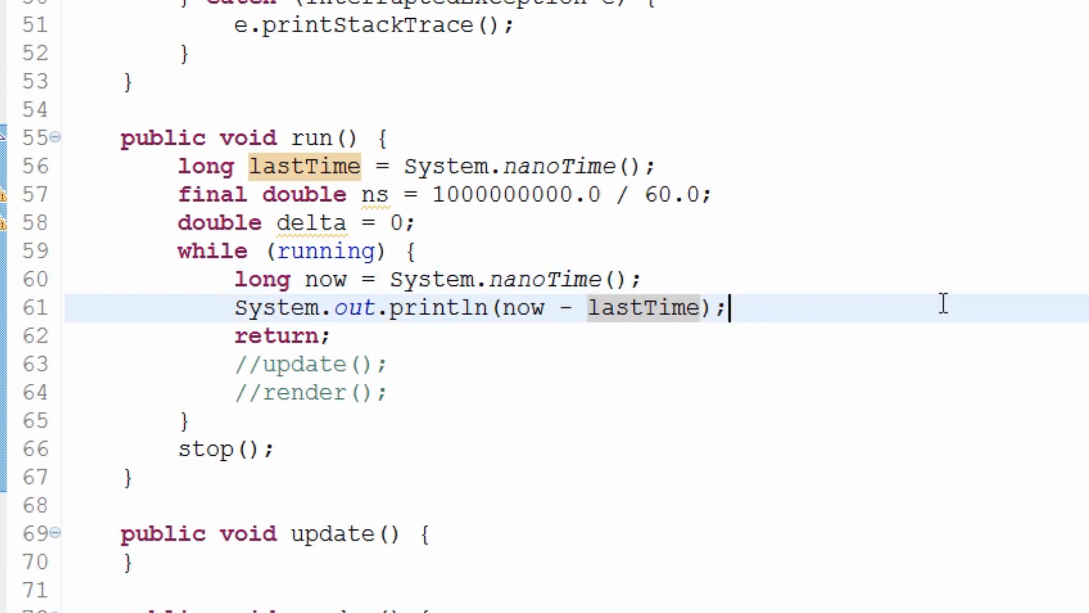
{"action": "left_click_drag", "start_coordinate": [503, 307], "coordinate": [701, 308]}
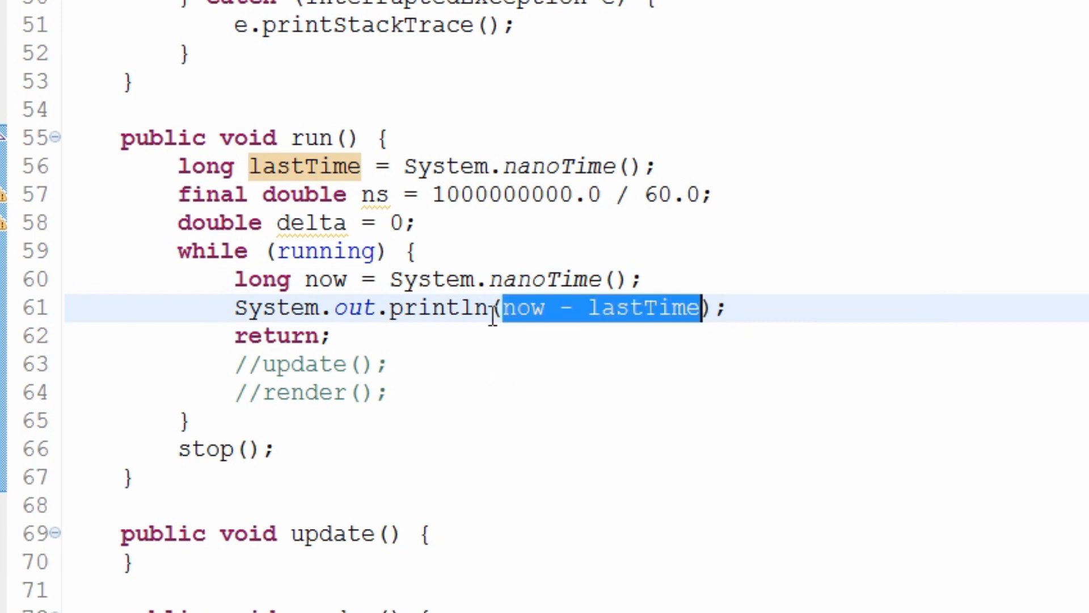
{"action": "left_click", "coordinate": [727, 309]}
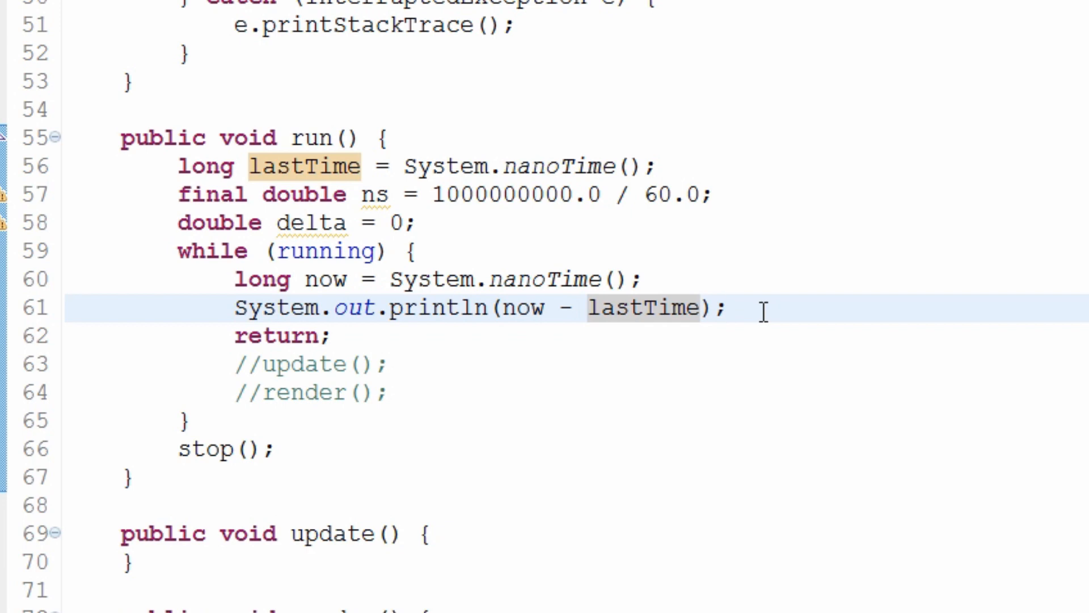
{"action": "key", "text": "Delete"}
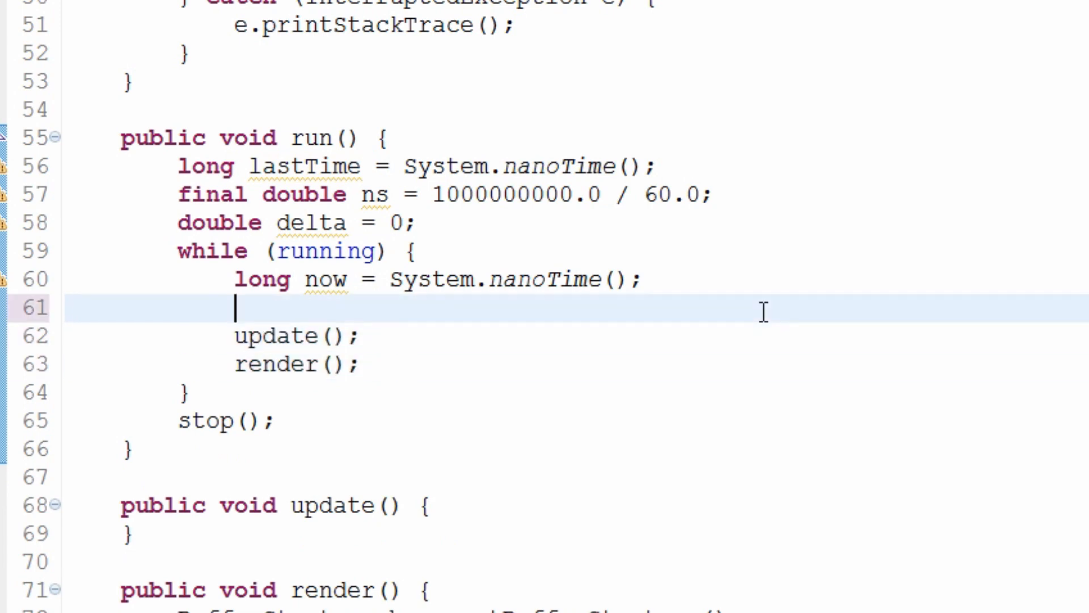
Step: Write delta += (now - lastTime) inside the while (running) loop
{"action": "type", "text": "delta"}
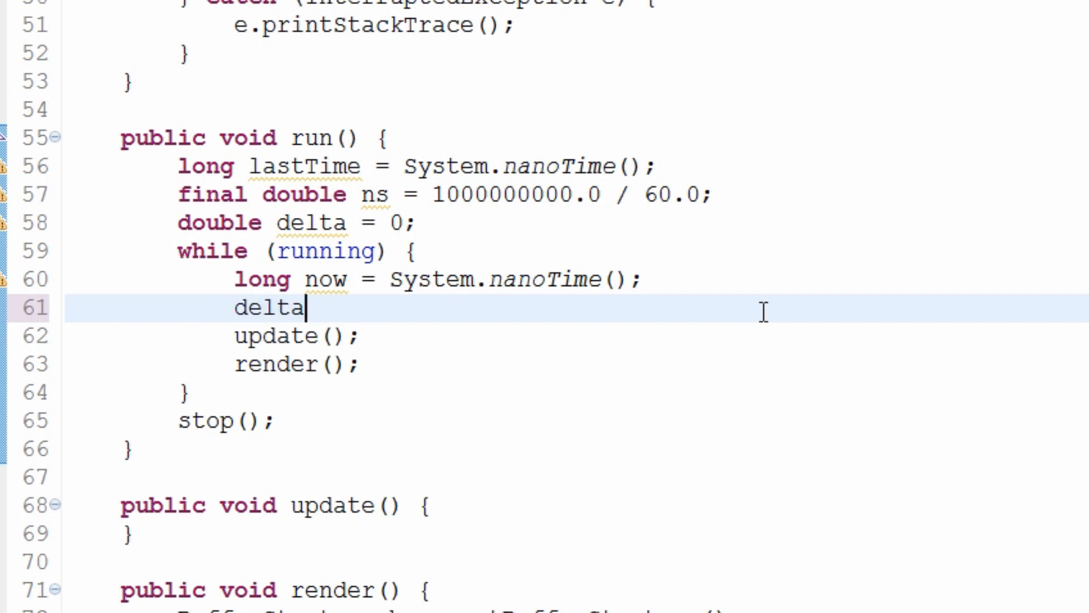
{"action": "type", "text": "+="}
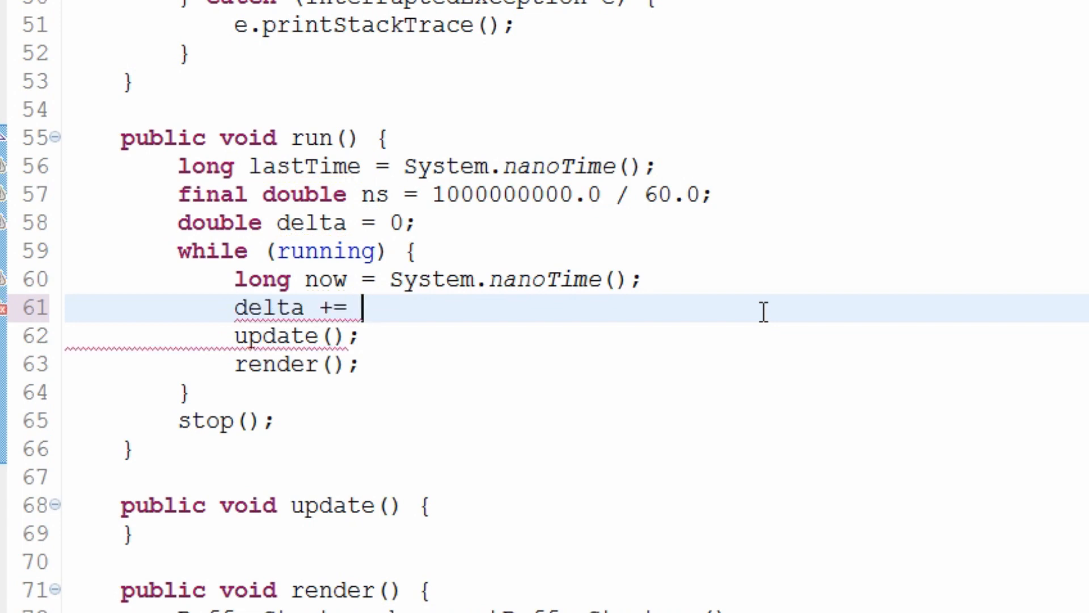
{"action": "key", "text": "BackSpace"}
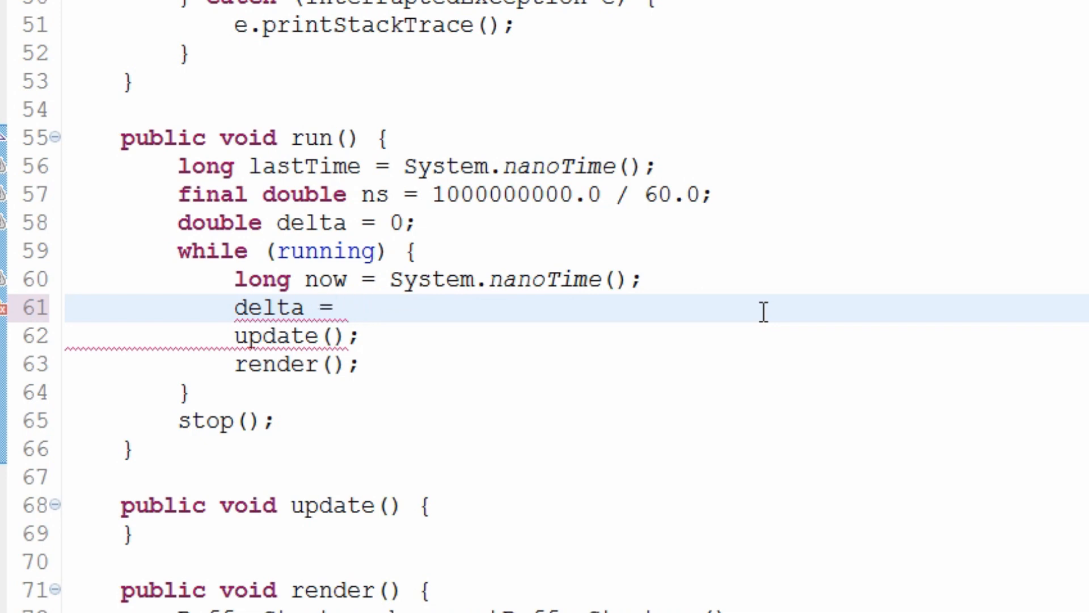
{"action": "type", "text": "delt"}
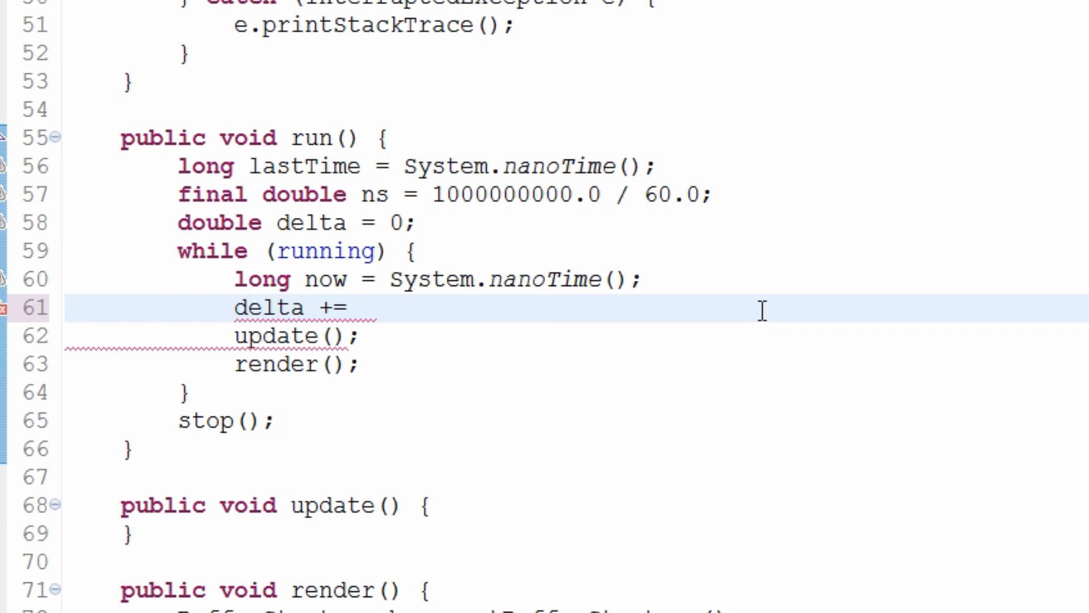
{"action": "type", "text": "(now-l)"}
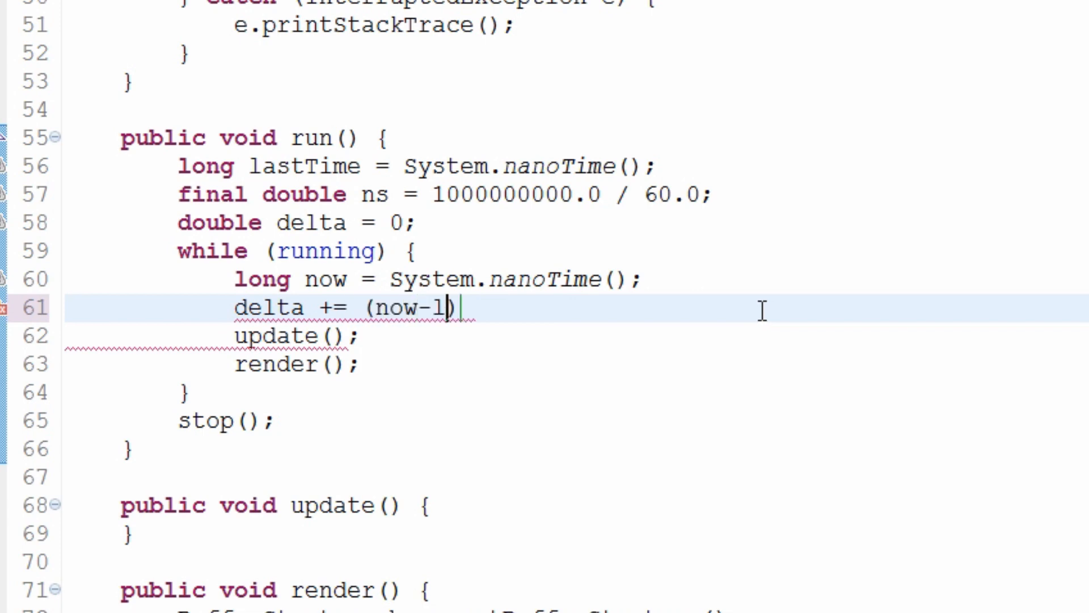
{"action": "type", "text": "astT"}
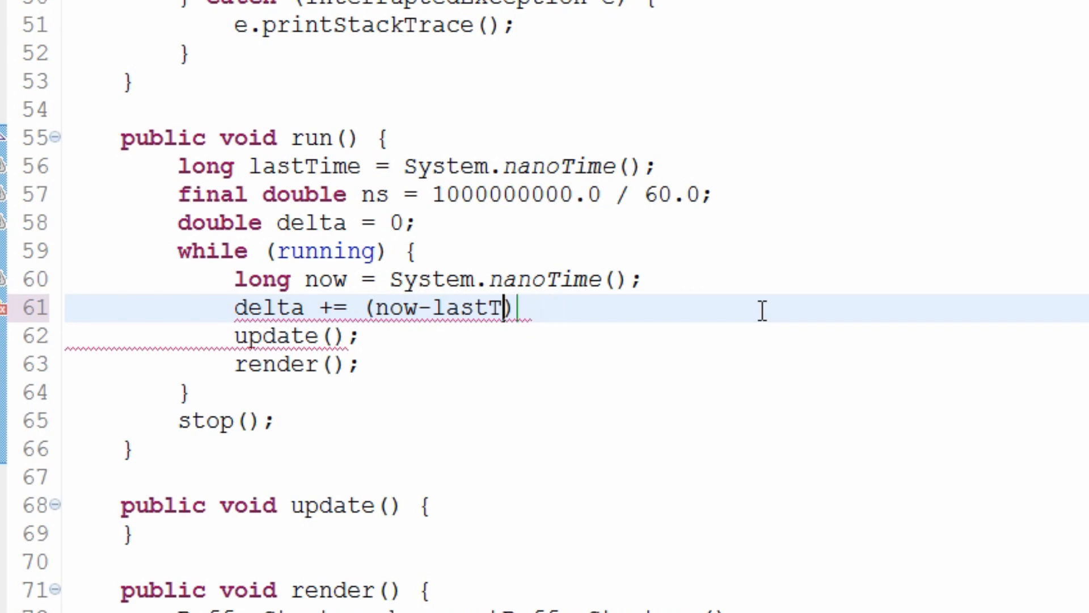
{"action": "type", "text": "ime)"}
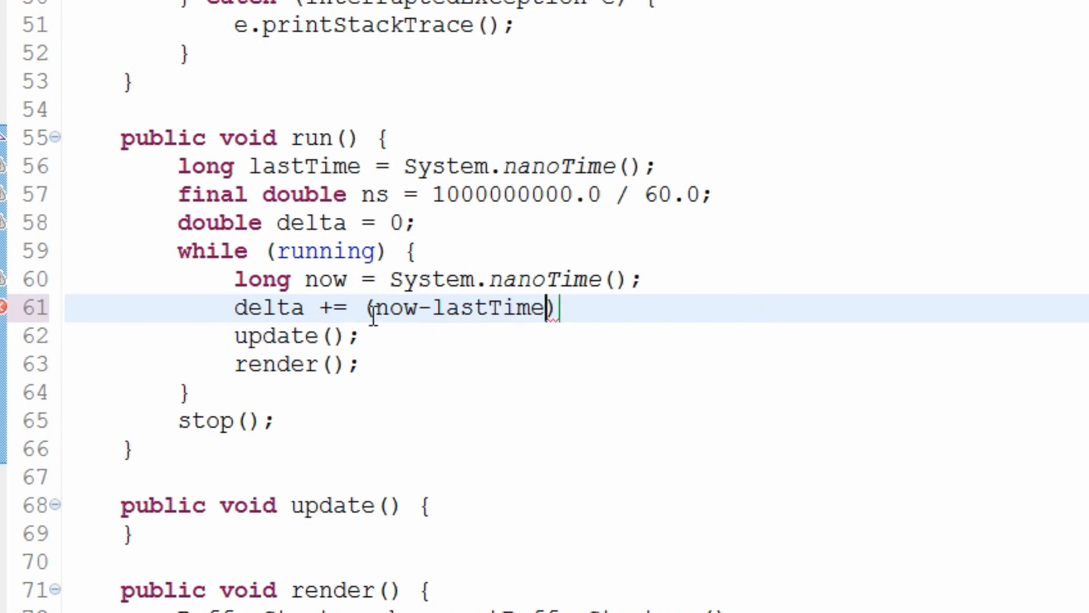
{"action": "mouse_move", "coordinate": [462, 306]}
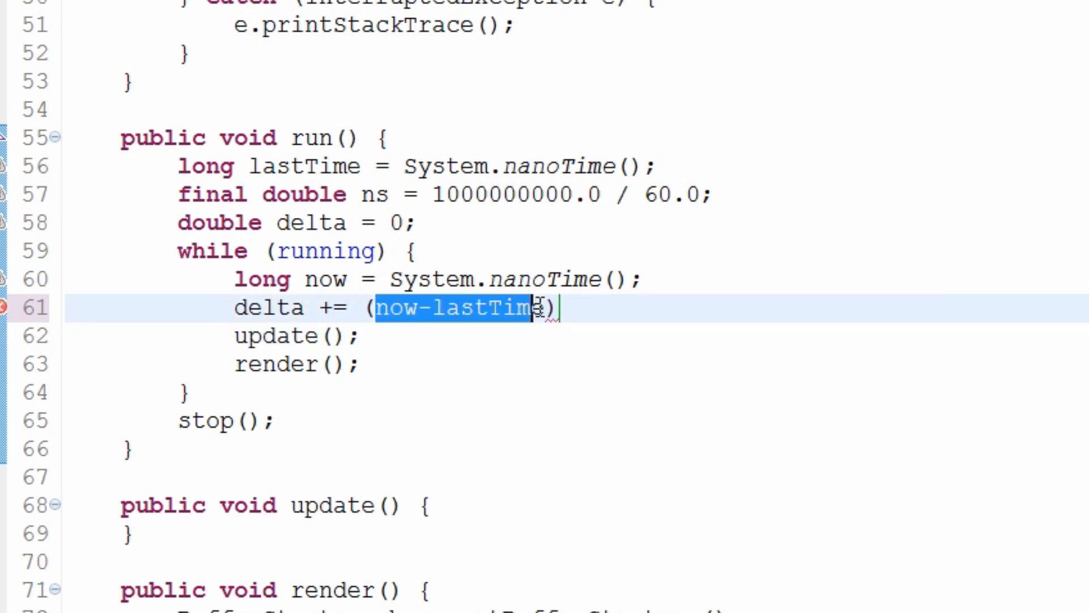
Step: Finish the accumulation as delta += (now - lastTime) / ns;
{"action": "left_click", "coordinate": [461, 166]}
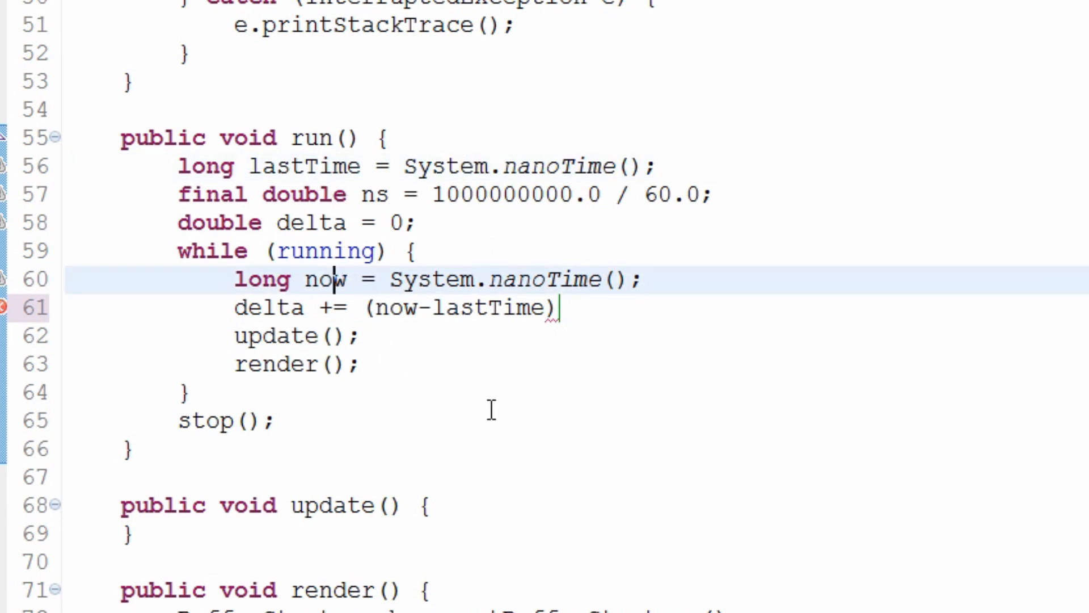
{"action": "left_click", "coordinate": [570, 307]}
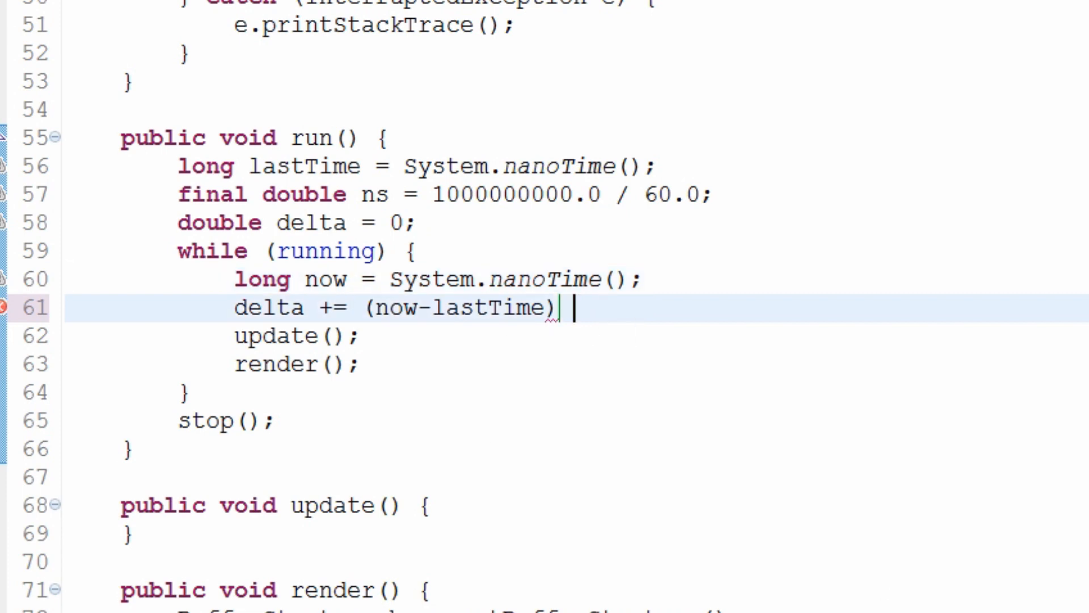
{"action": "type", "text": "/"}
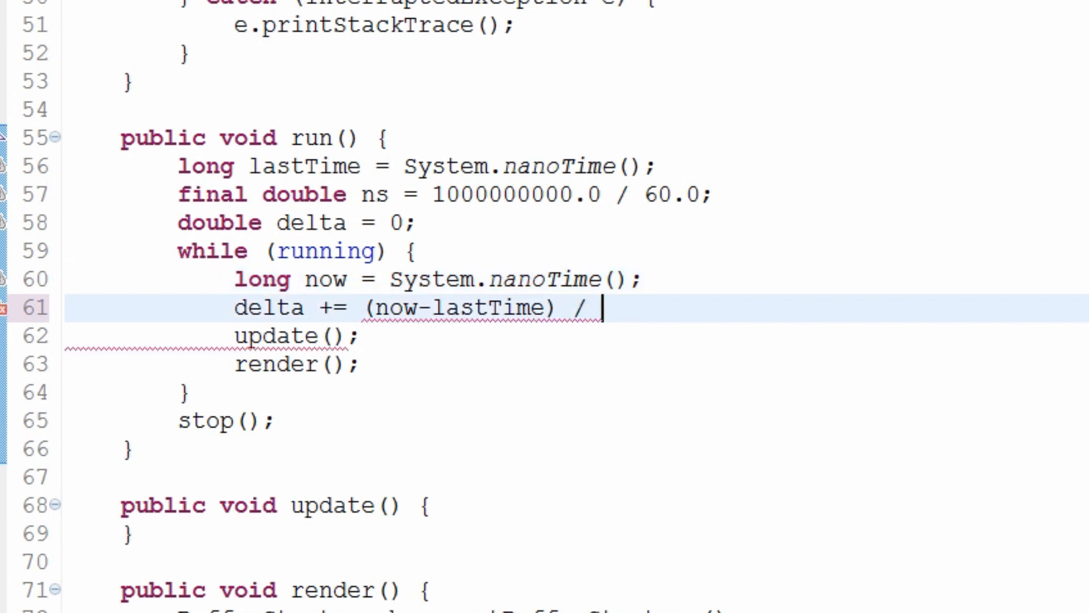
{"action": "type", "text": "ns;"}
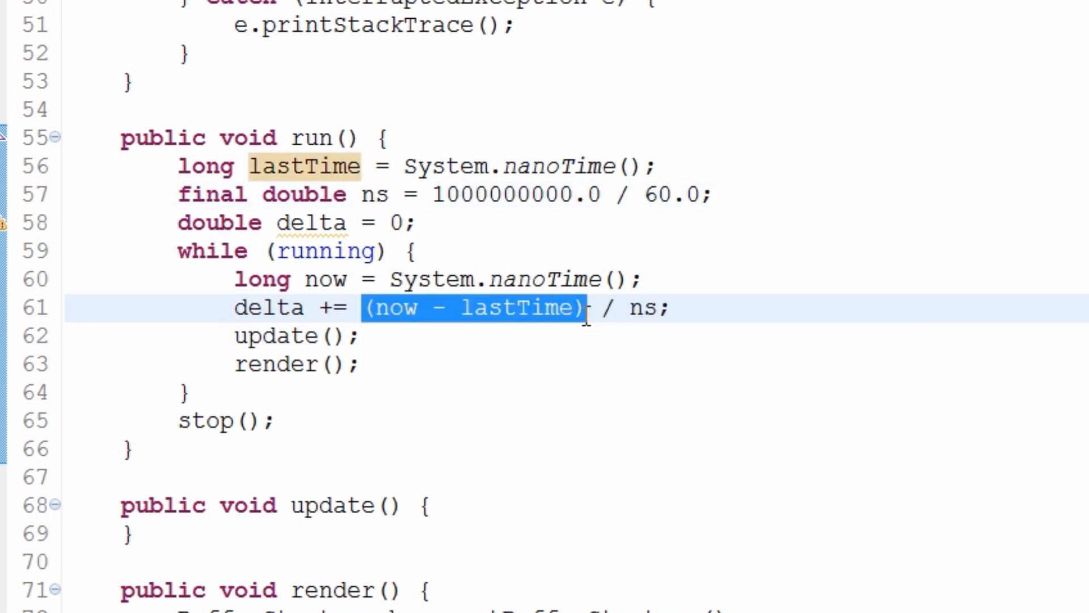
{"action": "left_click", "coordinate": [670, 308]}
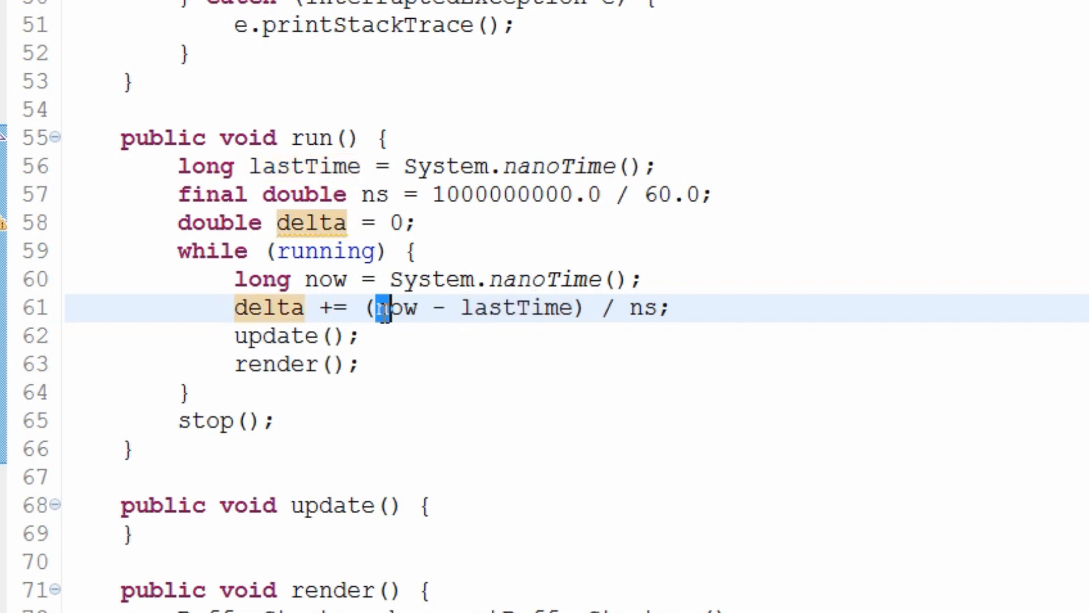
{"action": "left_click_drag", "start_coordinate": [381, 307], "coordinate": [577, 307]}
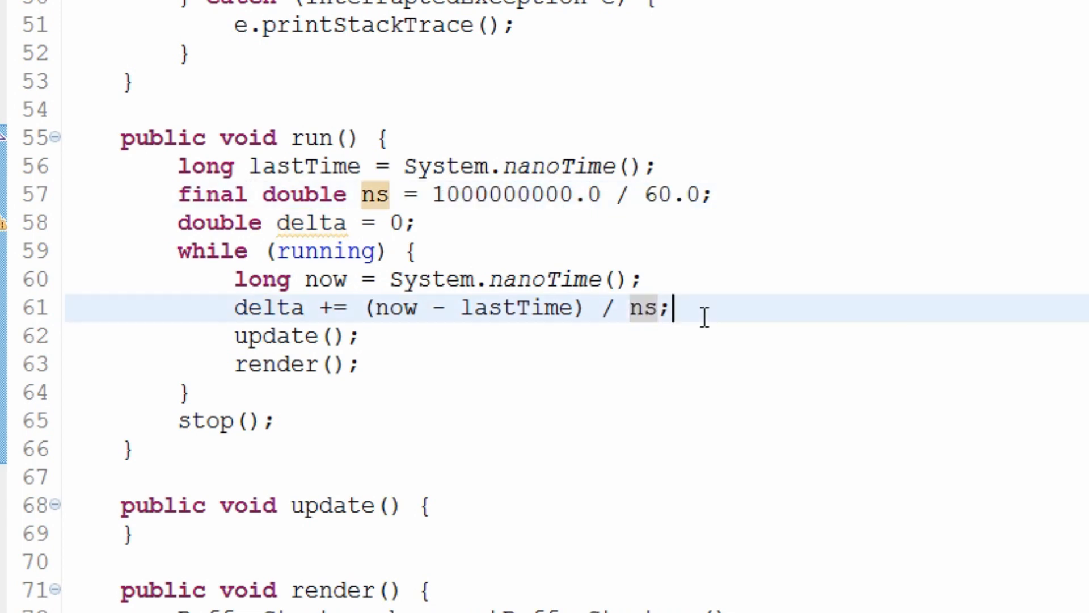
{"action": "mouse_move", "coordinate": [674, 328]}
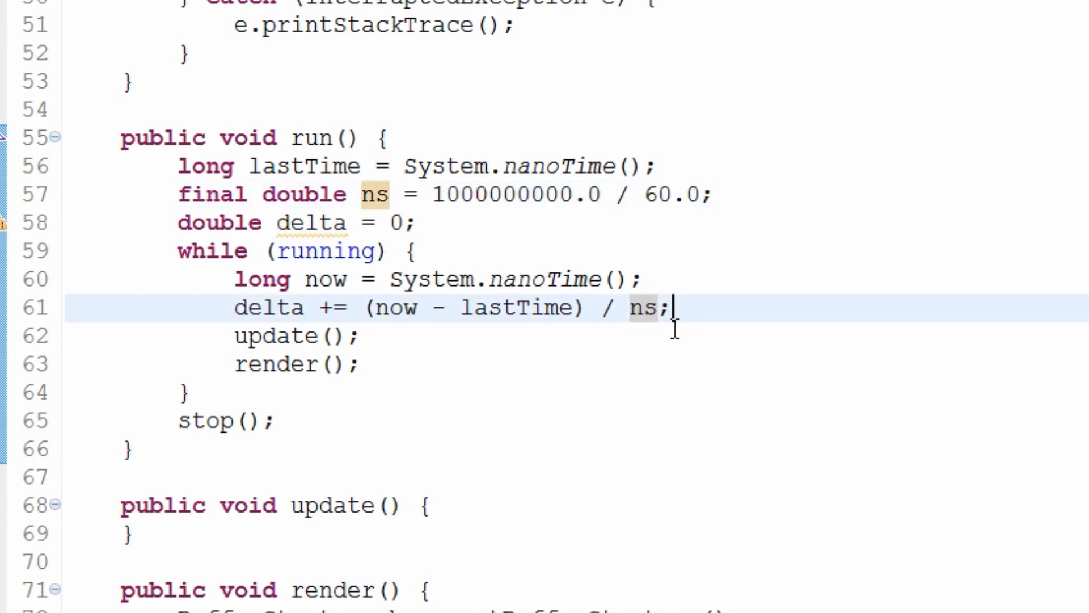
Step: Wrap update(); in a while (delta >= 1) loop that ends with delta--;
{"action": "key", "text": "Enter"}
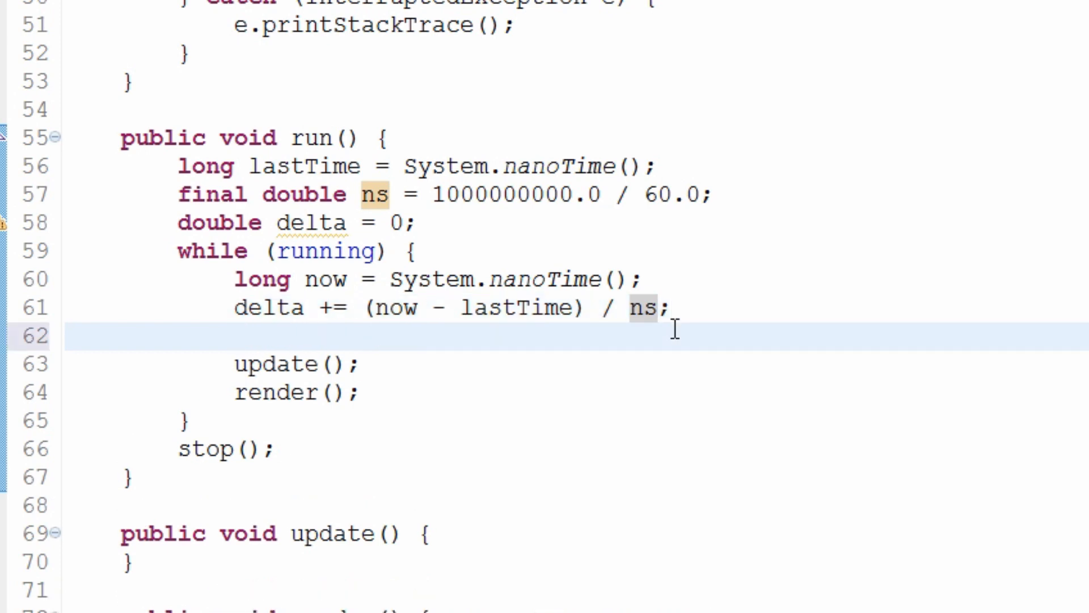
{"action": "type", "text": "whl"}
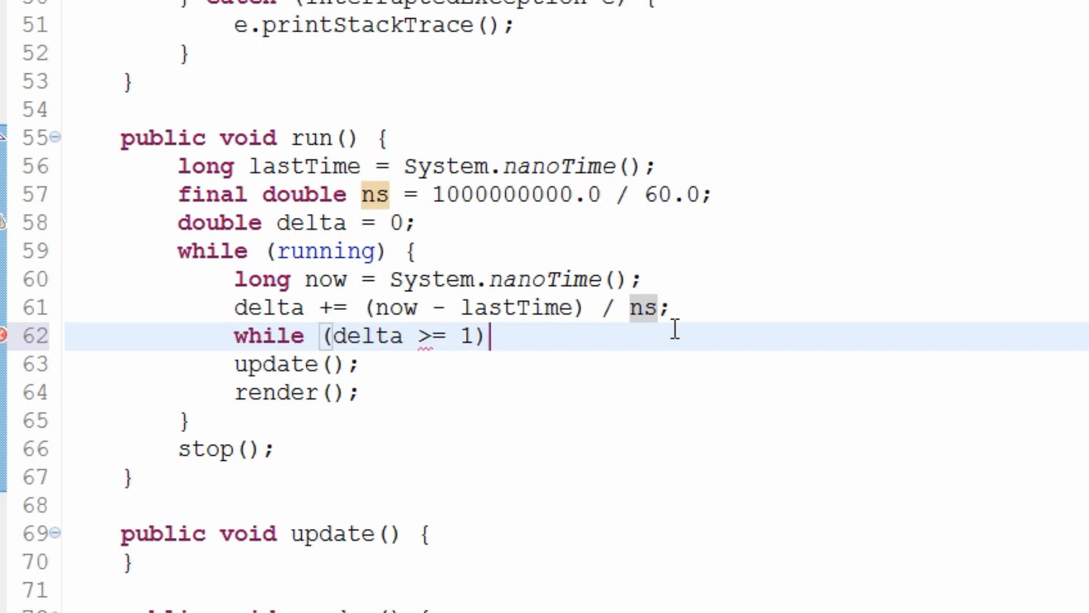
{"action": "type", "text": "{"}
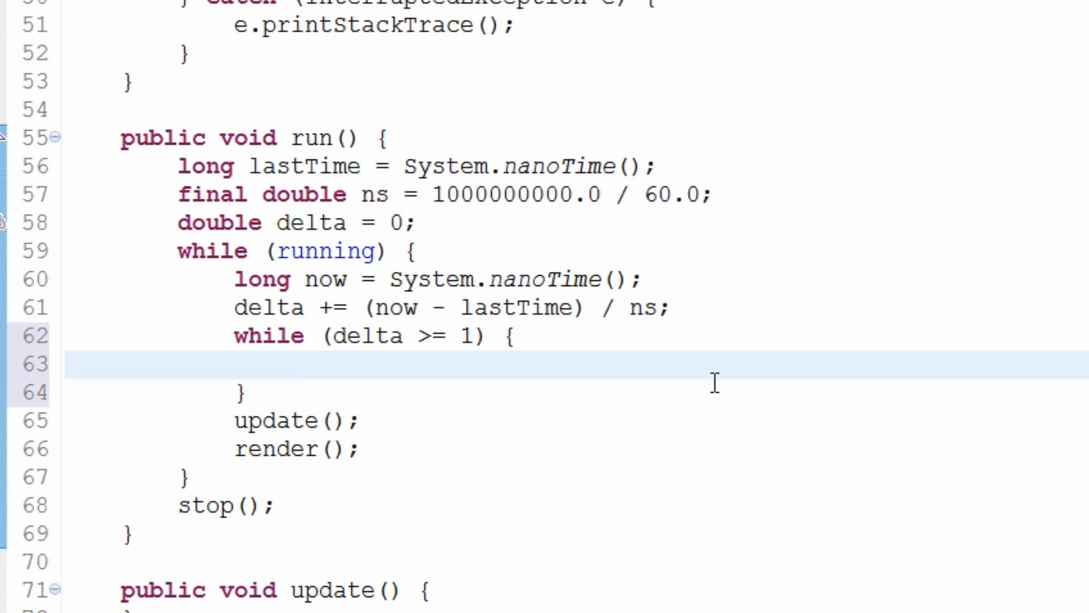
{"action": "double_click", "coordinate": [656, 251]}
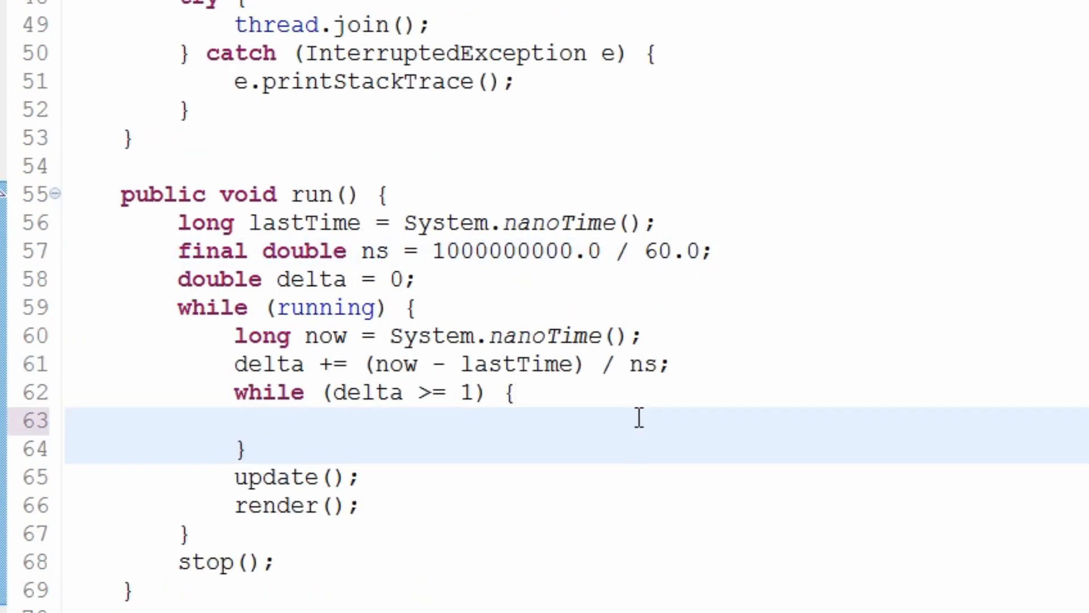
{"action": "type", "text": "up"}
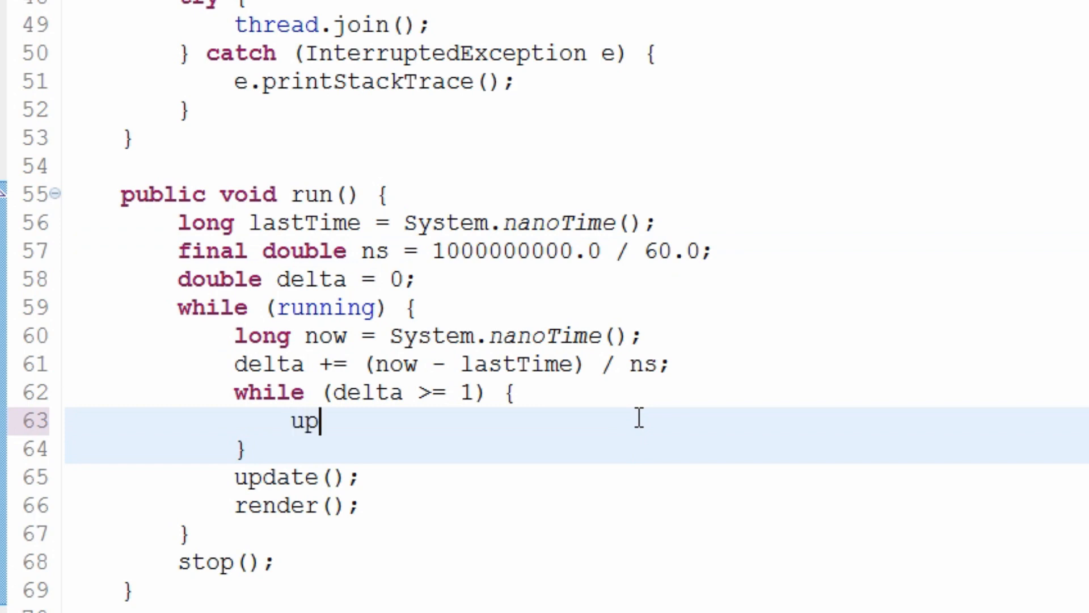
{"action": "type", "text": "date();"}
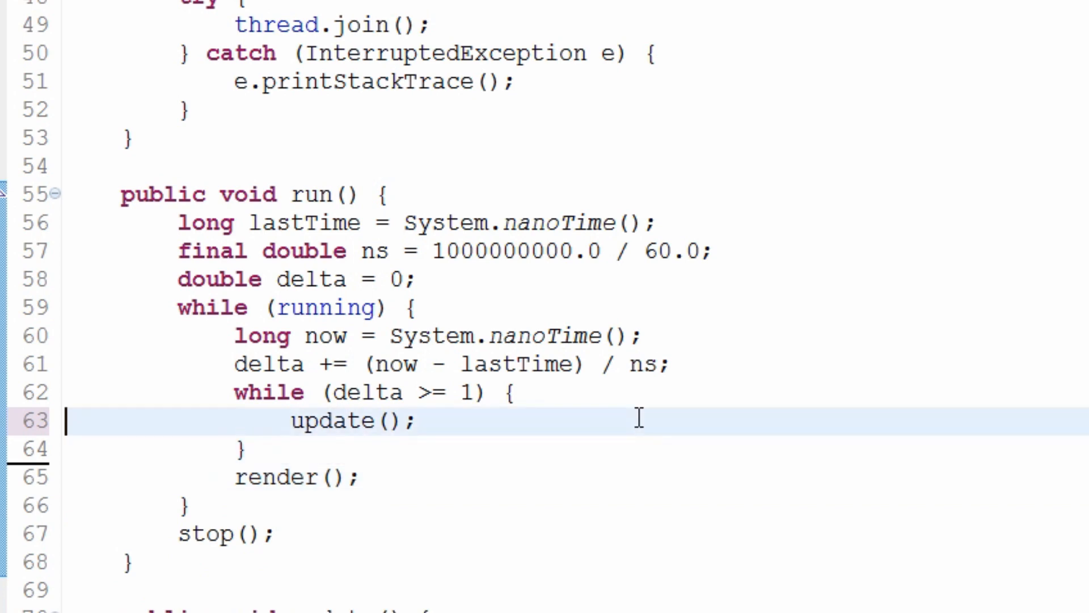
{"action": "type", "text": "delta--;l"}
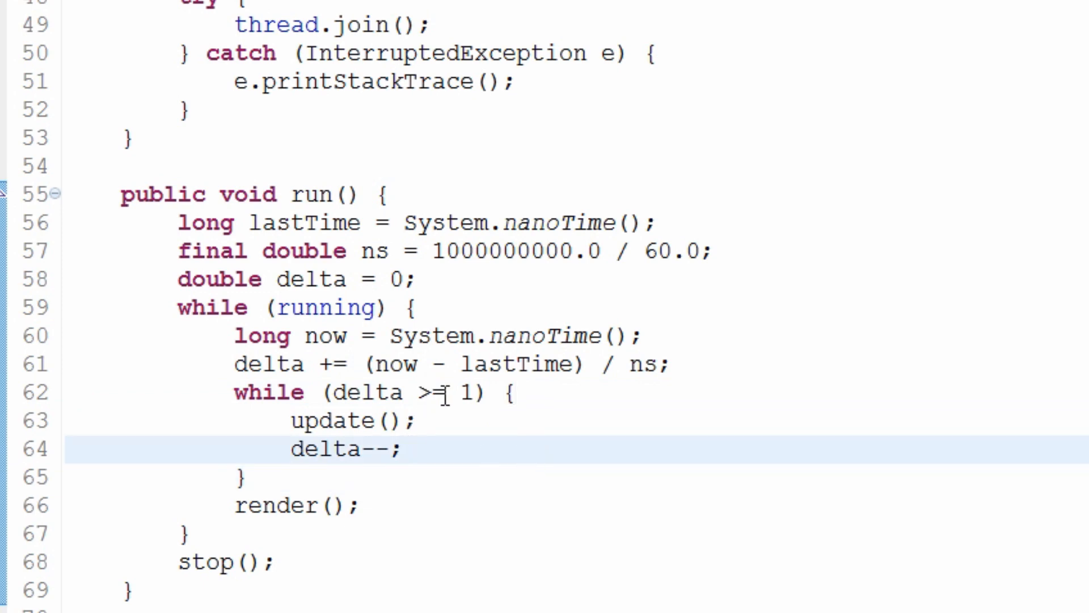
{"action": "mouse_move", "coordinate": [530, 472]}
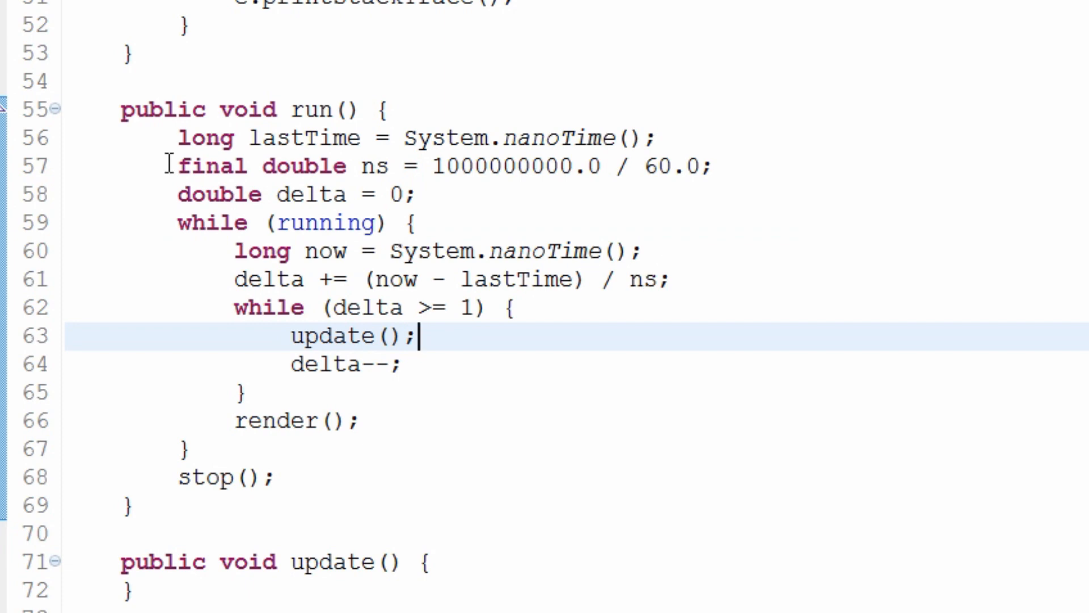
Step: Review delta, ns and now in the finished timing loop, render() still running once per pass
{"action": "double_click", "coordinate": [206, 137]}
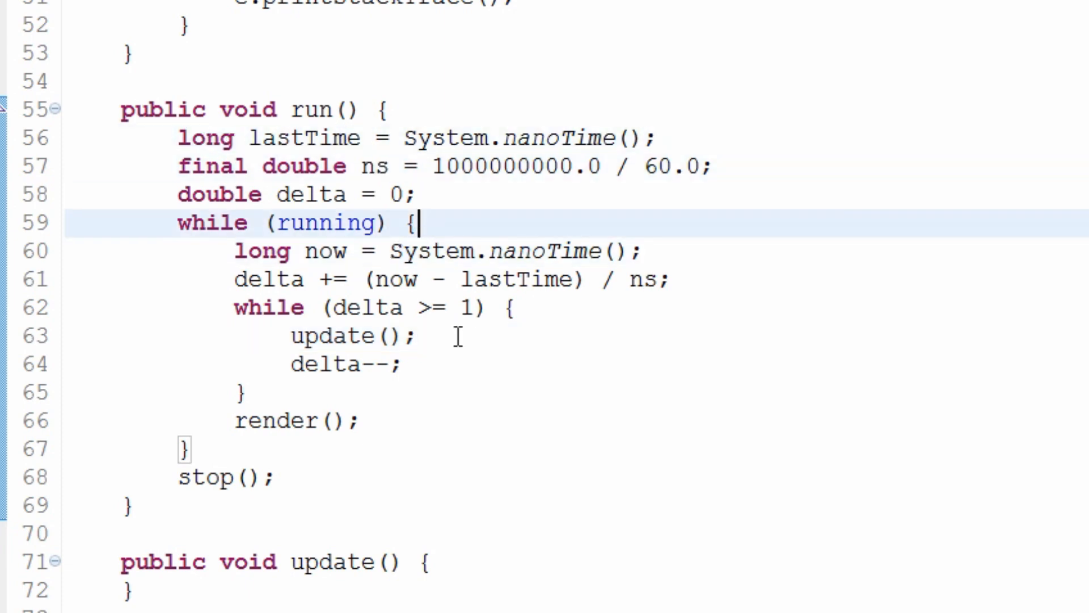
{"action": "mouse_move", "coordinate": [59, 503]}
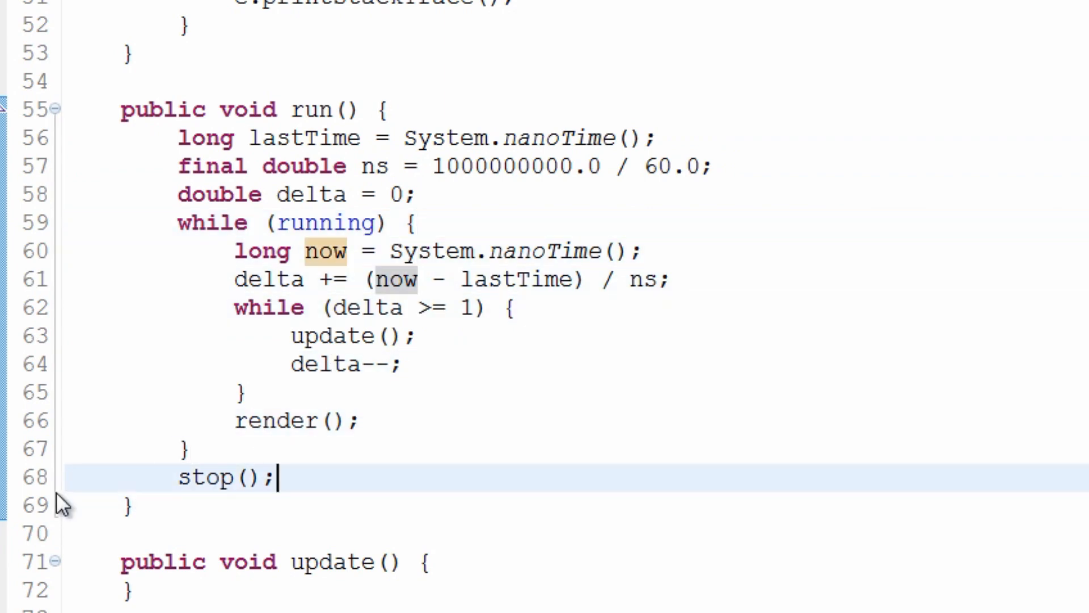
{"action": "left_click_drag", "start_coordinate": [389, 109], "coordinate": [125, 506]}
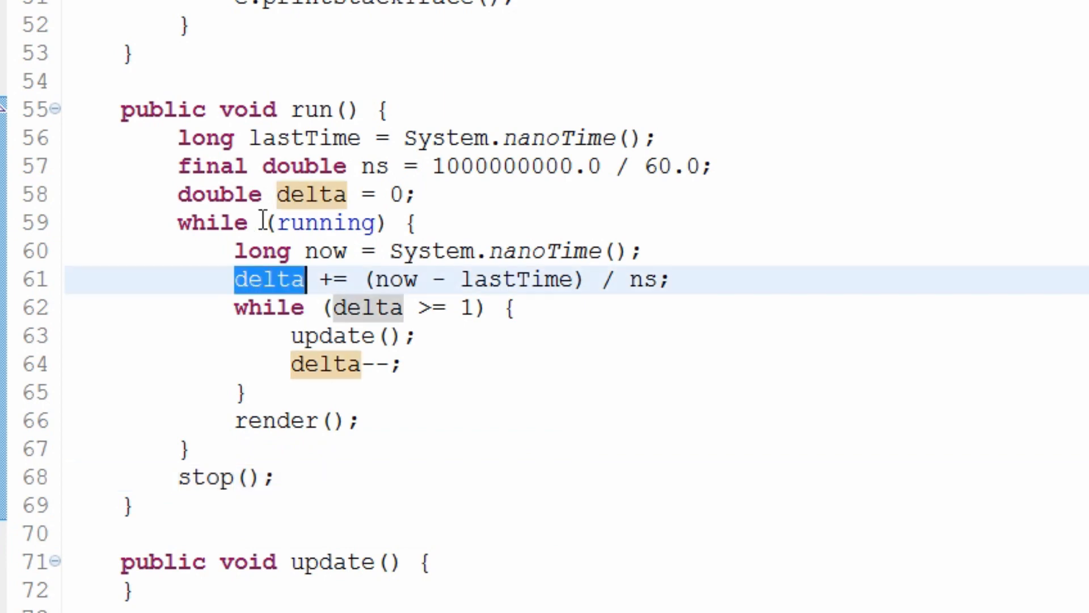
{"action": "mouse_move", "coordinate": [1050, 526]}
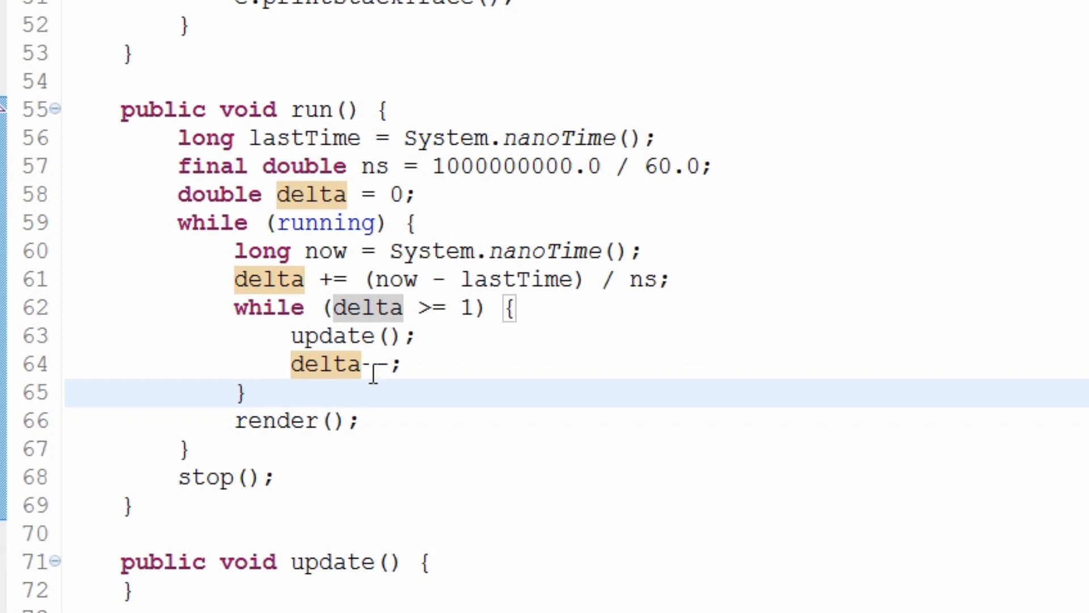
{"action": "type", "text": "-"}
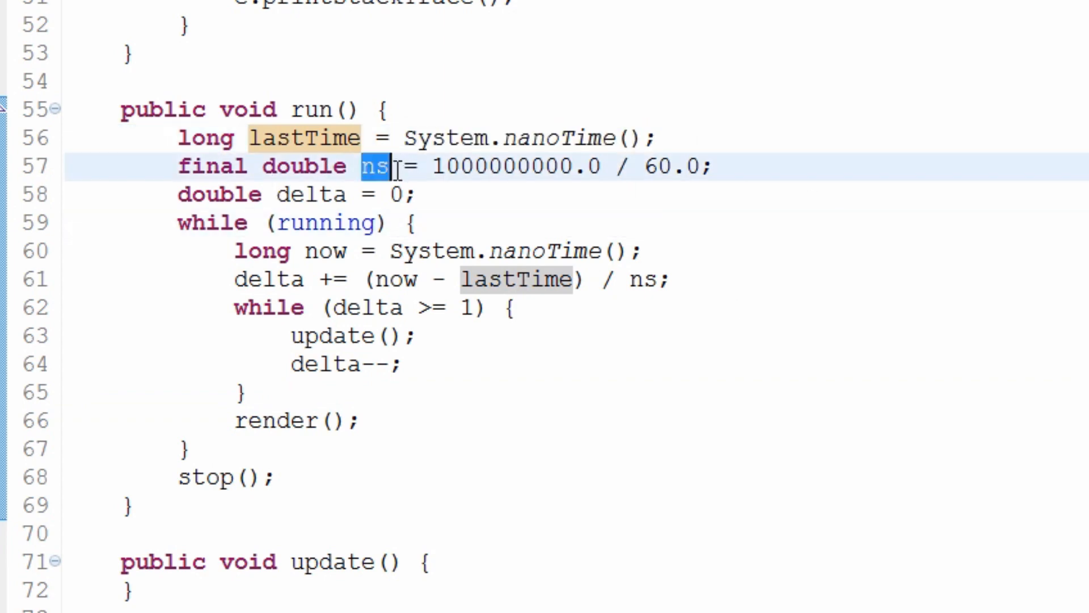
{"action": "left_click_drag", "start_coordinate": [435, 166], "coordinate": [705, 166]}
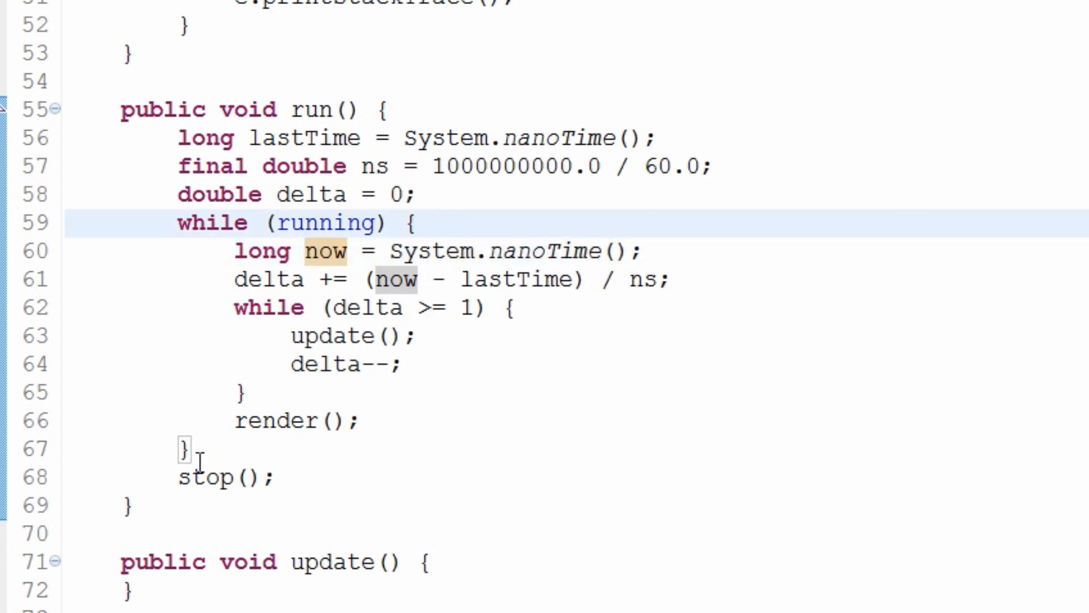
{"action": "double_click", "coordinate": [313, 251]}
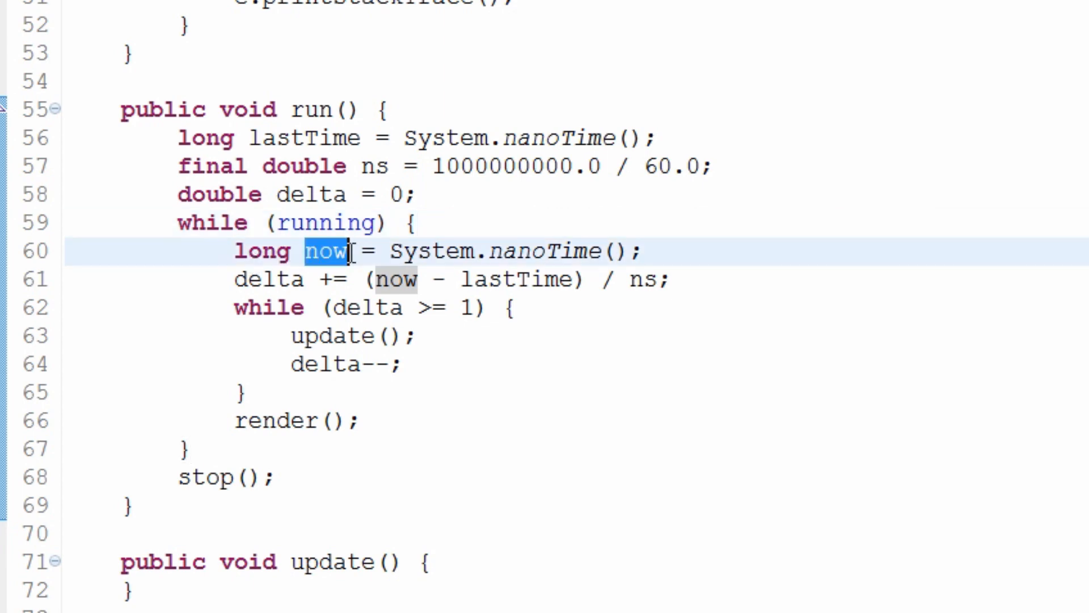
{"action": "mouse_move", "coordinate": [457, 307]}
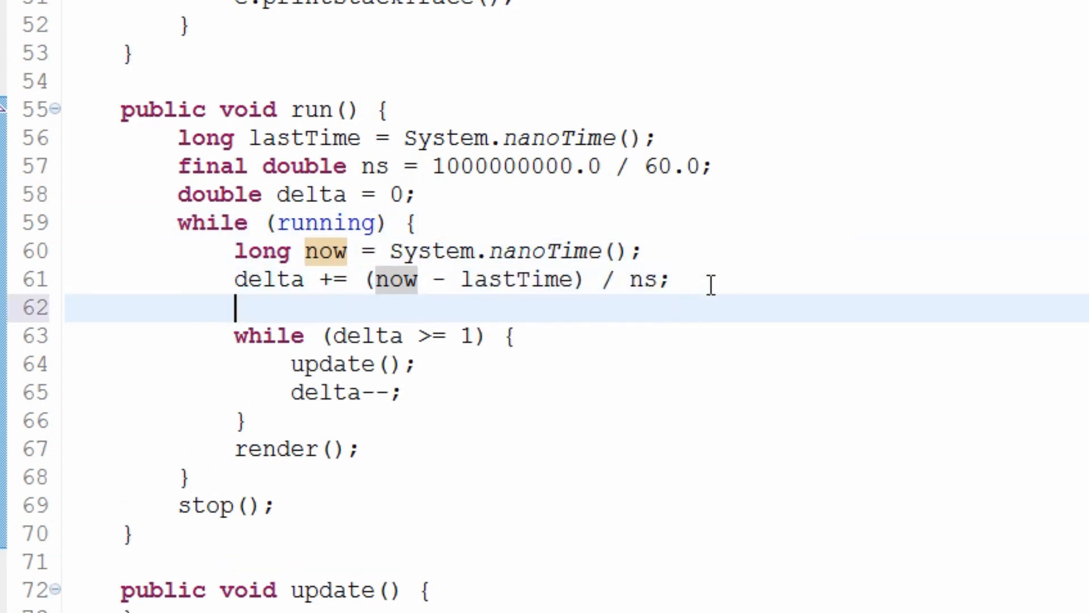
Step: Add a lastTime = now; assignment right after the delta accumulation line
{"action": "type", "text": "lastTo,e"}
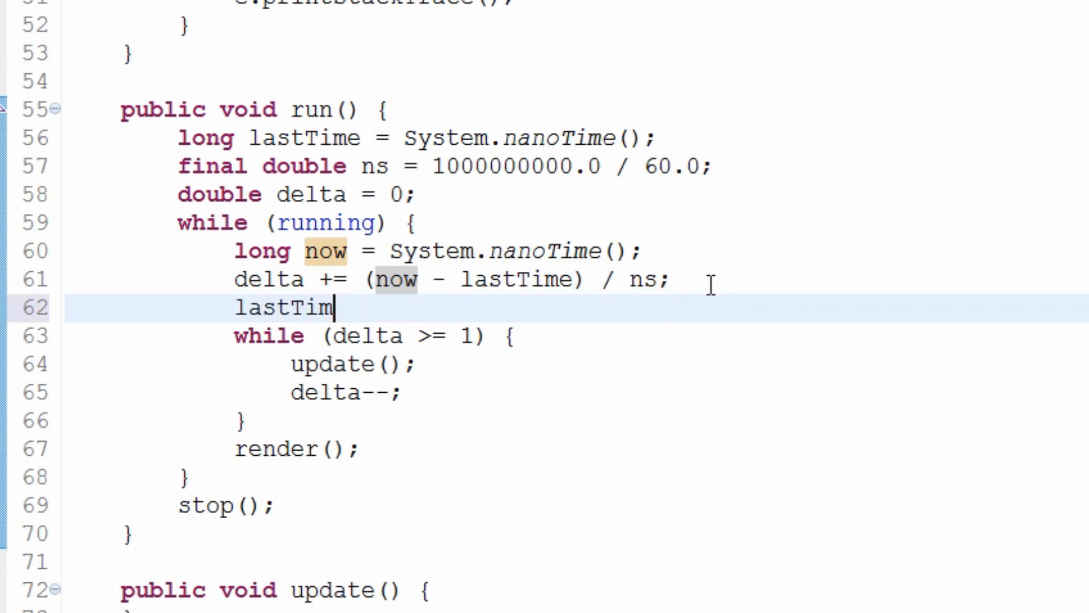
{"action": "type", "text": "e = now;"}
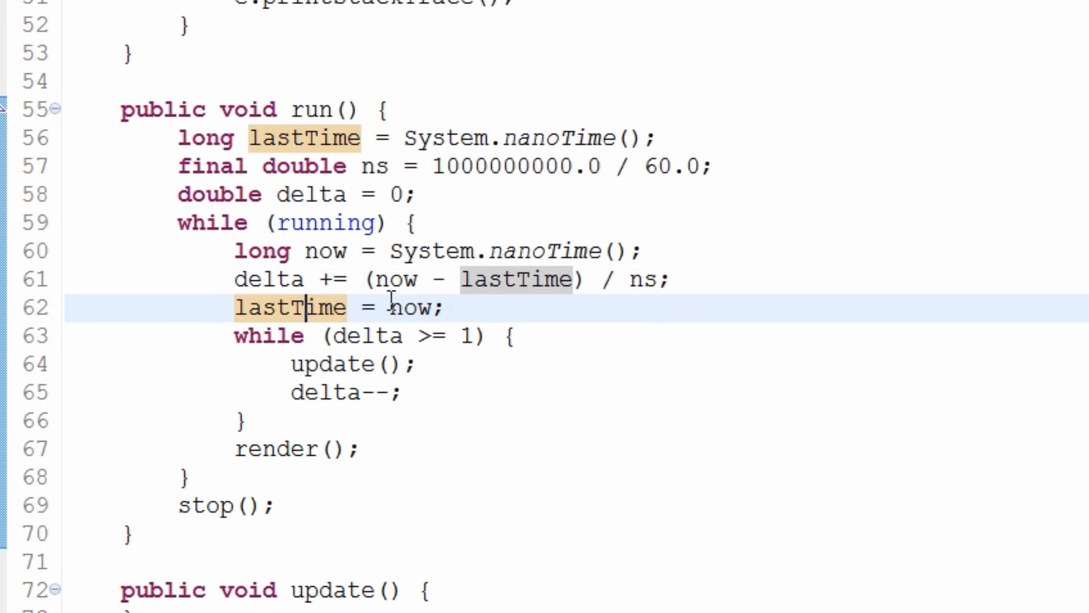
{"action": "left_click", "coordinate": [408, 307]}
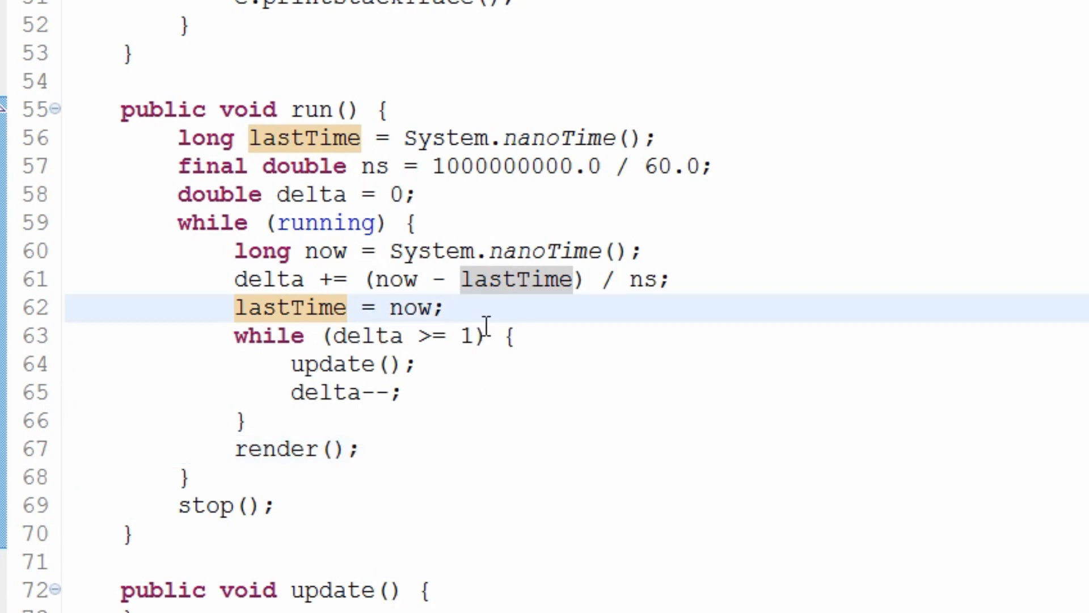
{"action": "mouse_move", "coordinate": [249, 530]}
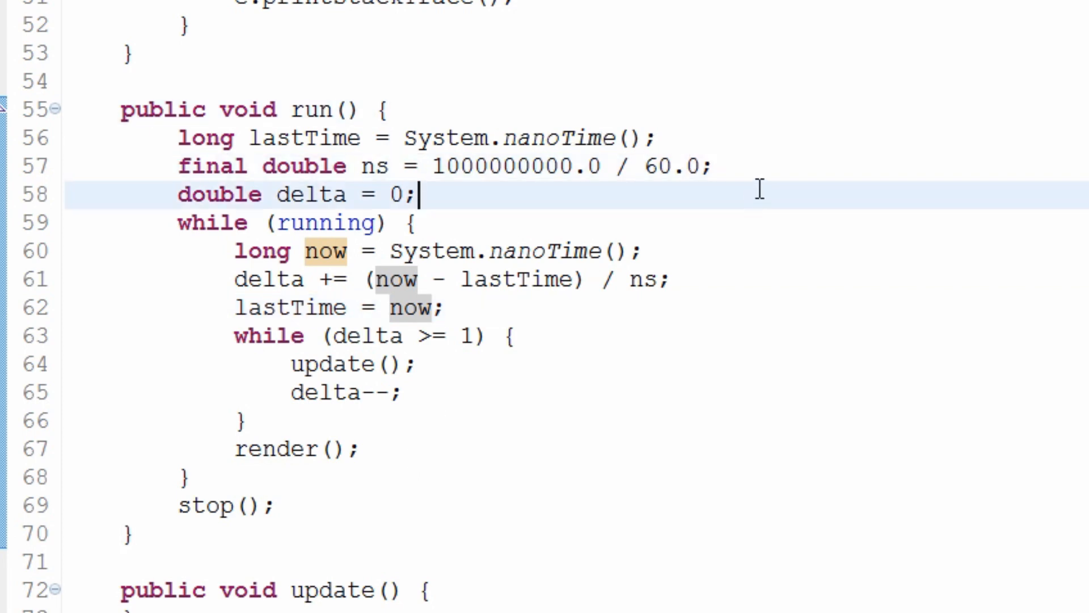
Step: Declare boolean c = false and set c = true after the render call
{"action": "type", "text": "b"}
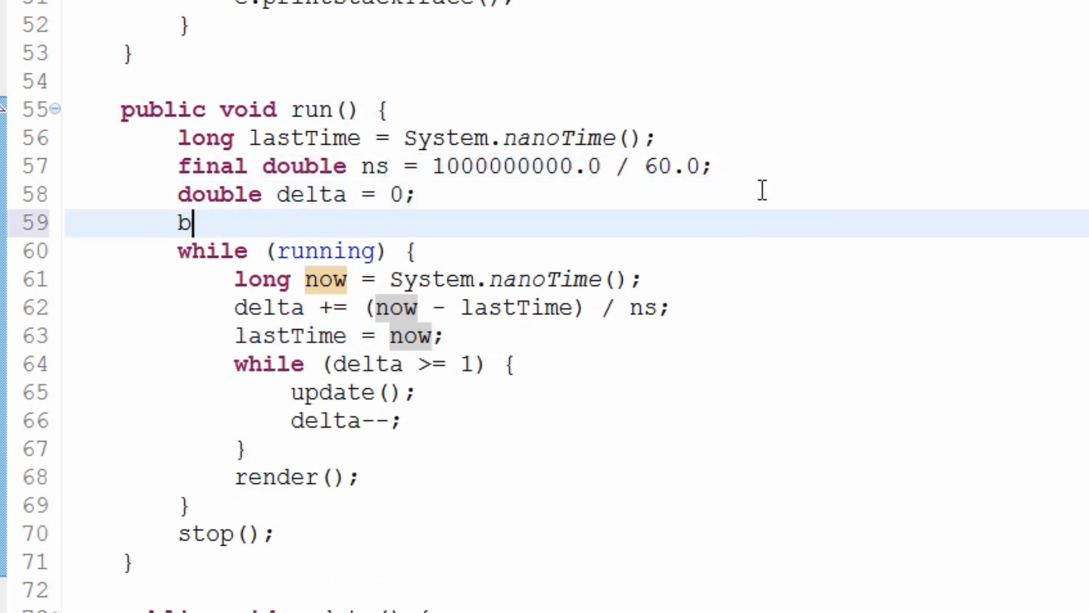
{"action": "type", "text": "ooleanm"}
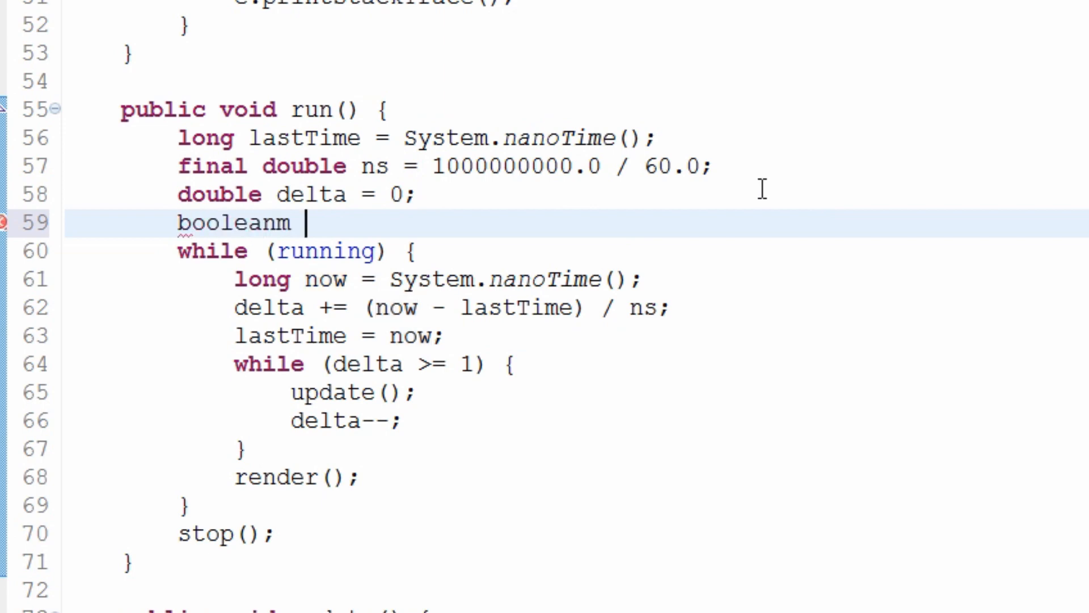
{"action": "type", "text": "c"}
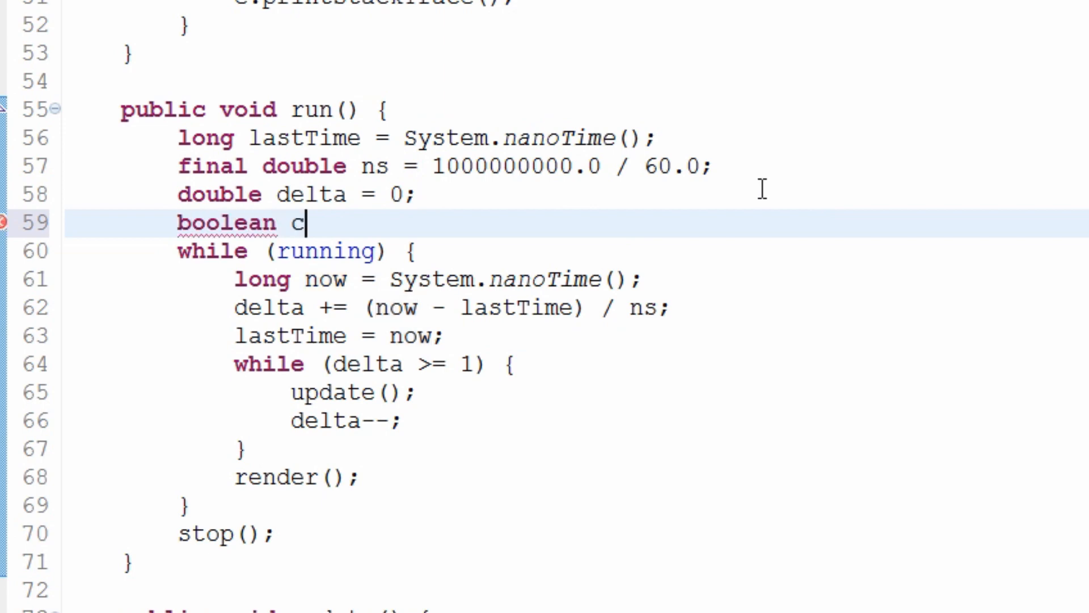
{"action": "type", "text": "= fal"}
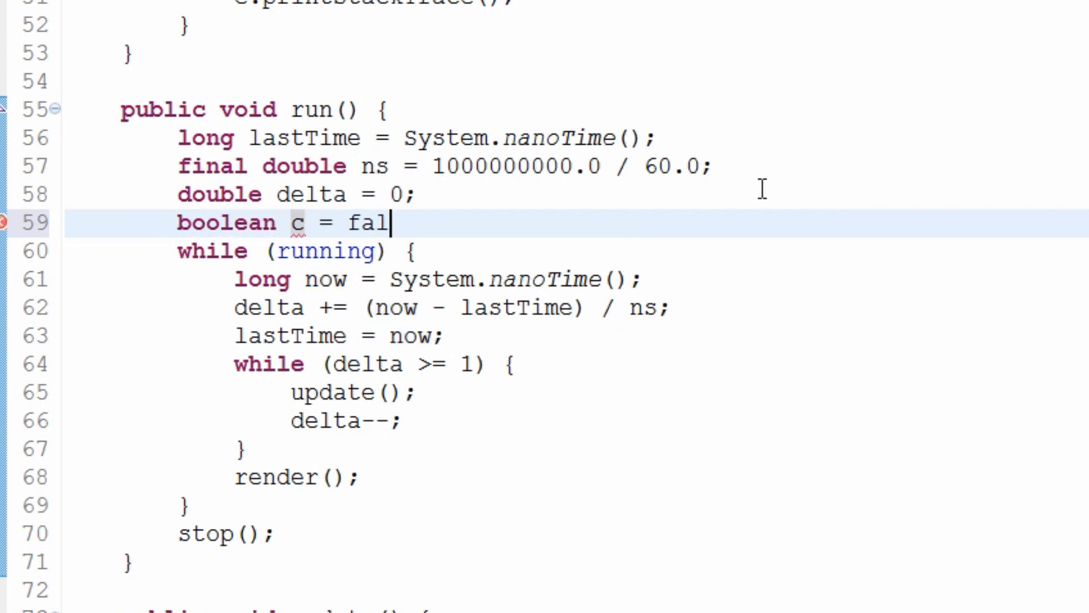
{"action": "type", "text": "se;"}
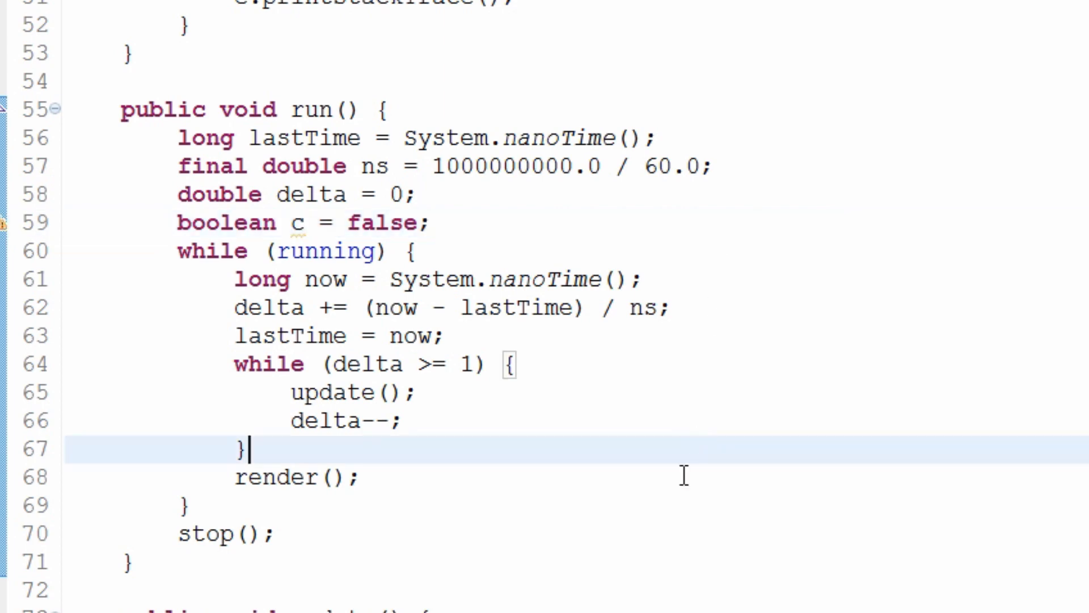
{"action": "type", "text": "c"}
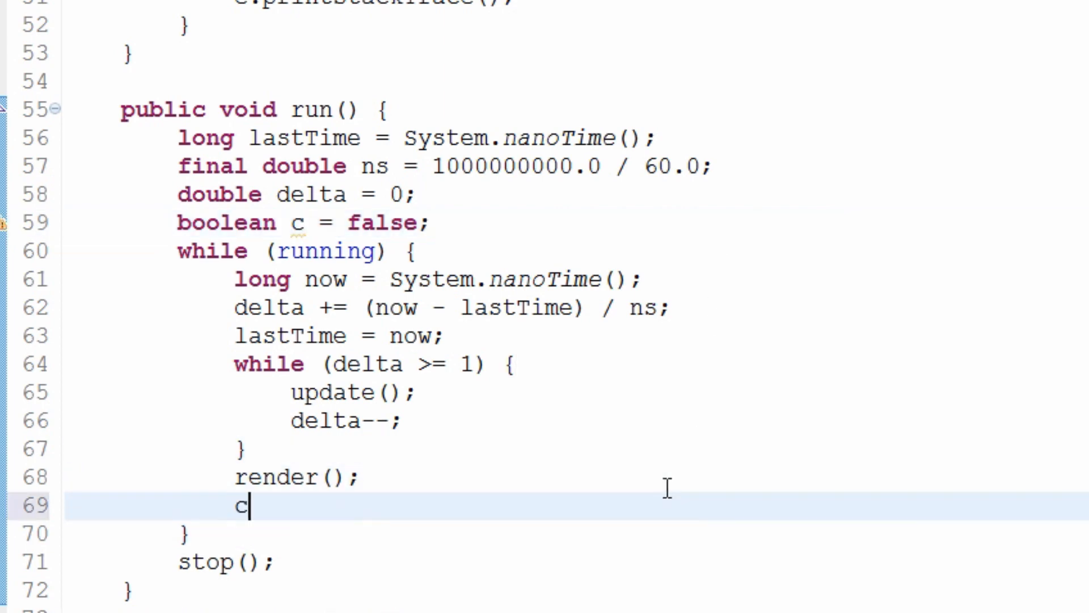
{"action": "type", "text": "= true;"}
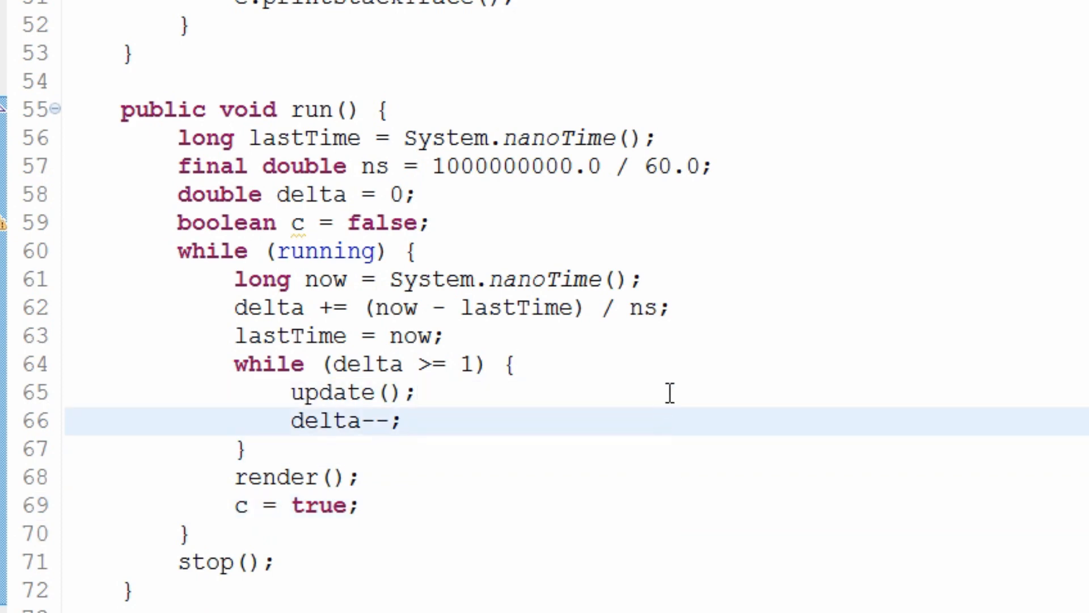
Step: Add an empty if (c) block on a new line after lastTime = now;
{"action": "left_click", "coordinate": [239, 449]}
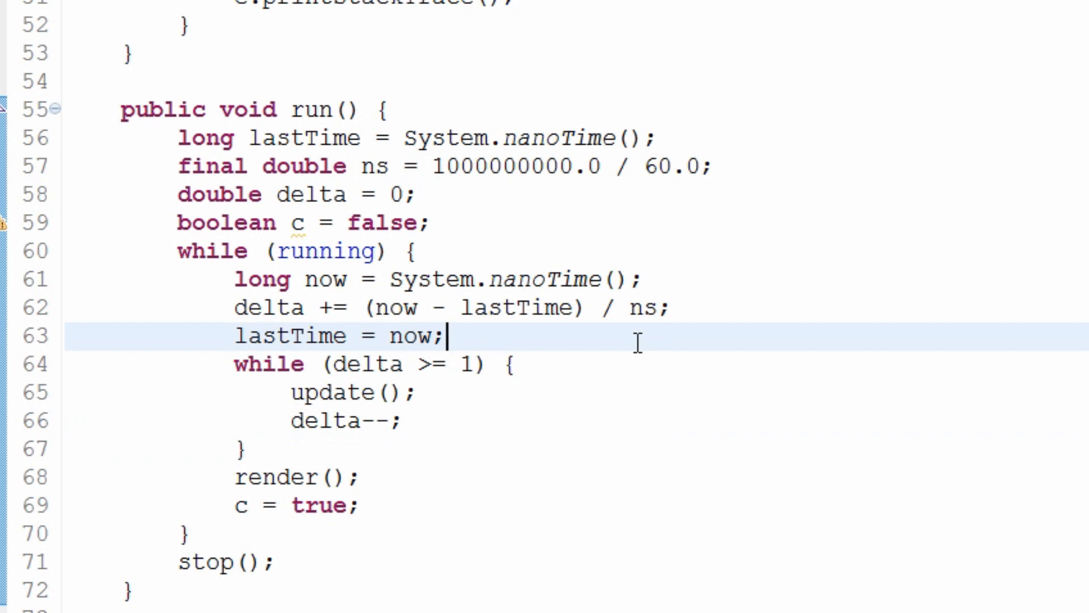
{"action": "type", "text": "if (c) {"}
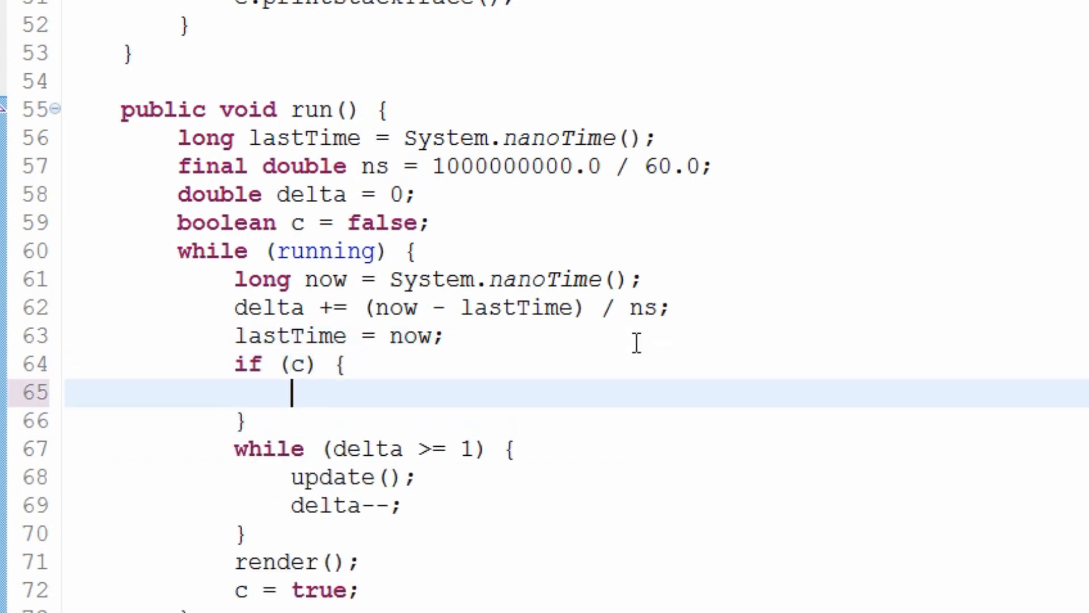
Step: Print "Time taken: " + (lastTime - now) inside the if (c) block via System.out.println
{"action": "type", "text": "System."}
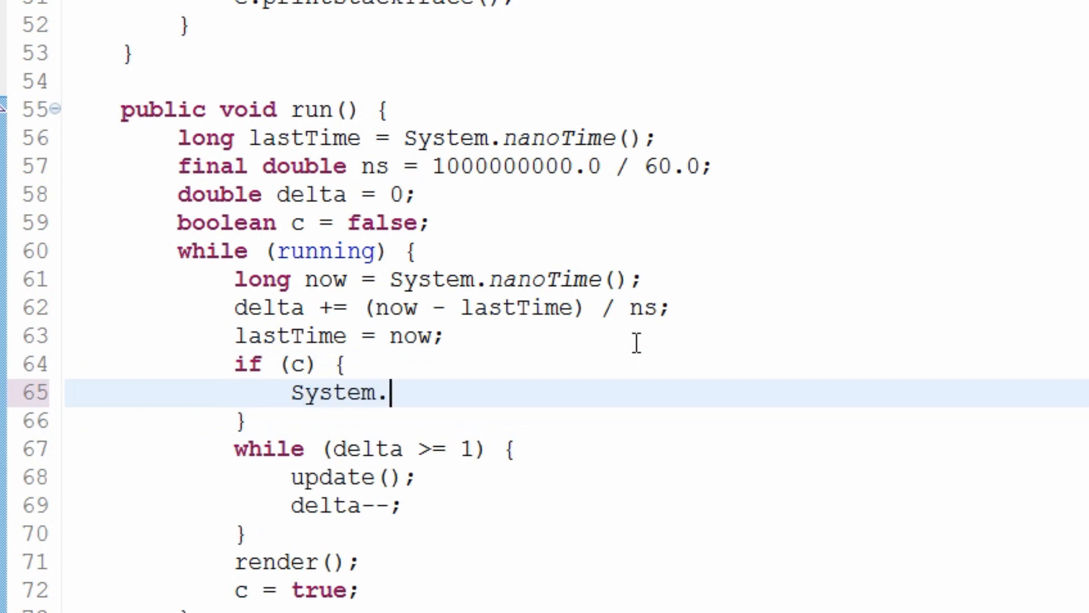
{"action": "type", "text": "no"}
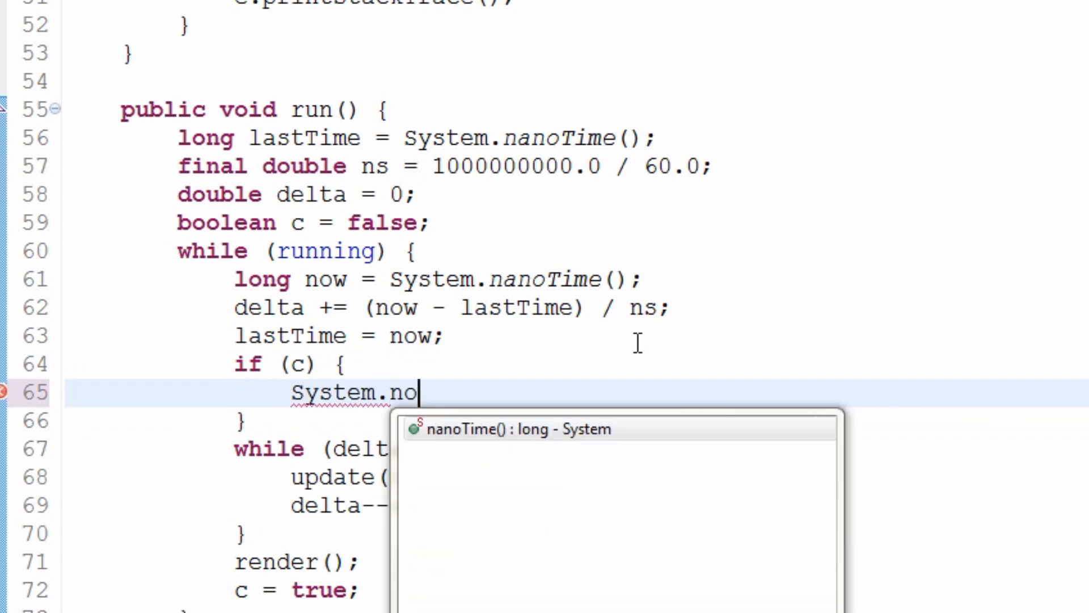
{"action": "type", "text": "ut.println(\"\");"}
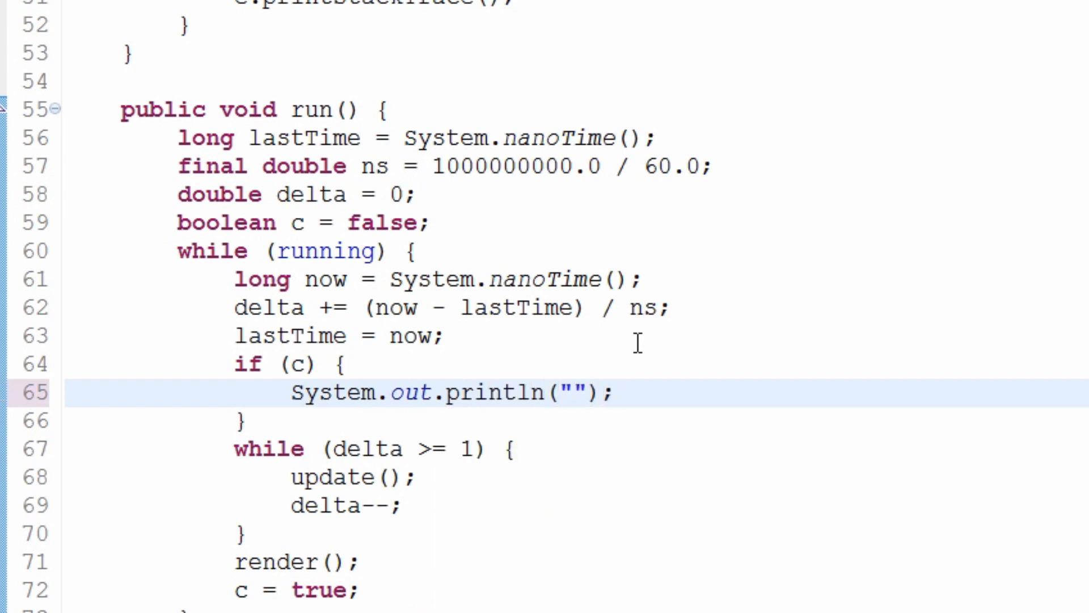
{"action": "left_click", "coordinate": [574, 391]}
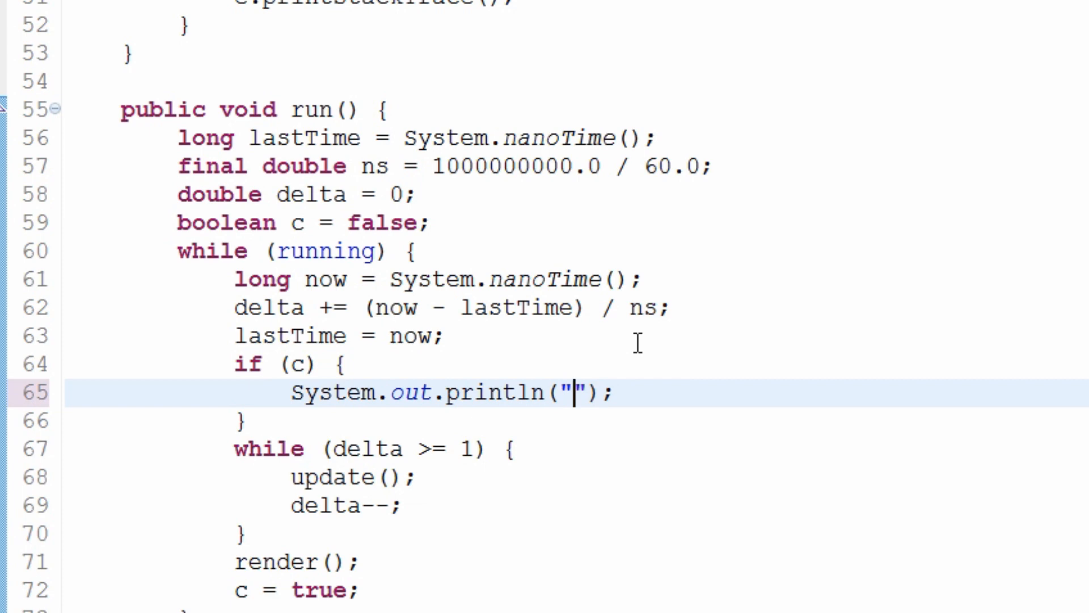
{"action": "type", "text": "Time taken:"}
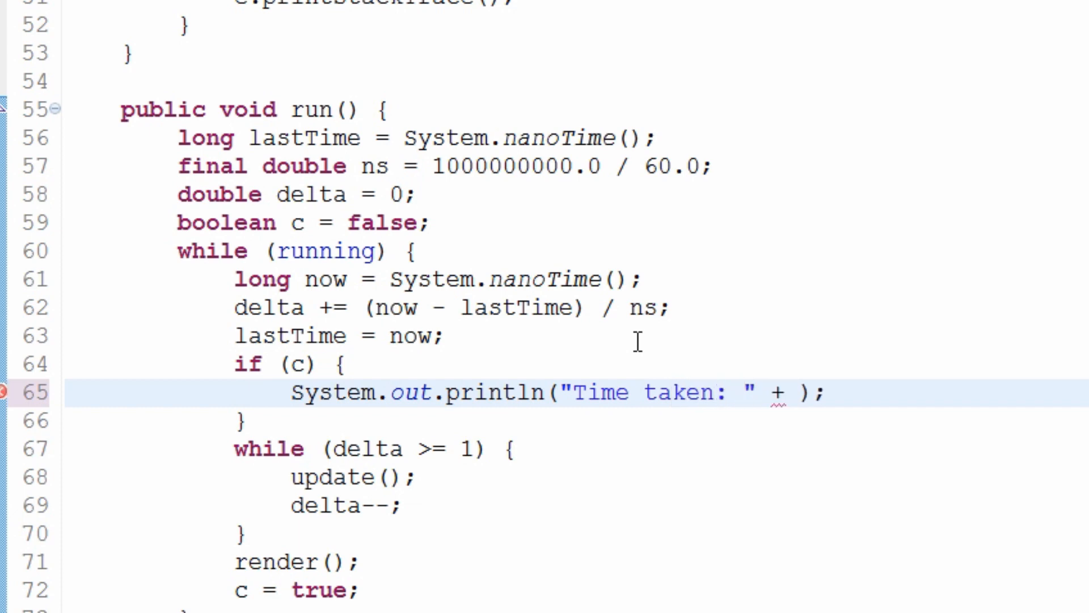
{"action": "type", "text": "lastTime - now"}
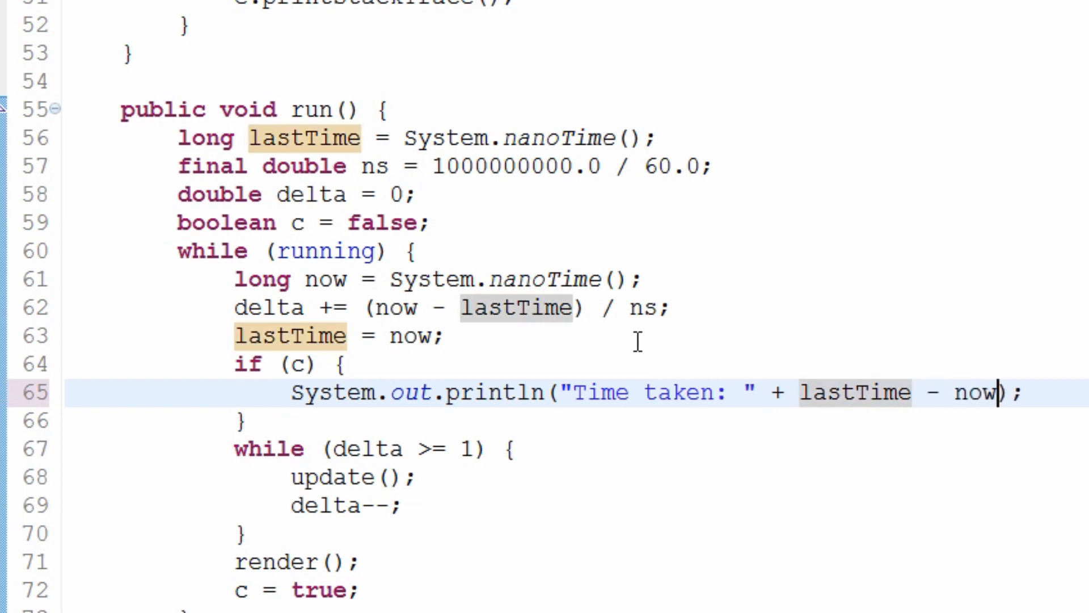
{"action": "type", "text": "("}
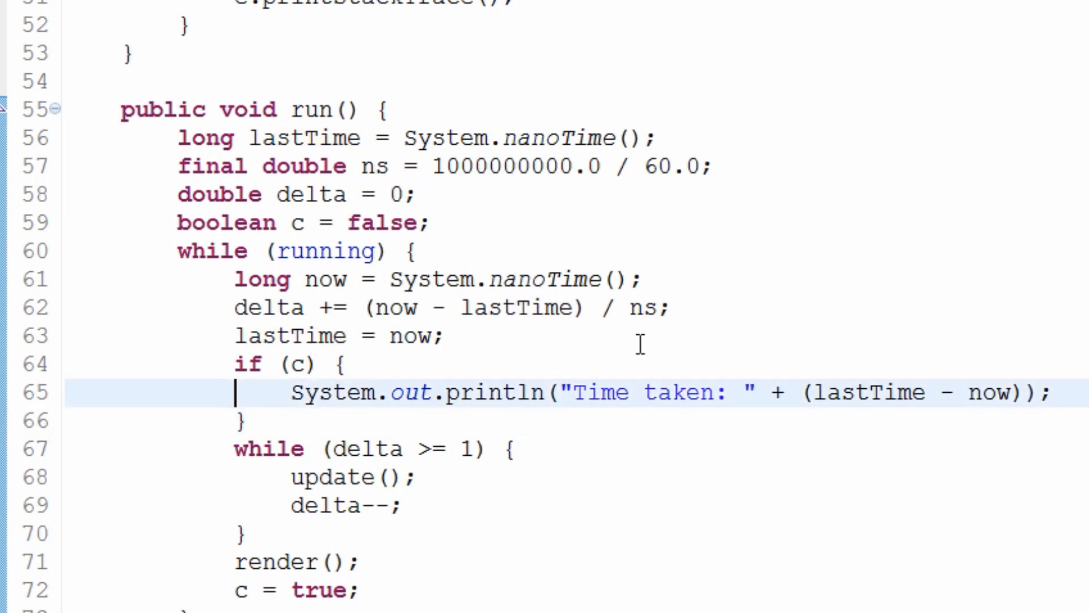
Step: Follow the println with a System.exit(0) call to end the program
{"action": "type", "text": "re"}
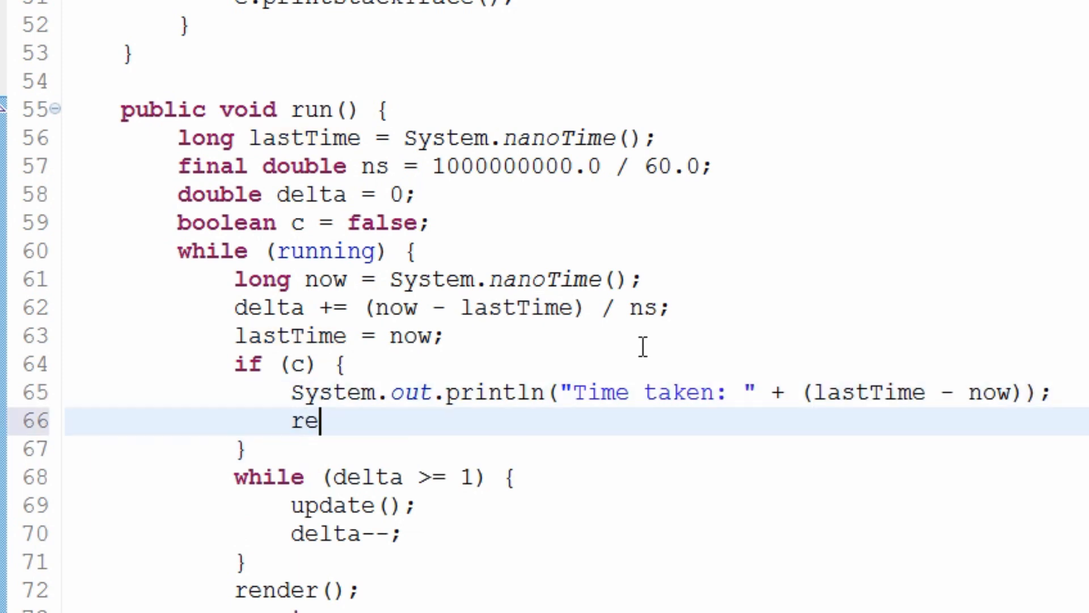
{"action": "type", "text": "turn;"}
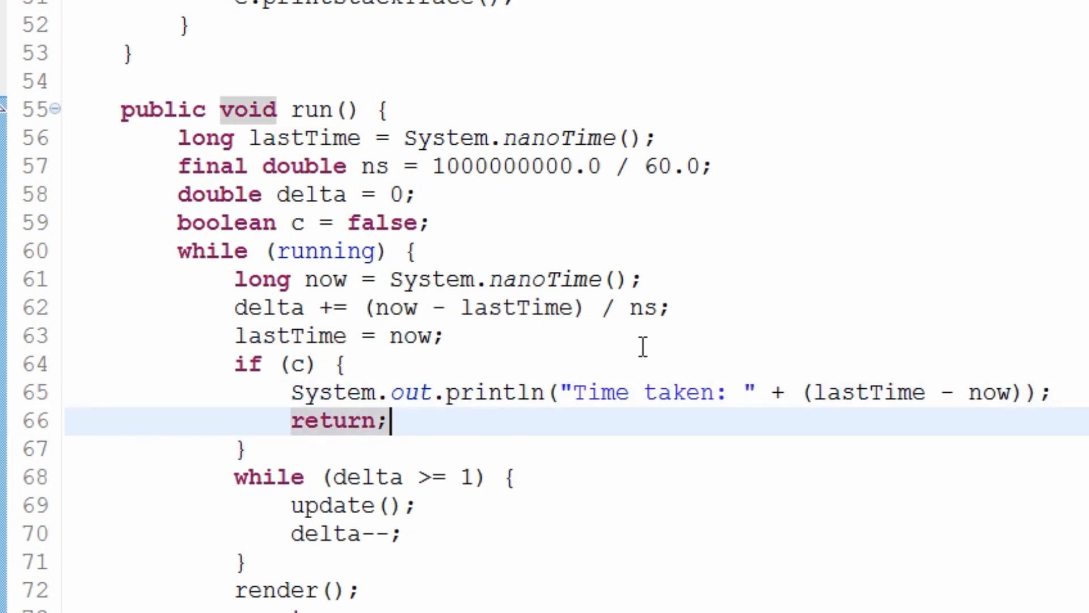
{"action": "type", "text": "S"}
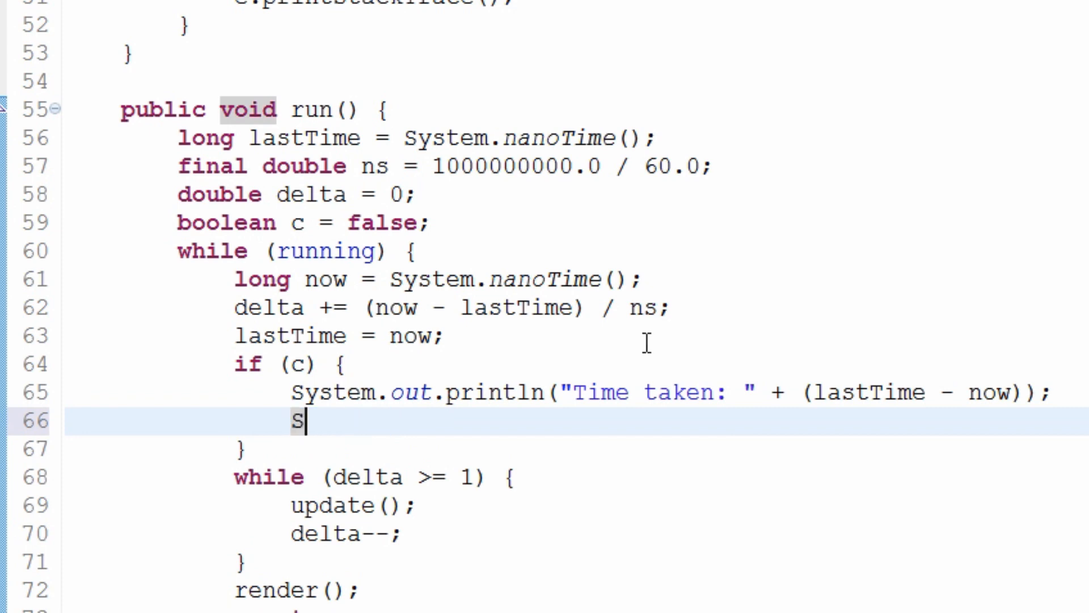
{"action": "type", "text": "ystem.exit(0);"}
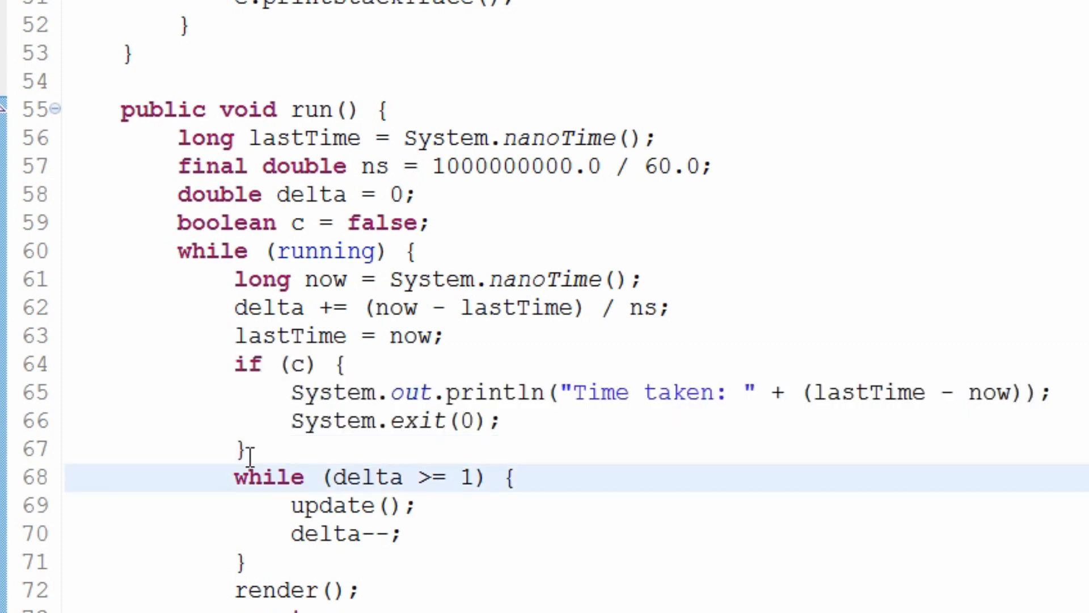
{"action": "scroll", "scroll_direction": "down", "scroll_amount": 3}
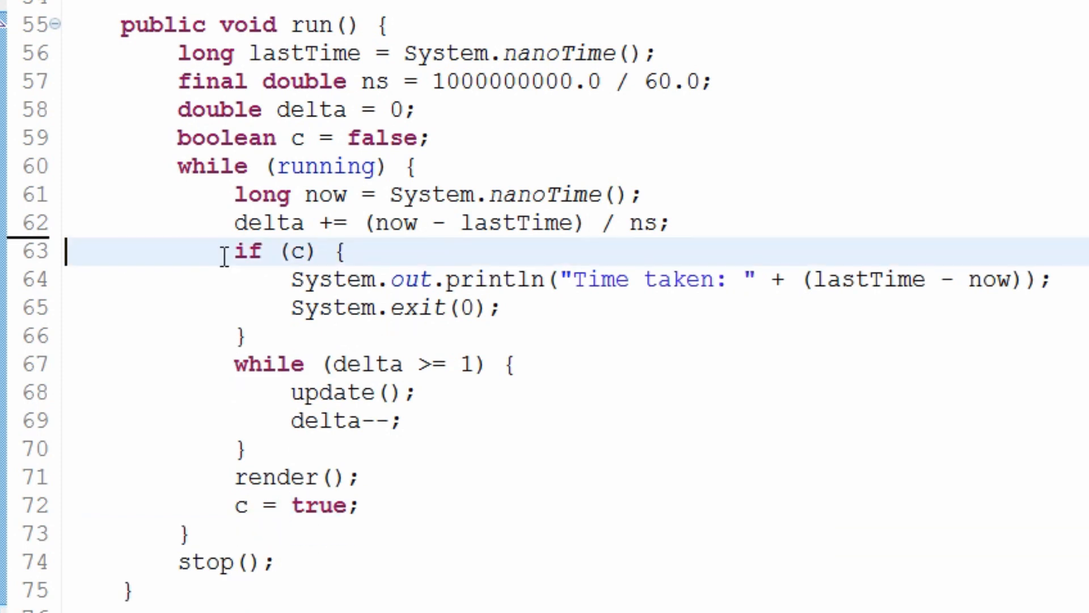
Step: Place lastTime = now; after the if block and change the printed expression to (now - lastTime)
{"action": "type", "text": "lastTime = now;"}
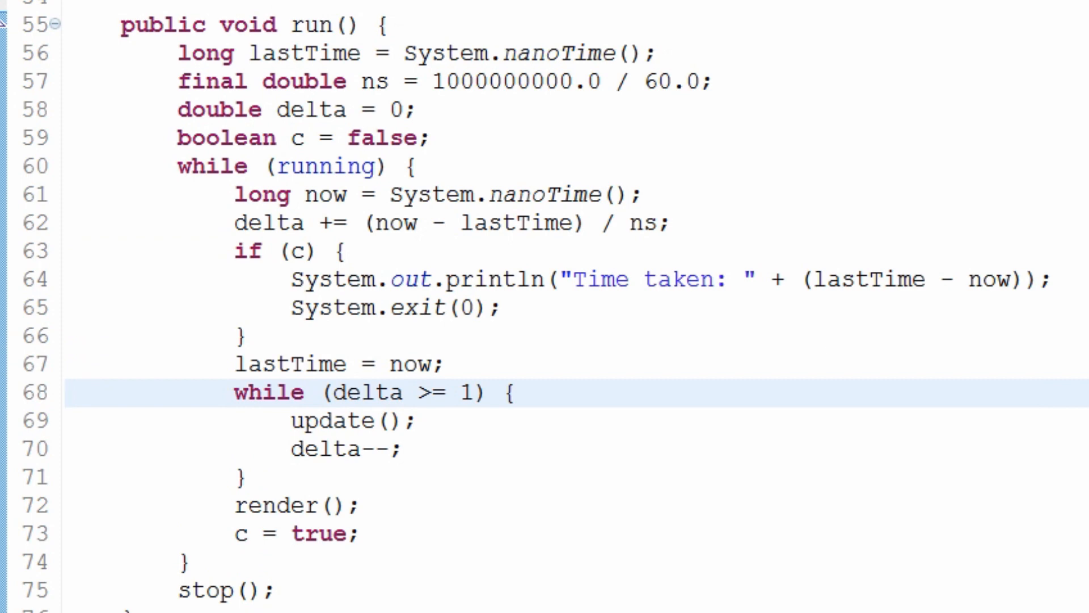
{"action": "double_click", "coordinate": [861, 279]}
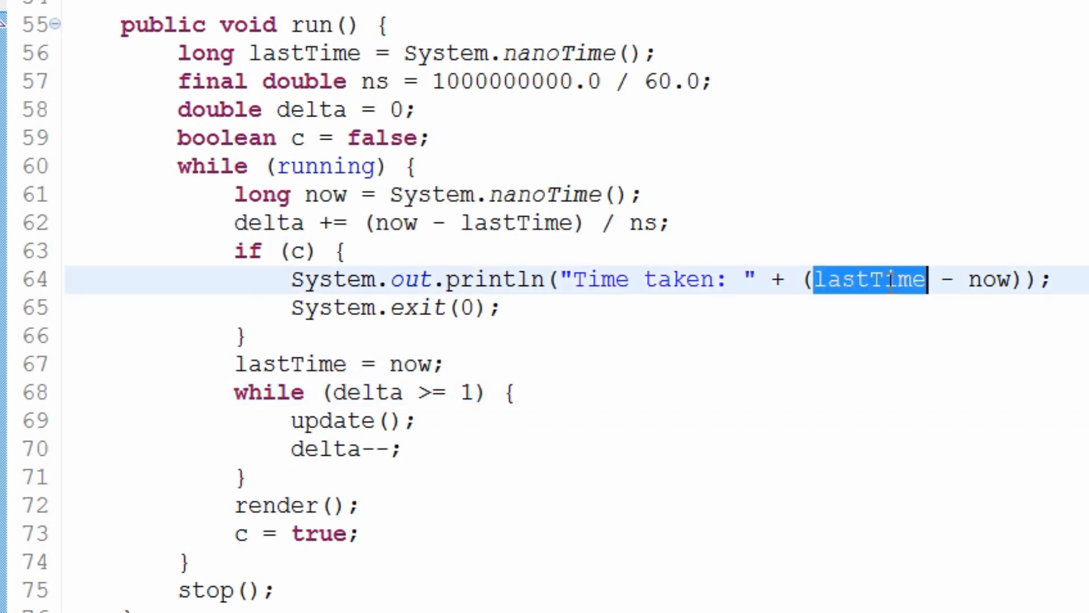
{"action": "type", "text": "now"}
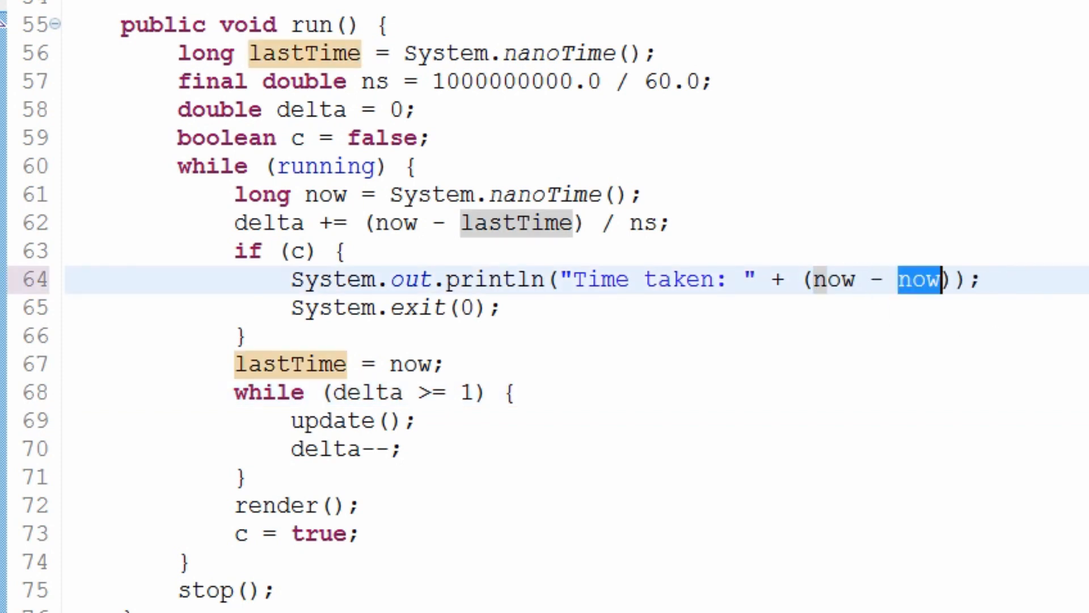
{"action": "type", "text": "lastTime"}
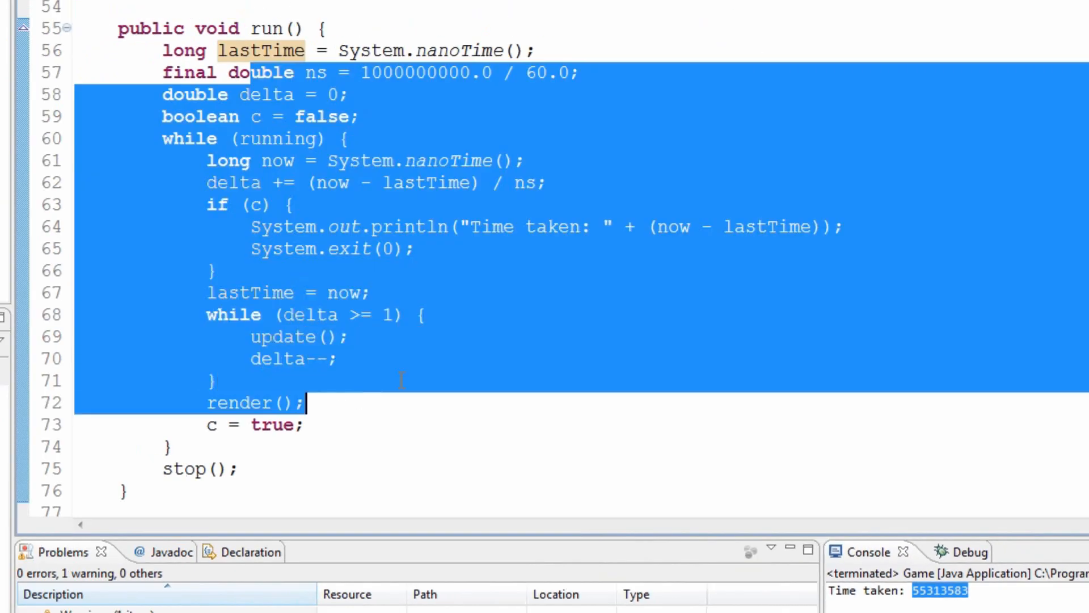
Step: Review the update call and the console's Time taken value of 55313583 from the test run
{"action": "double_click", "coordinate": [282, 337]}
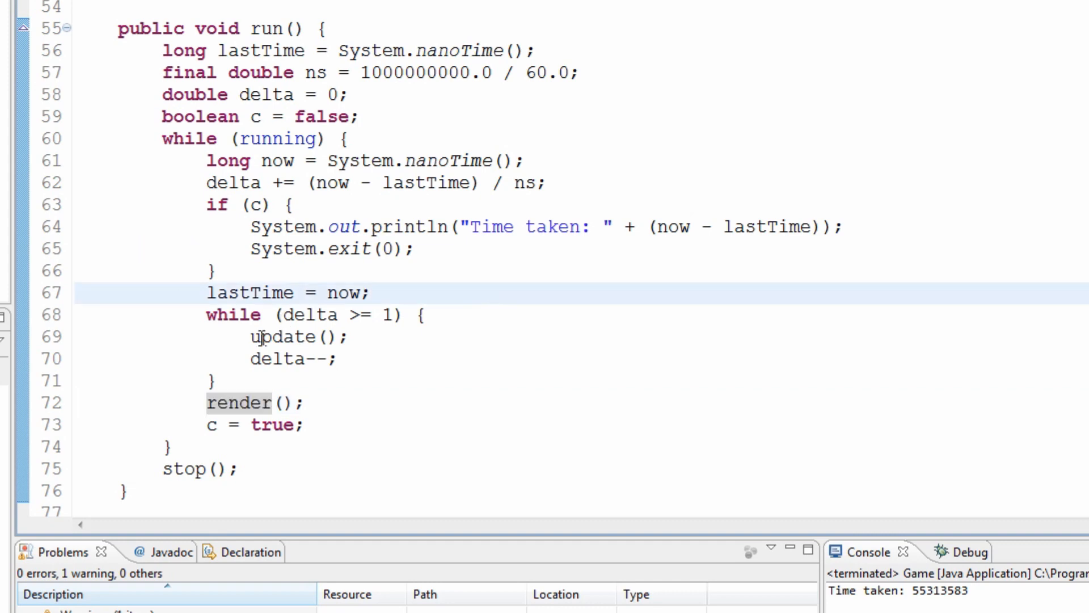
{"action": "double_click", "coordinate": [281, 336]}
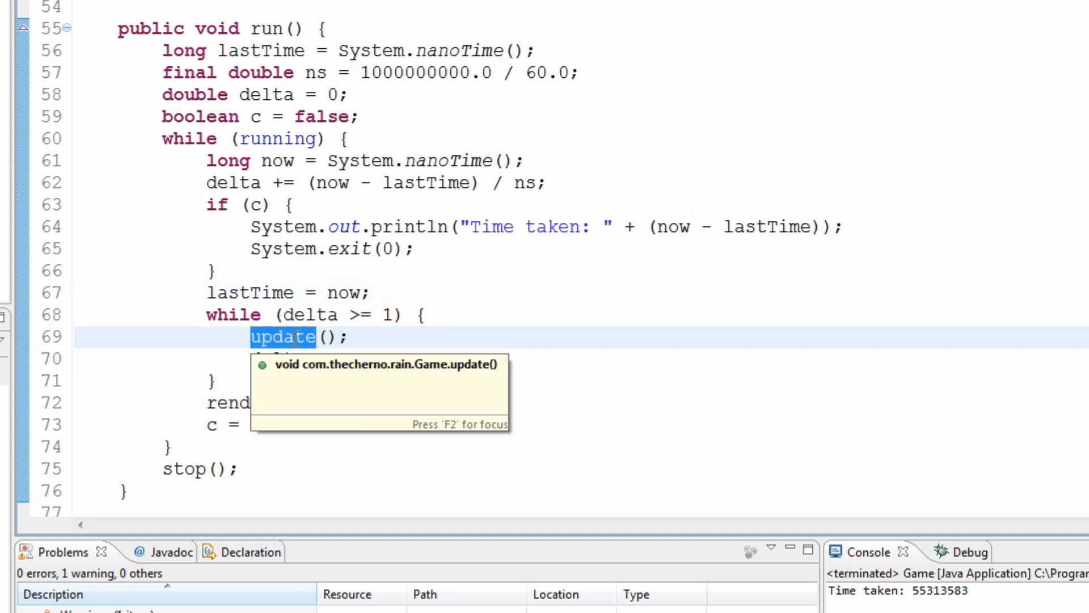
{"action": "mouse_move", "coordinate": [506, 73]}
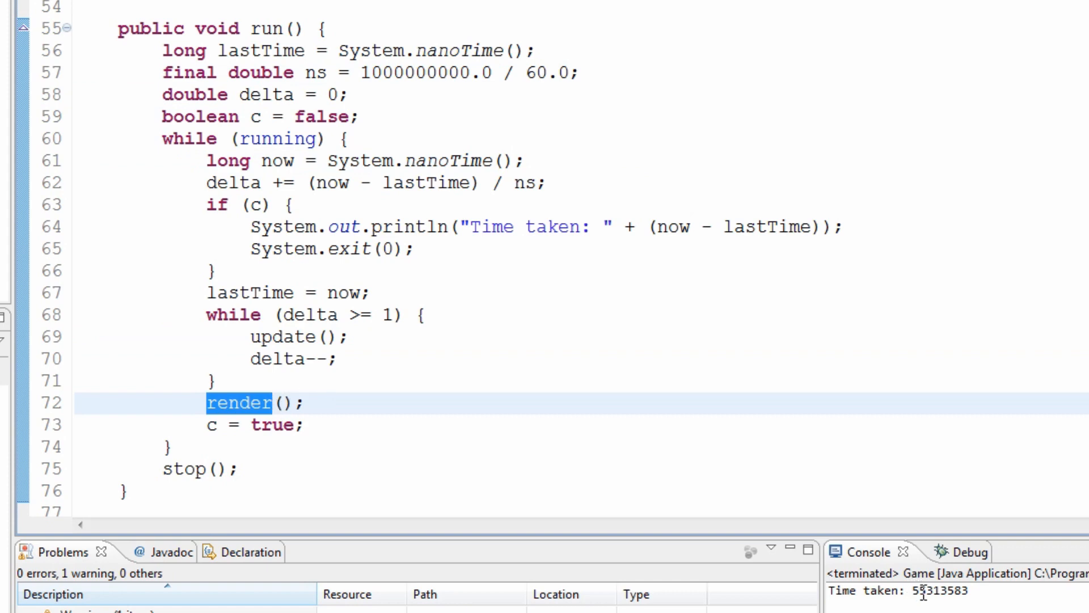
{"action": "double_click", "coordinate": [938, 590]}
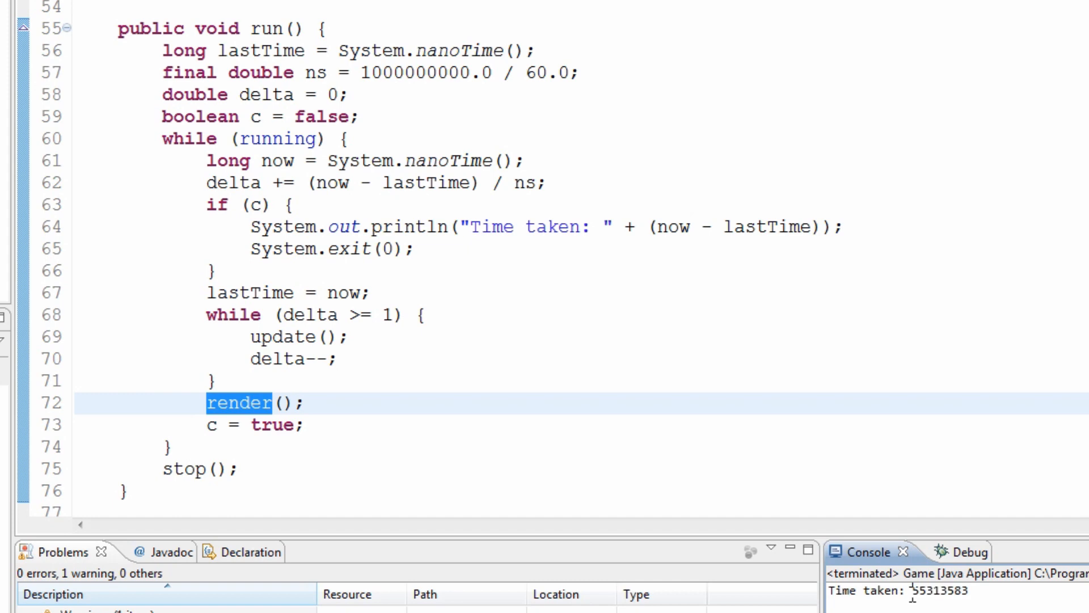
{"action": "double_click", "coordinate": [938, 590]}
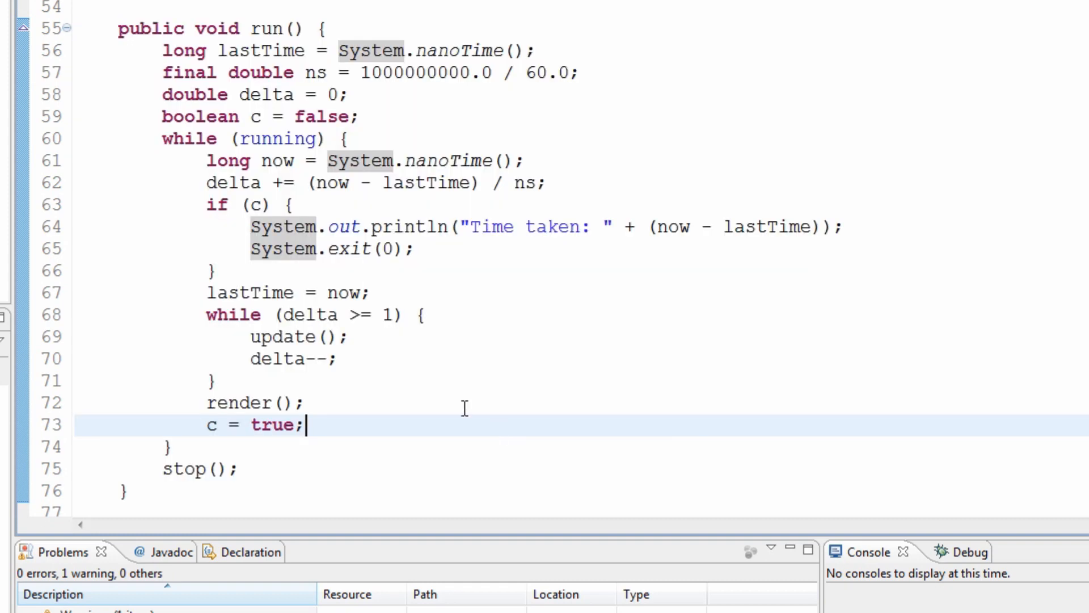
{"action": "left_click", "coordinate": [166, 204]}
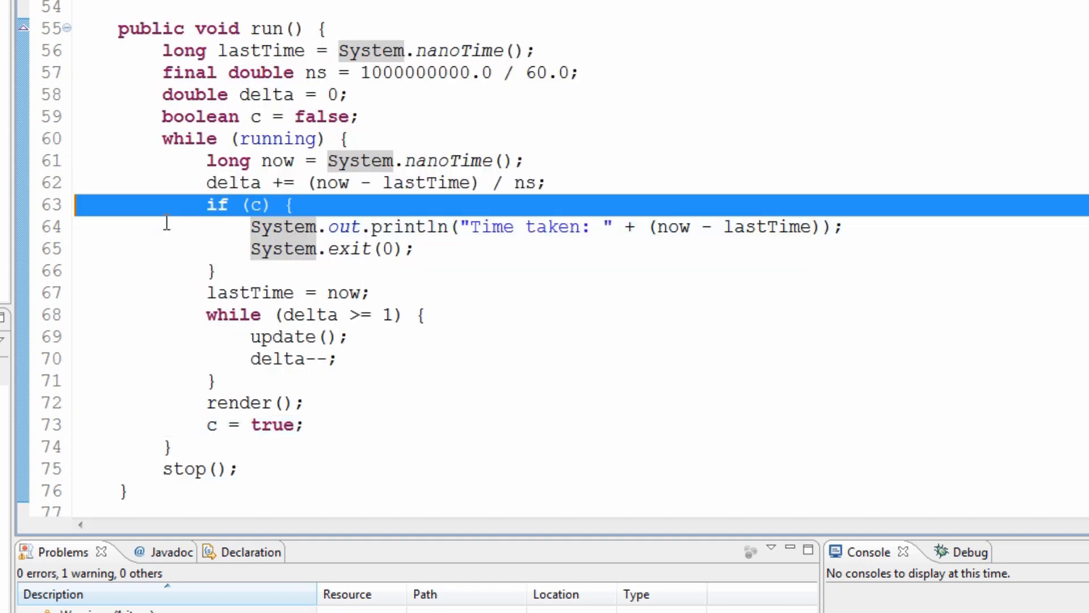